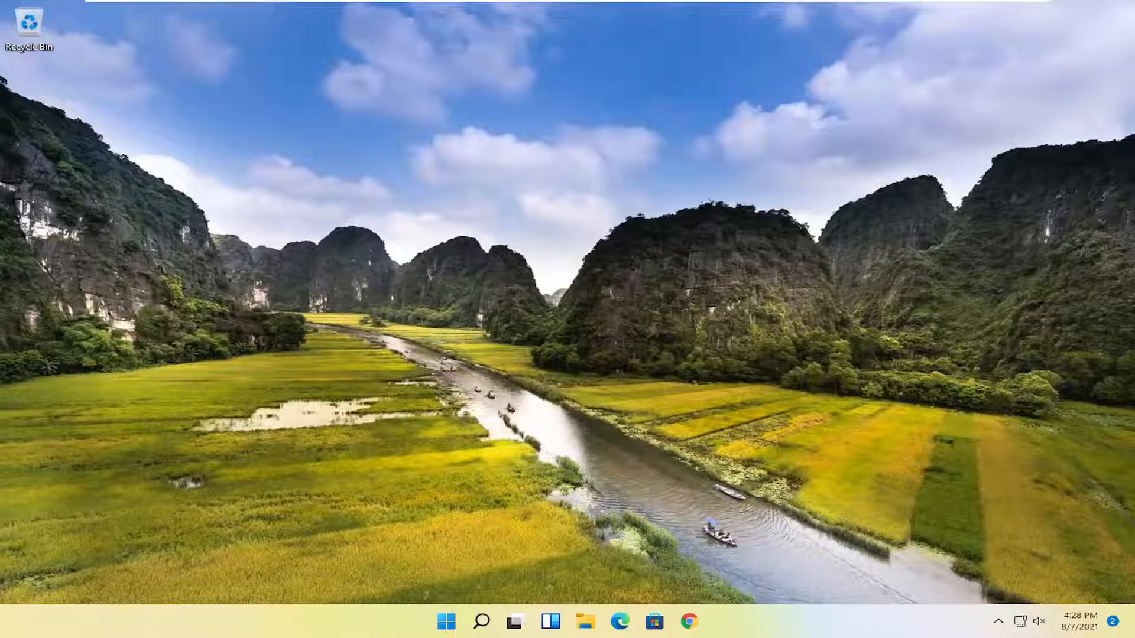
{"action": "mouse_move", "coordinate": [450, 445]}
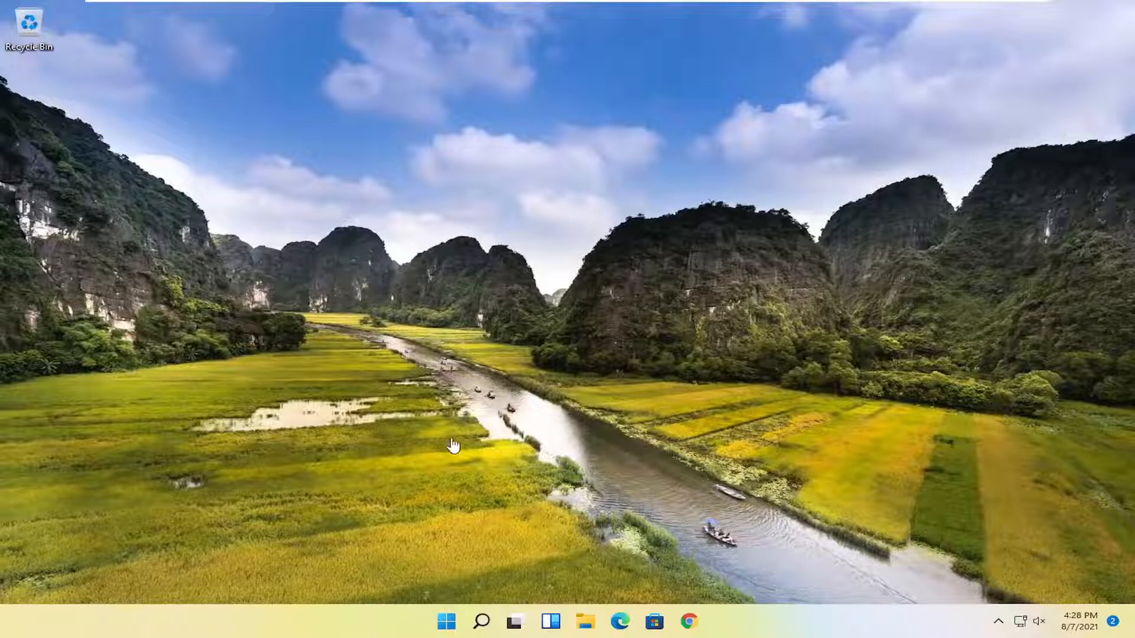
Step: Launch regedit from Windows Search as administrator and approve the User Account Control prompt
{"action": "left_click", "coordinate": [482, 620]}
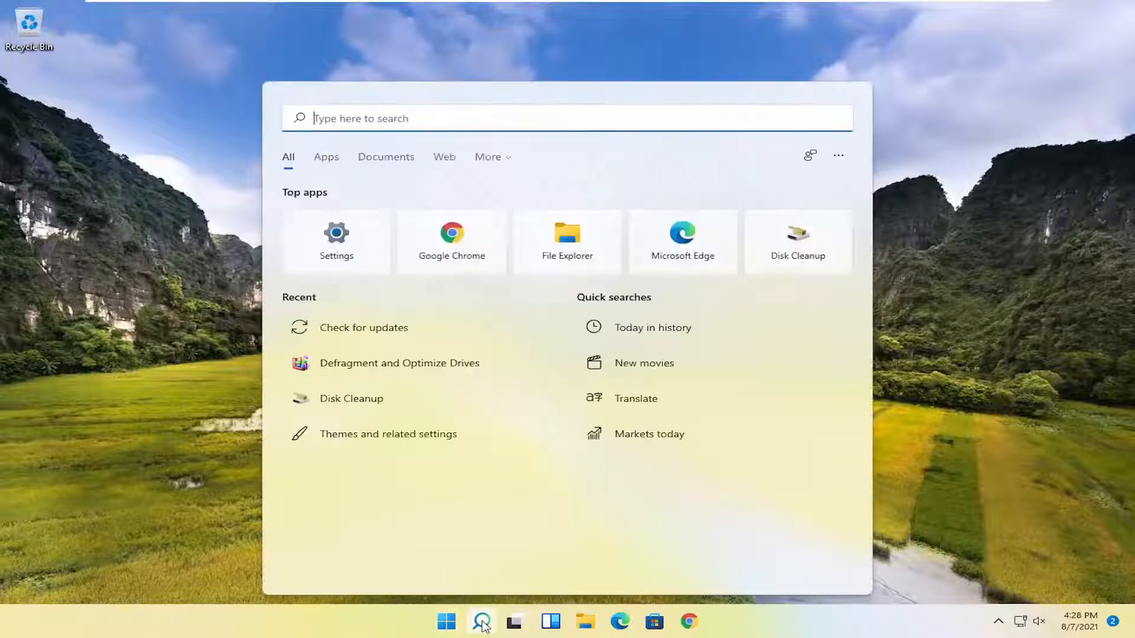
{"action": "type", "text": "regedit"}
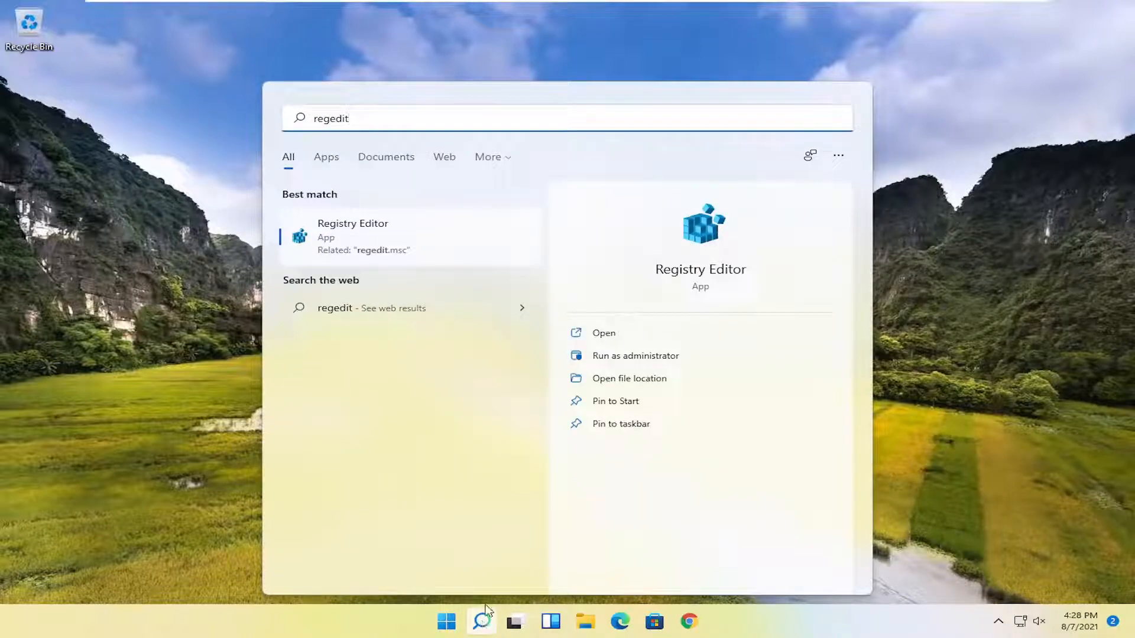
{"action": "mouse_move", "coordinate": [354, 251]}
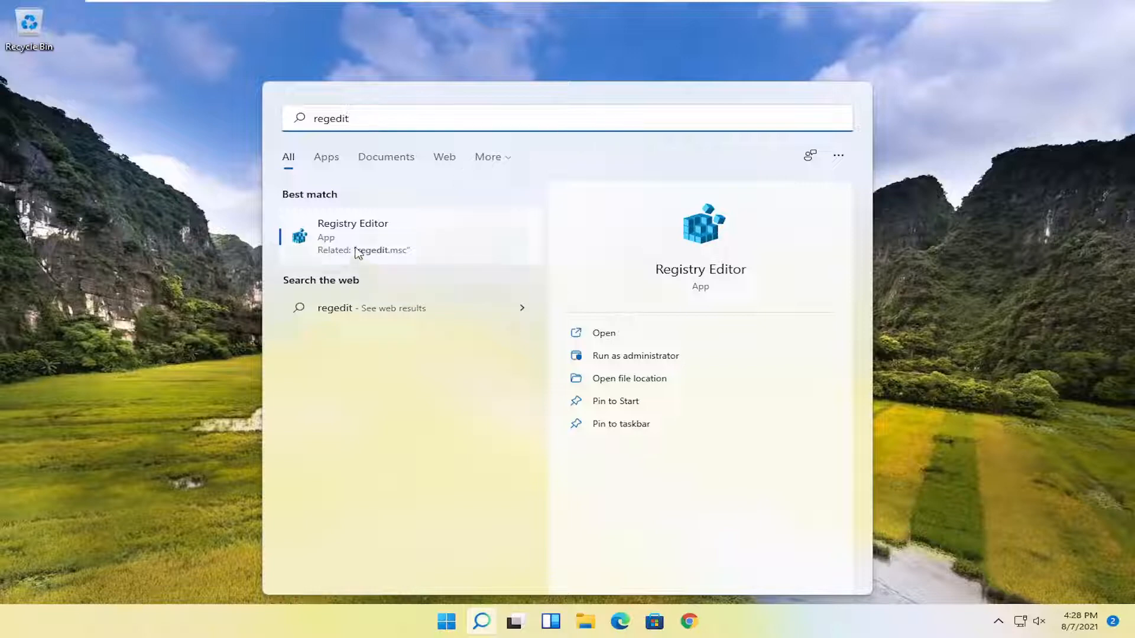
{"action": "right_click", "coordinate": [352, 236]}
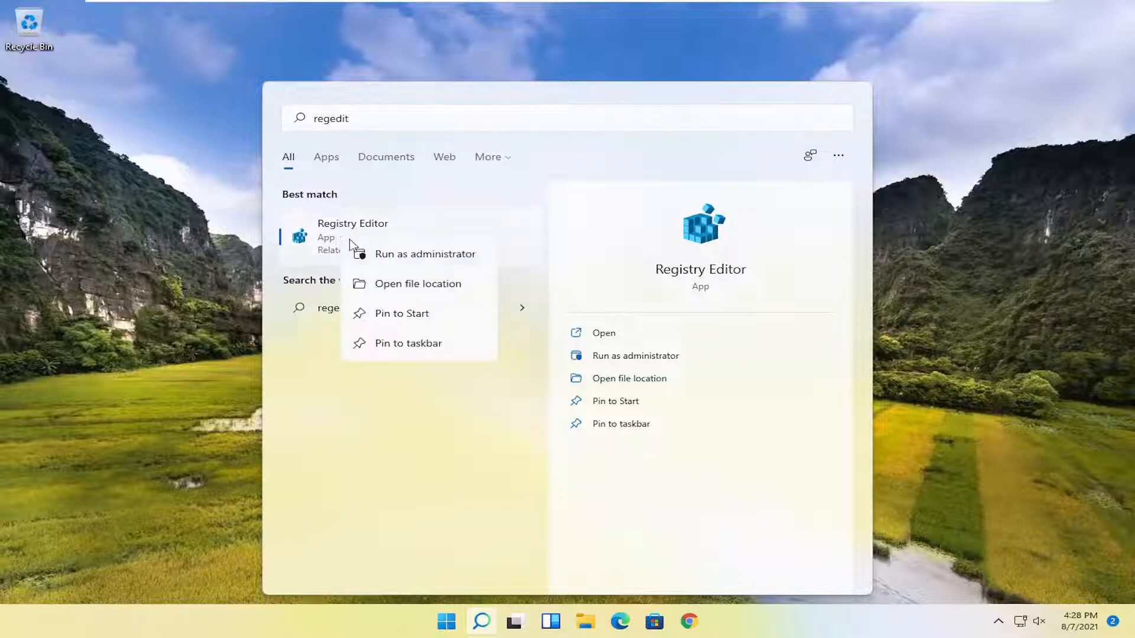
{"action": "left_click", "coordinate": [425, 253]}
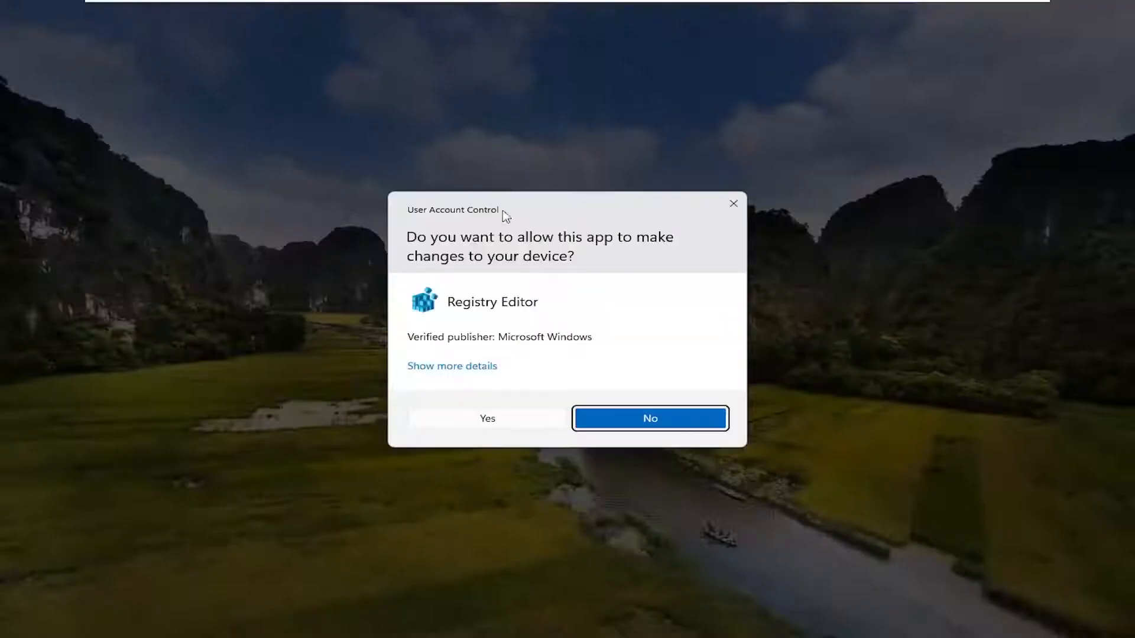
{"action": "mouse_move", "coordinate": [491, 421]}
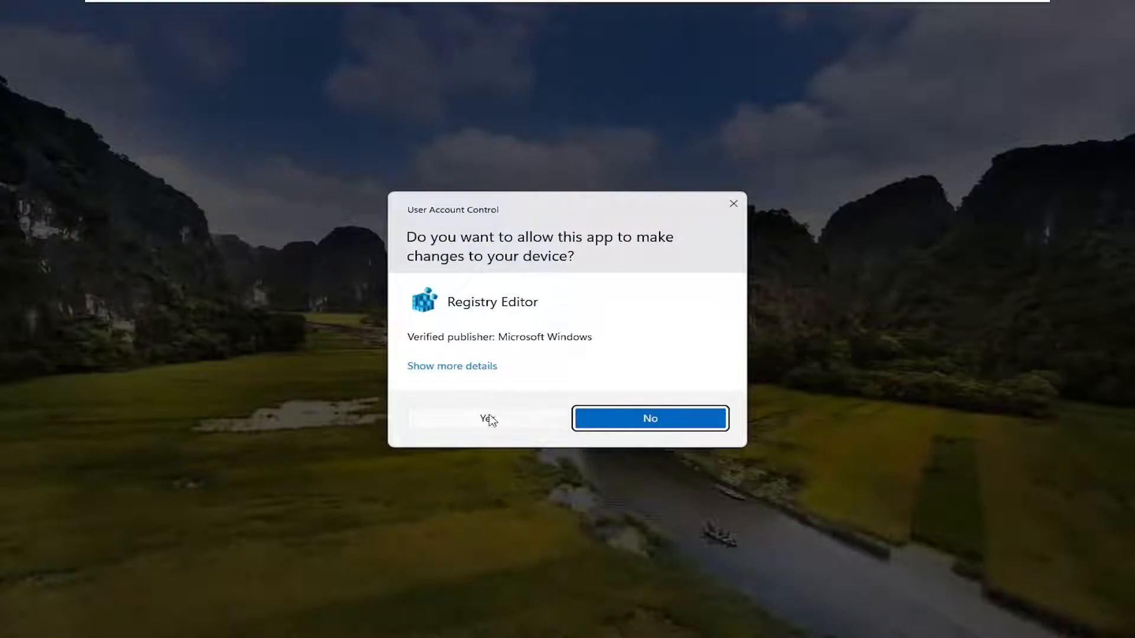
{"action": "left_click", "coordinate": [488, 419]}
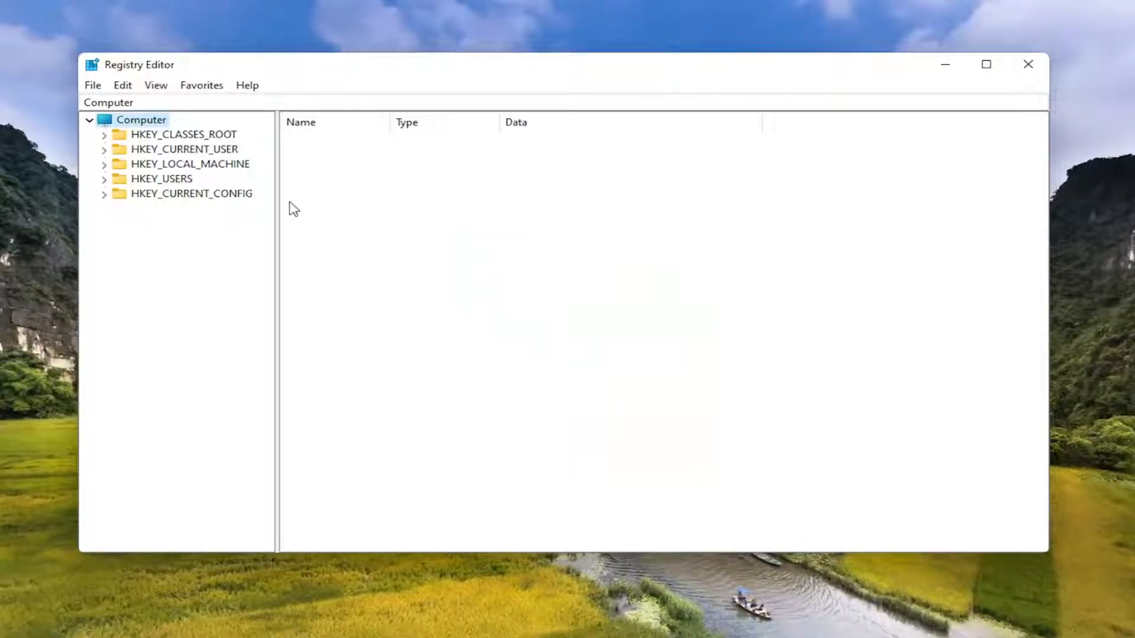
{"action": "mouse_move", "coordinate": [212, 211]}
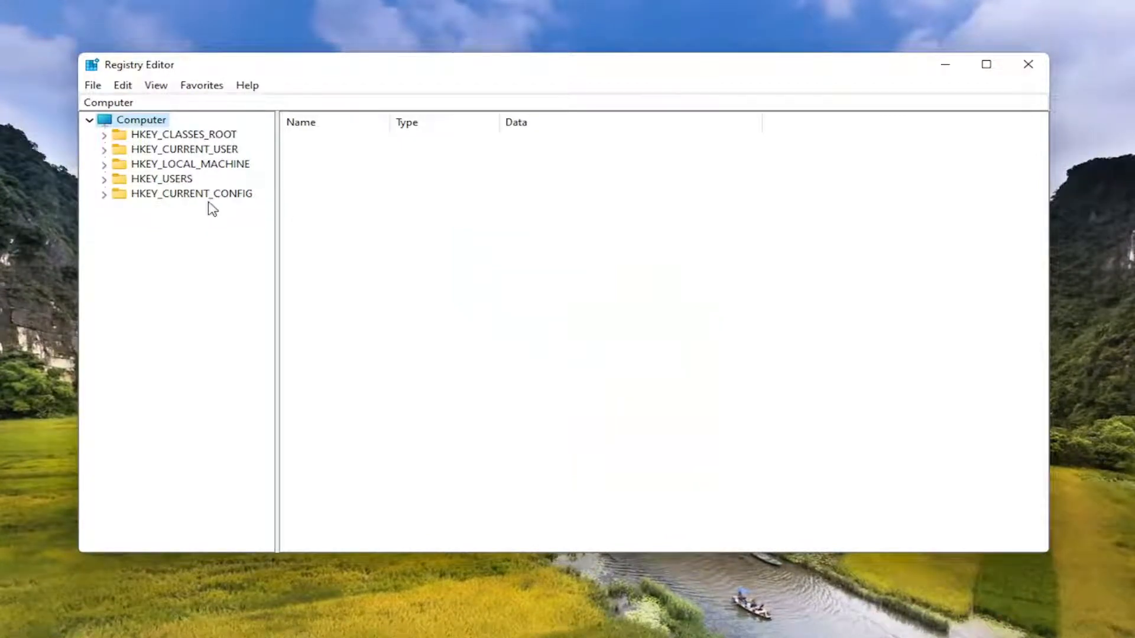
{"action": "mouse_move", "coordinate": [161, 167]}
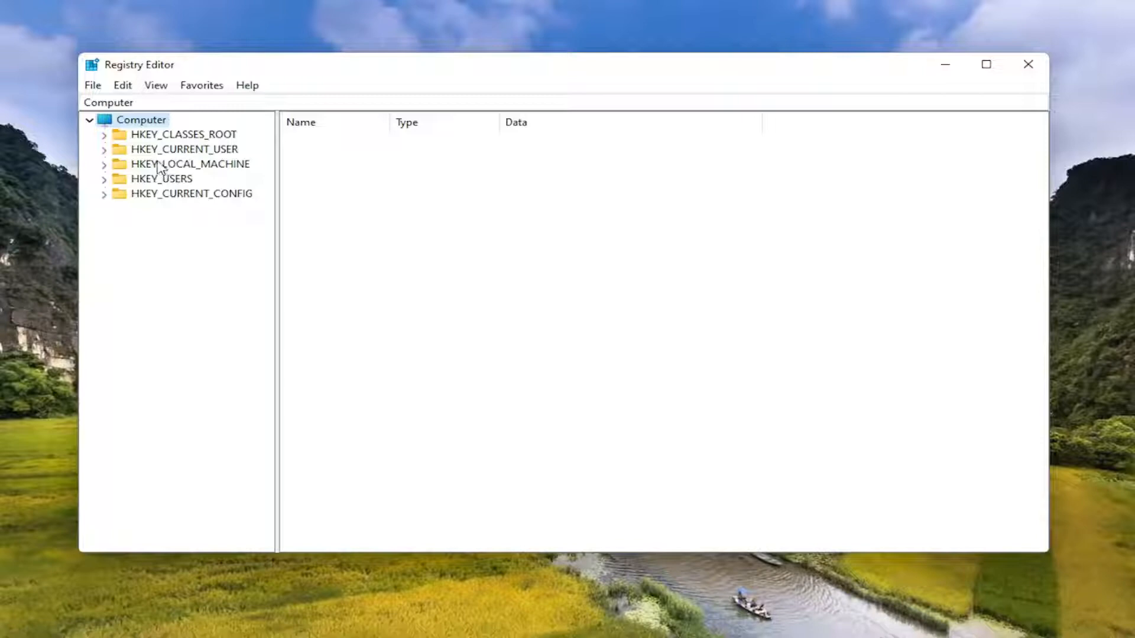
{"action": "mouse_move", "coordinate": [92, 86]}
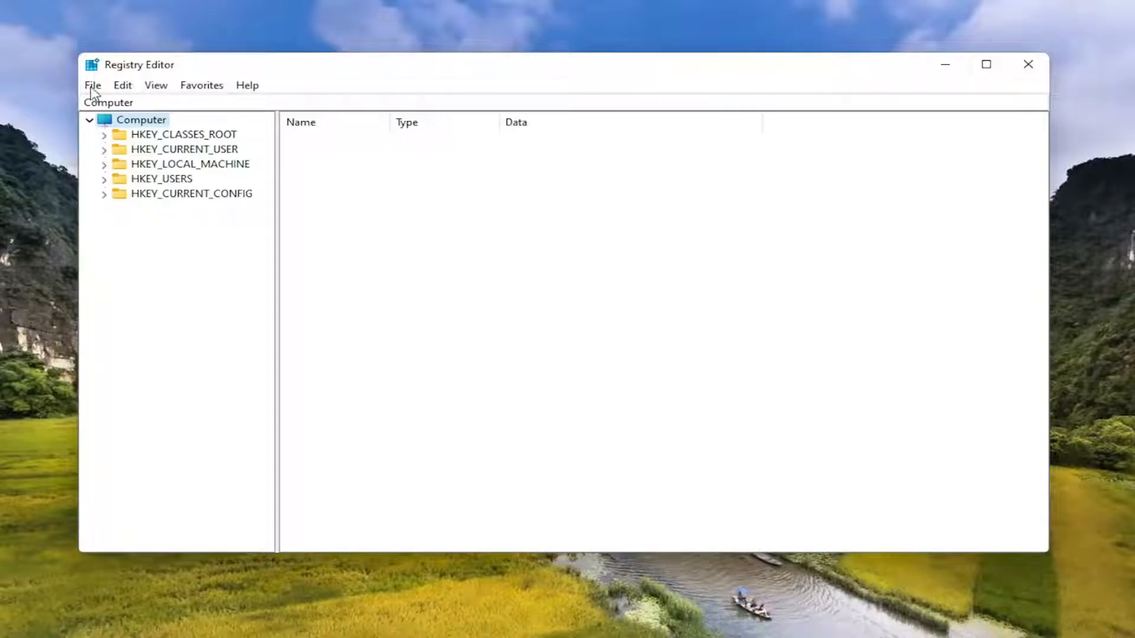
{"action": "left_click", "coordinate": [92, 85]}
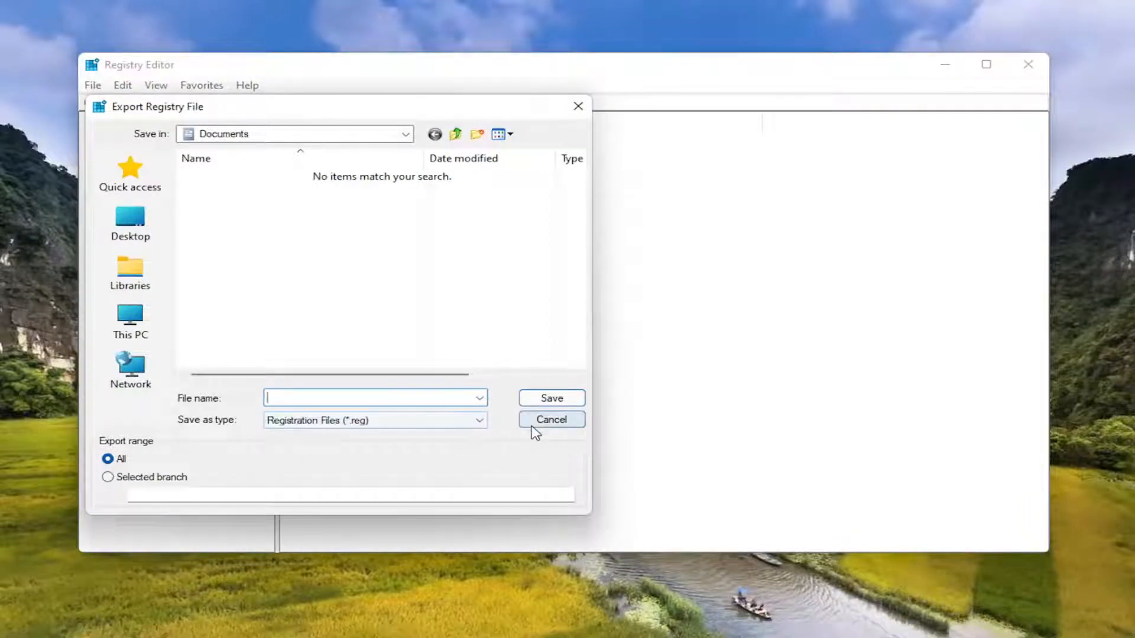
{"action": "left_click", "coordinate": [550, 420]}
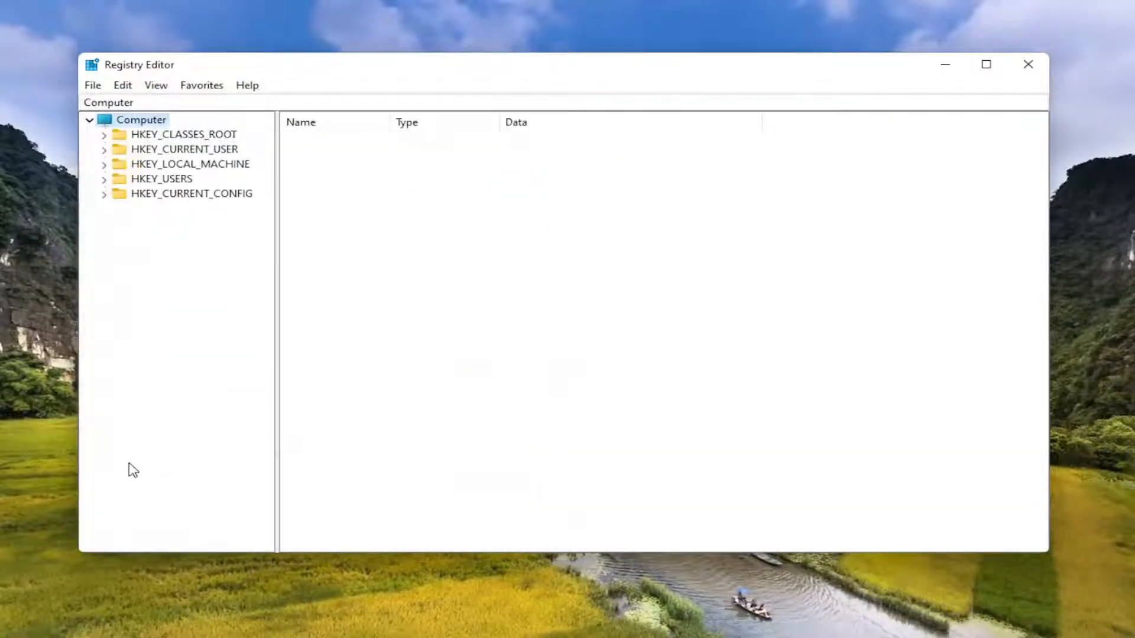
{"action": "mouse_move", "coordinate": [518, 331]}
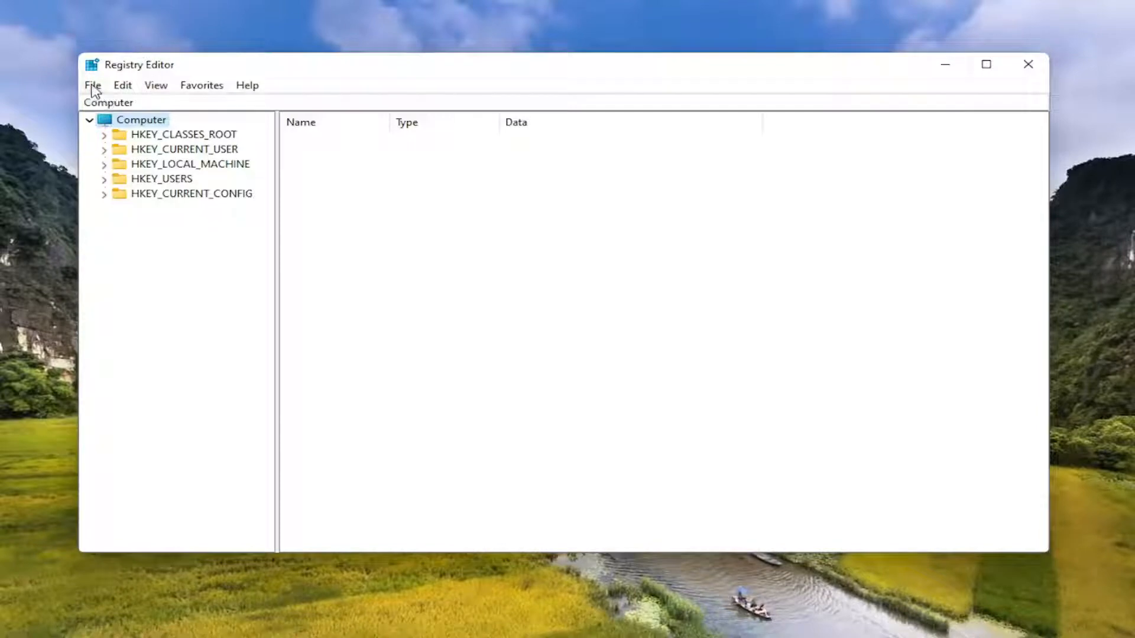
{"action": "left_click", "coordinate": [92, 85]}
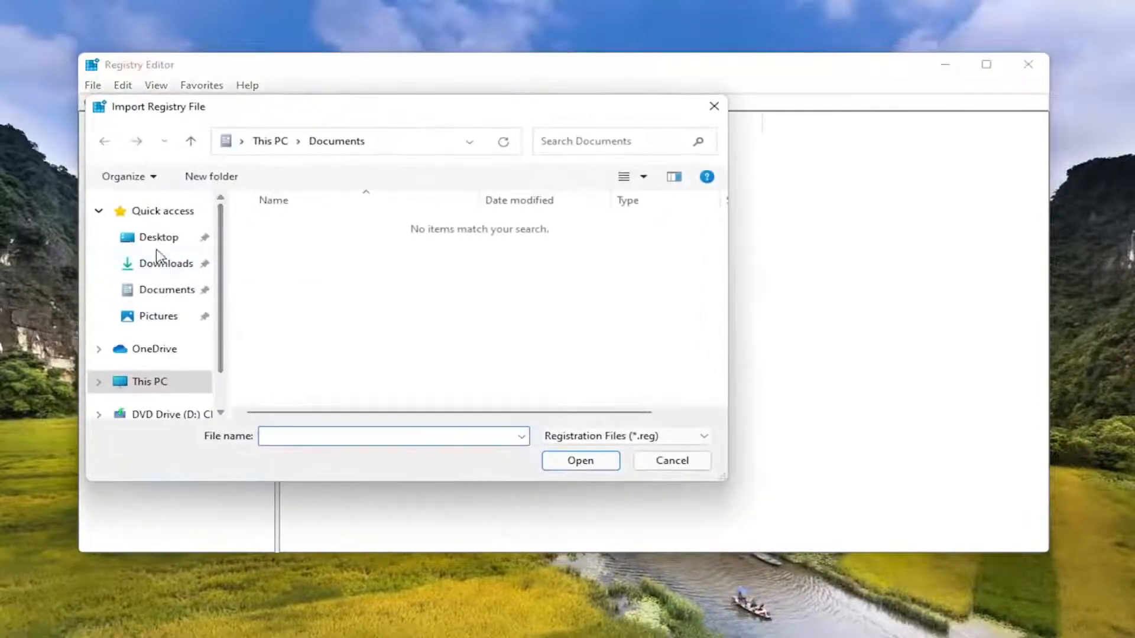
{"action": "left_click", "coordinate": [158, 237]}
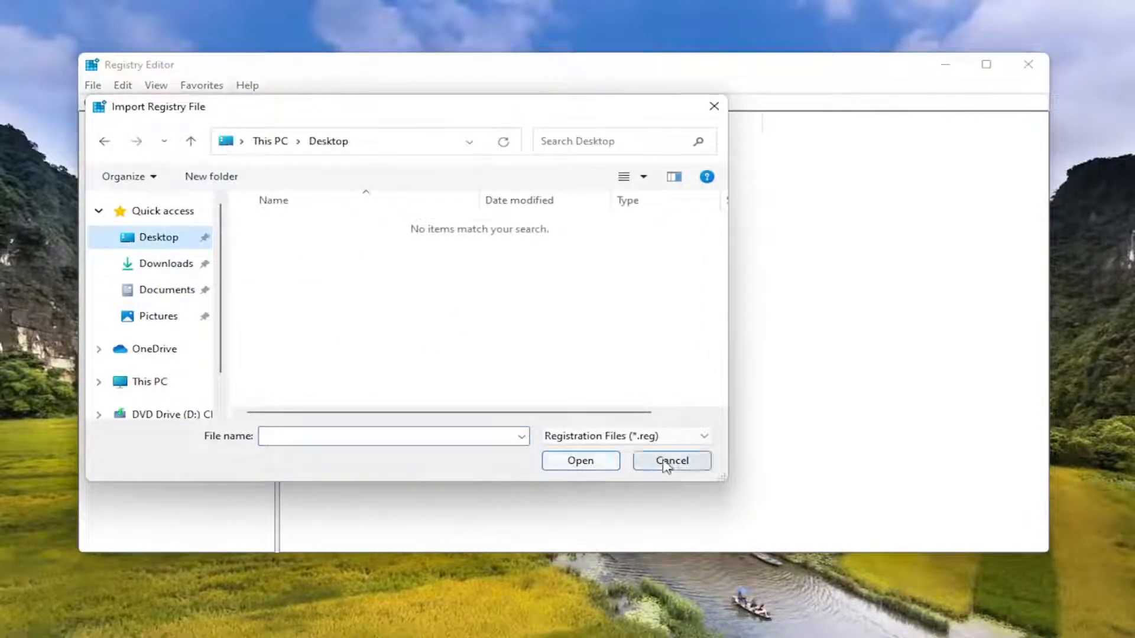
{"action": "left_click", "coordinate": [670, 460]}
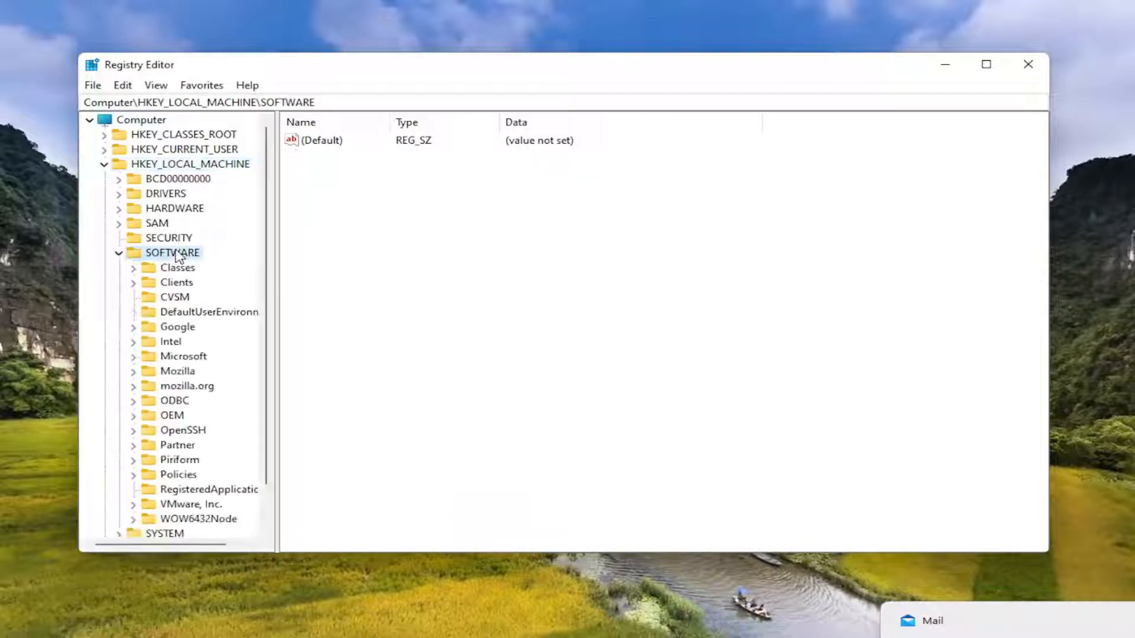
{"action": "mouse_move", "coordinate": [186, 401]}
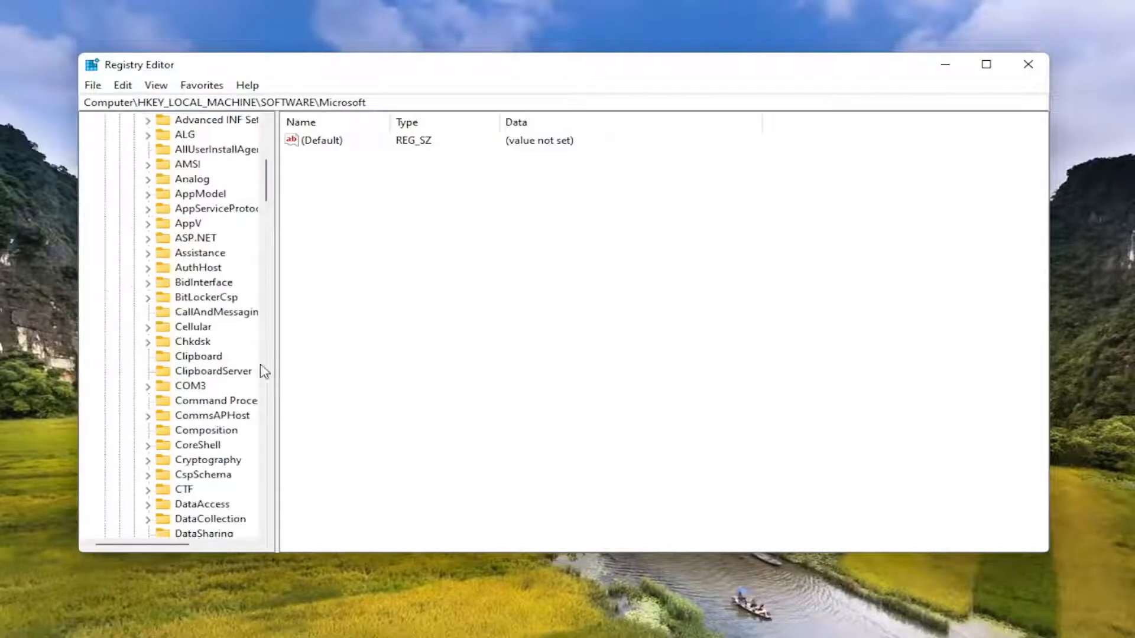
Step: Scroll the key tree down to reach CurrentVersion under HKEY_LOCAL_MACHINE\SOFTWARE\Microsoft\Windows
{"action": "scroll", "scroll_direction": "down", "scroll_amount": 3}
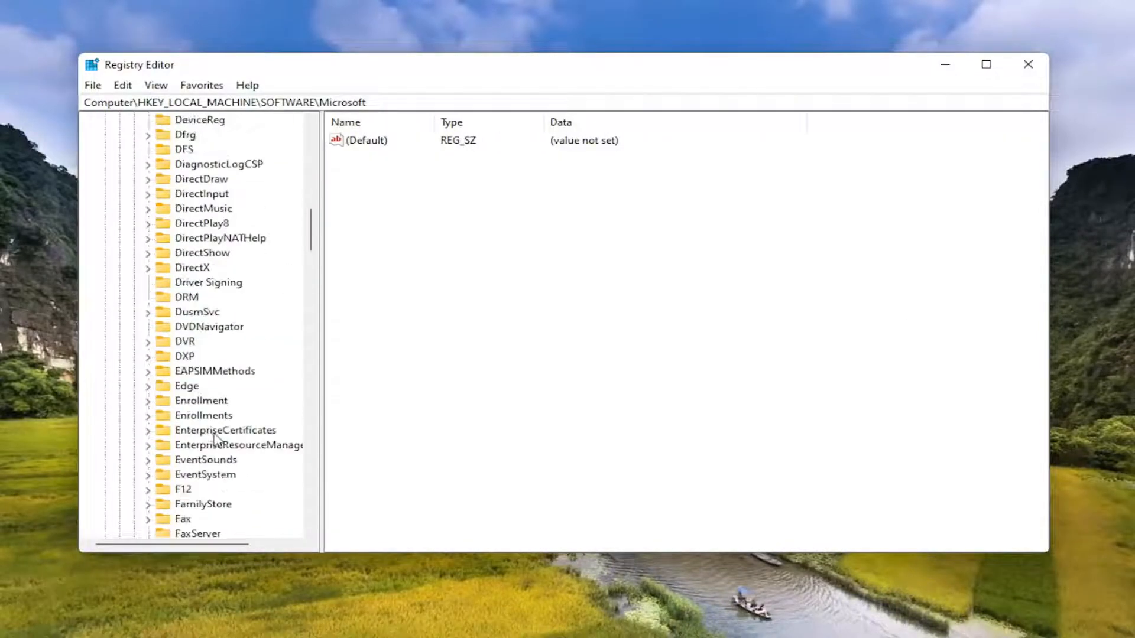
{"action": "scroll", "scroll_direction": "down", "scroll_amount": 3}
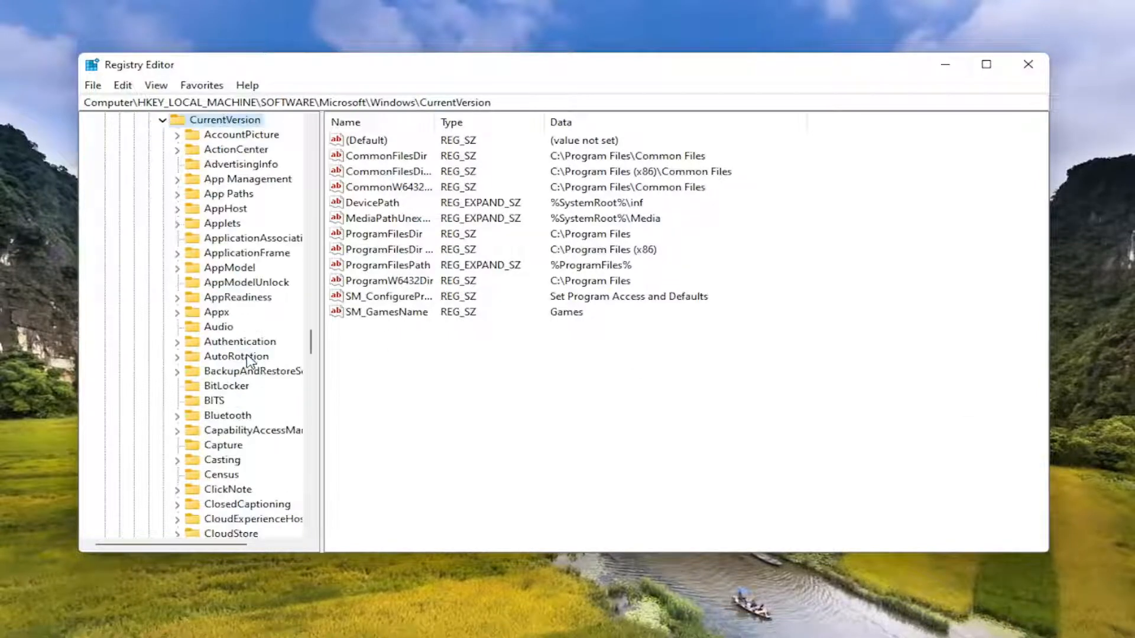
{"action": "mouse_move", "coordinate": [269, 393]}
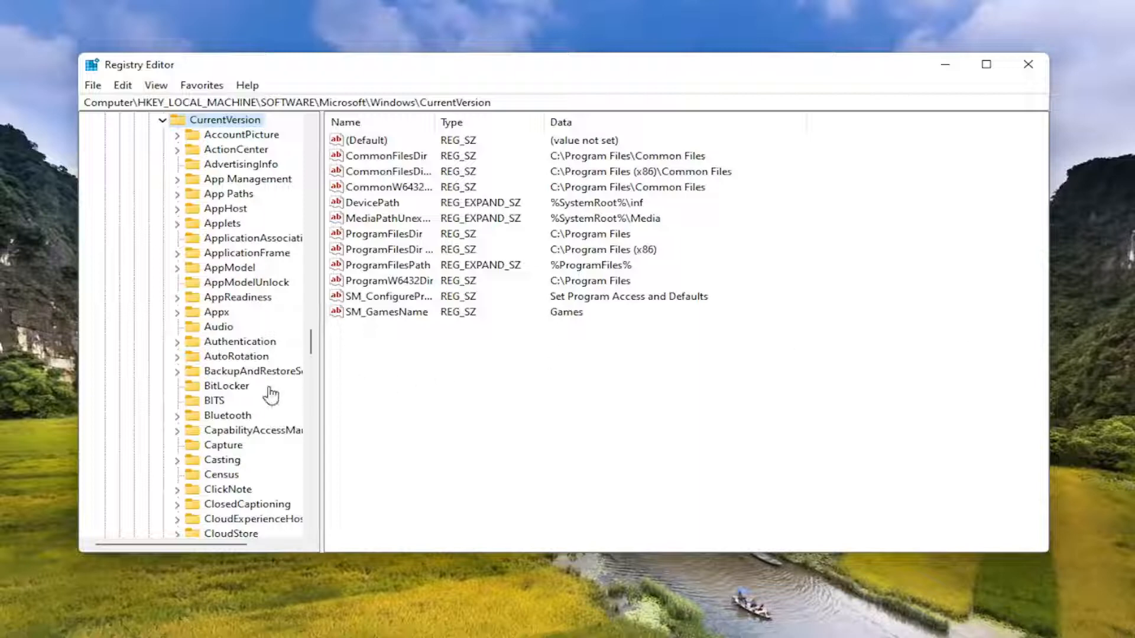
Step: Scroll the CurrentVersion subkey list up and down to locate the SideBySide key
{"action": "scroll", "scroll_direction": "down", "scroll_amount": 3}
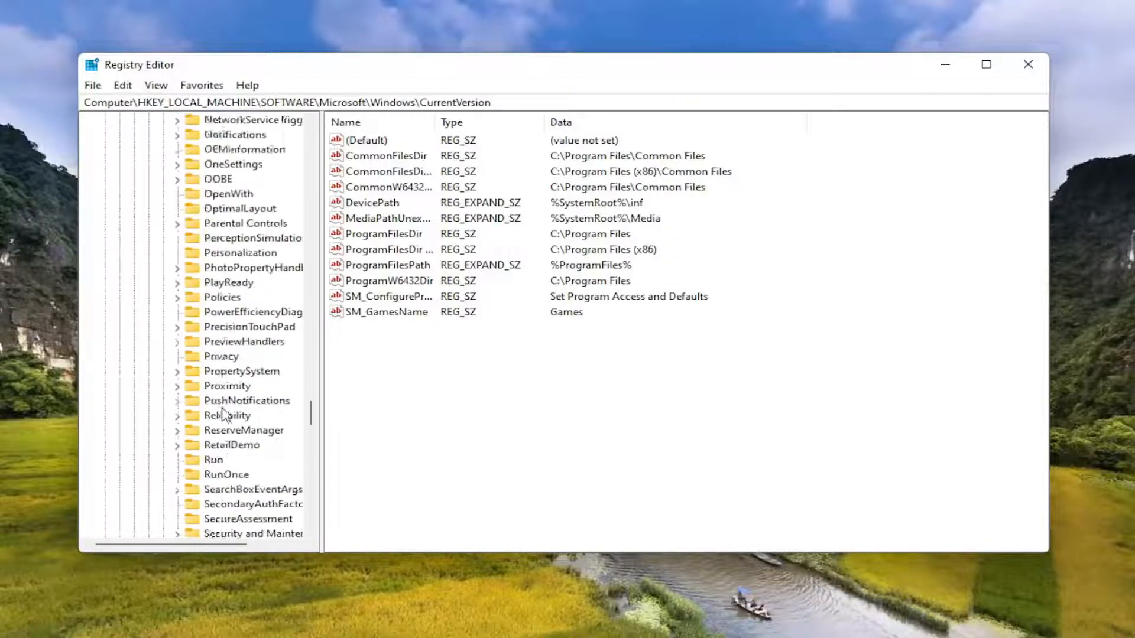
{"action": "scroll", "scroll_direction": "down", "scroll_amount": 3}
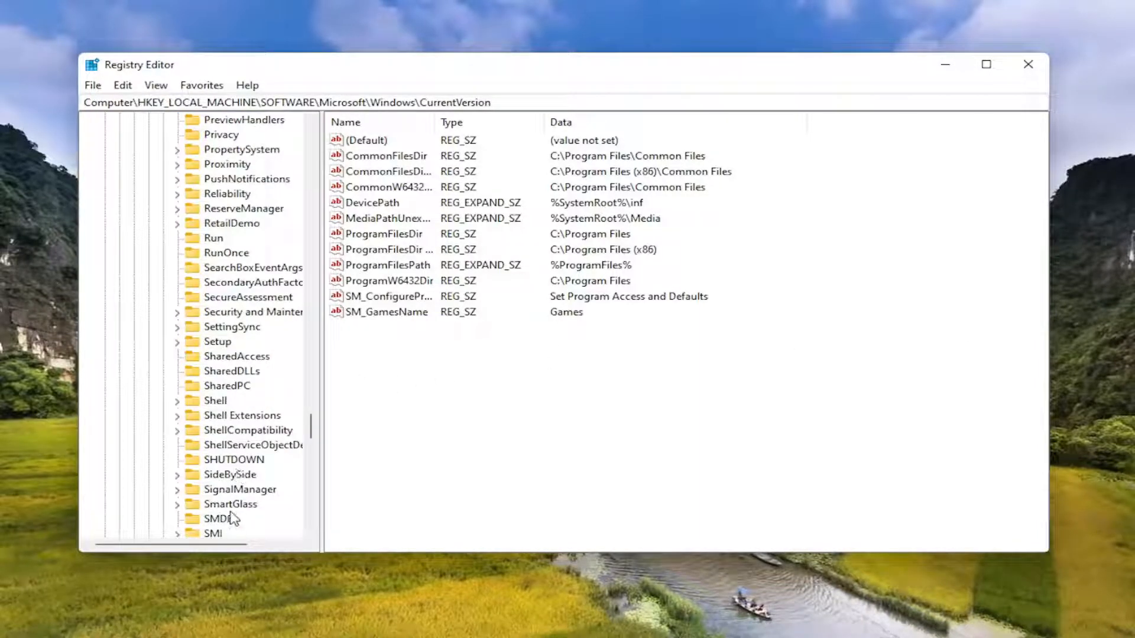
{"action": "scroll", "scroll_direction": "down", "scroll_amount": 3}
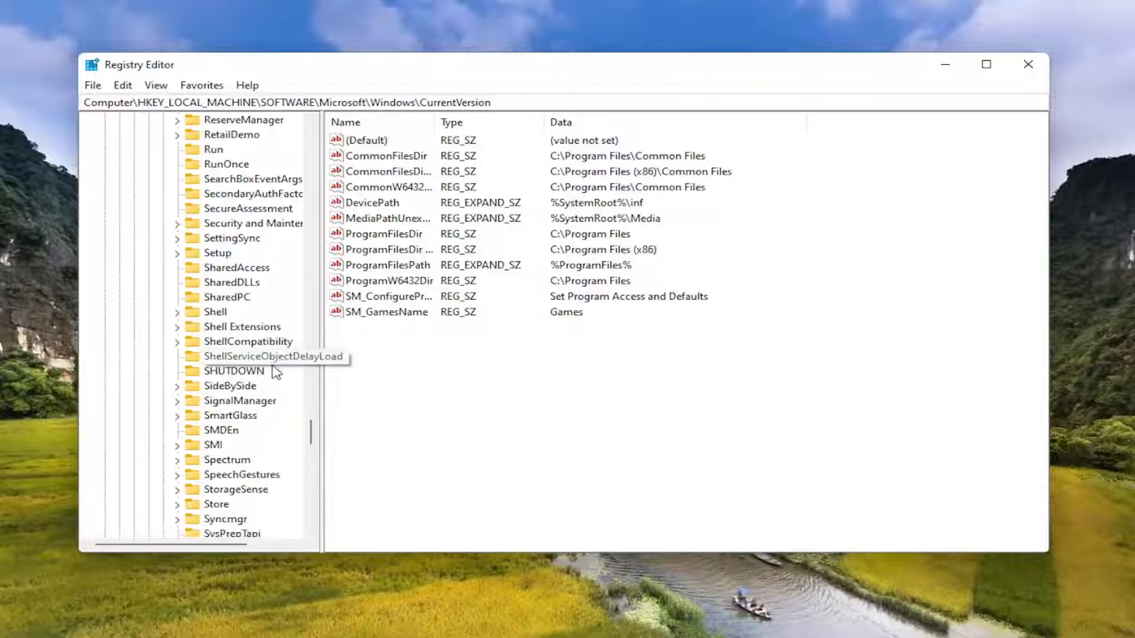
{"action": "scroll", "scroll_direction": "down", "scroll_amount": 3}
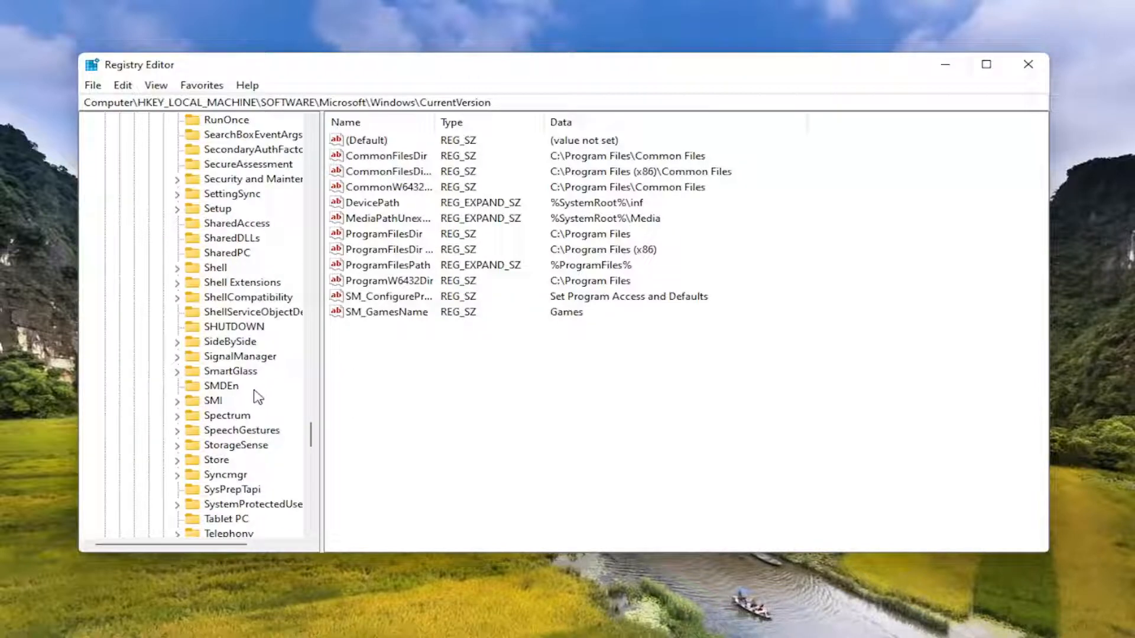
{"action": "scroll", "scroll_direction": "up", "scroll_amount": 3}
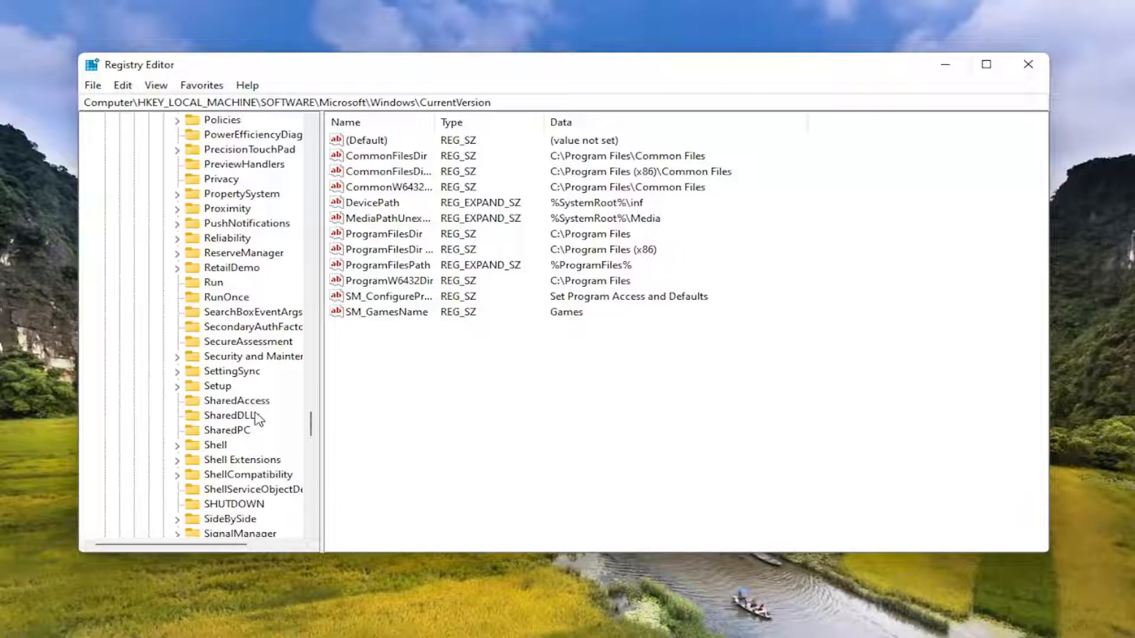
{"action": "scroll", "scroll_direction": "down", "scroll_amount": 3}
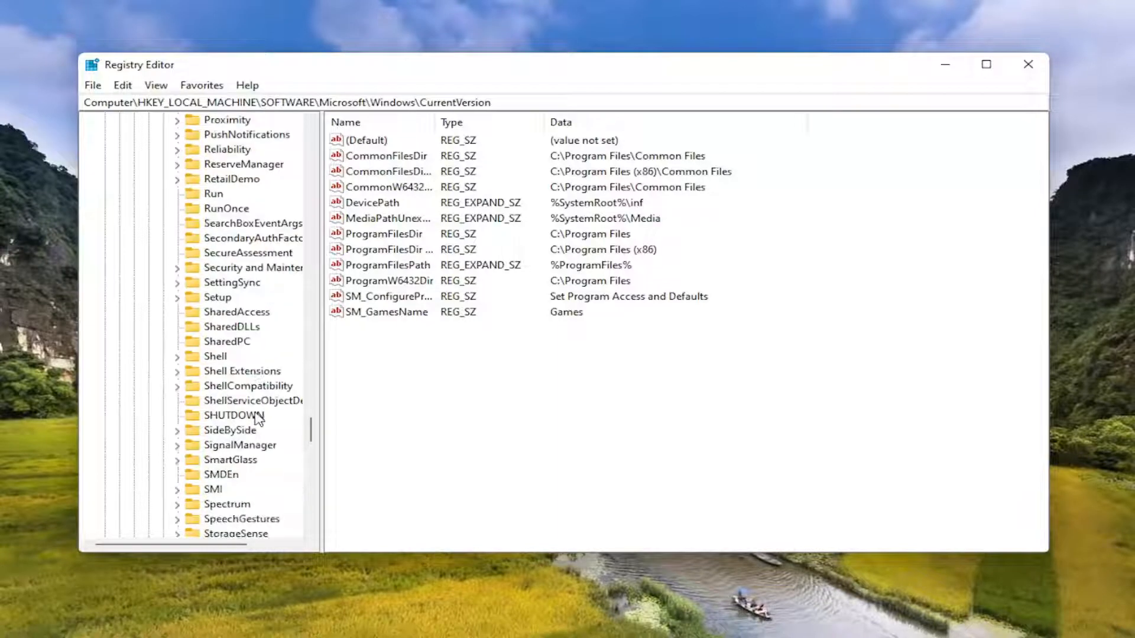
{"action": "scroll", "scroll_direction": "down", "scroll_amount": 3}
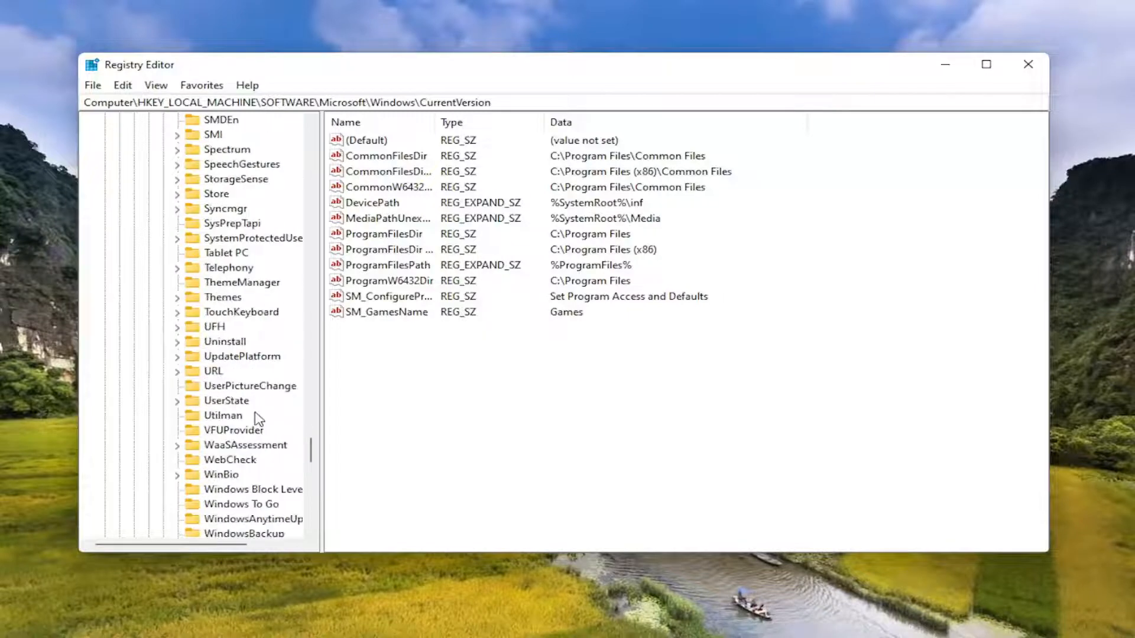
{"action": "scroll", "scroll_direction": "up", "scroll_amount": 3}
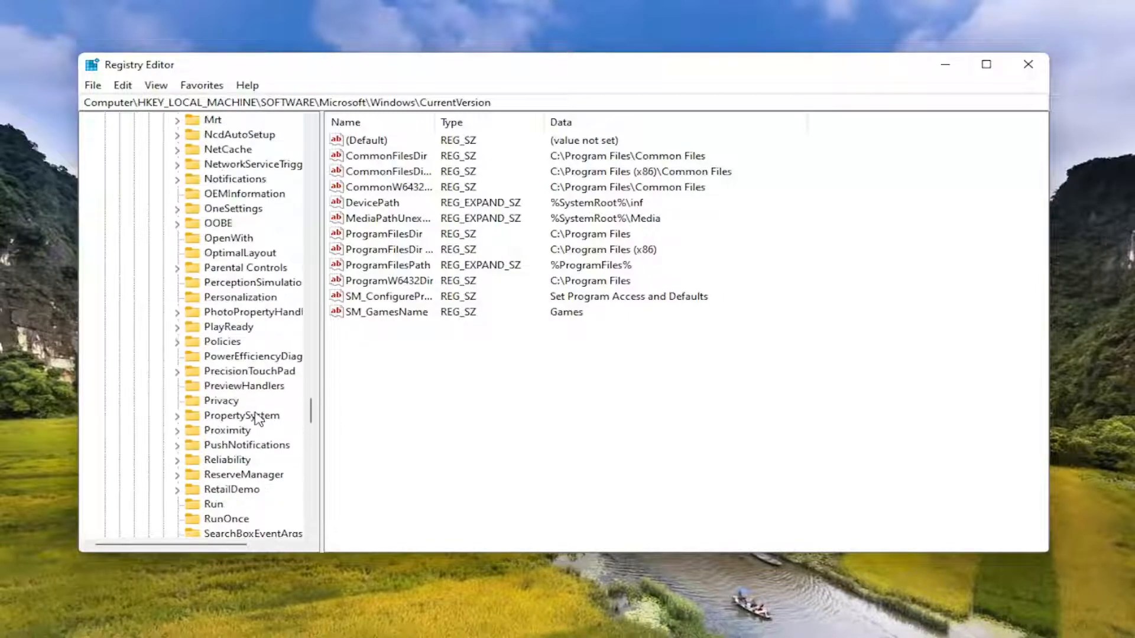
{"action": "scroll", "scroll_direction": "up", "scroll_amount": 3}
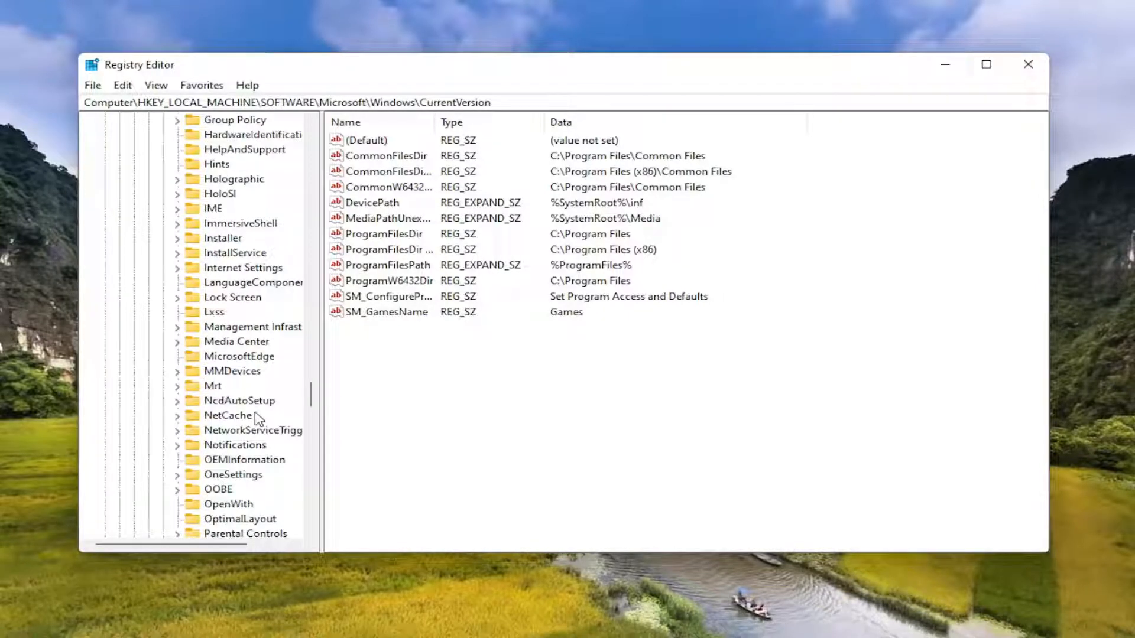
{"action": "scroll", "scroll_direction": "down", "scroll_amount": 3}
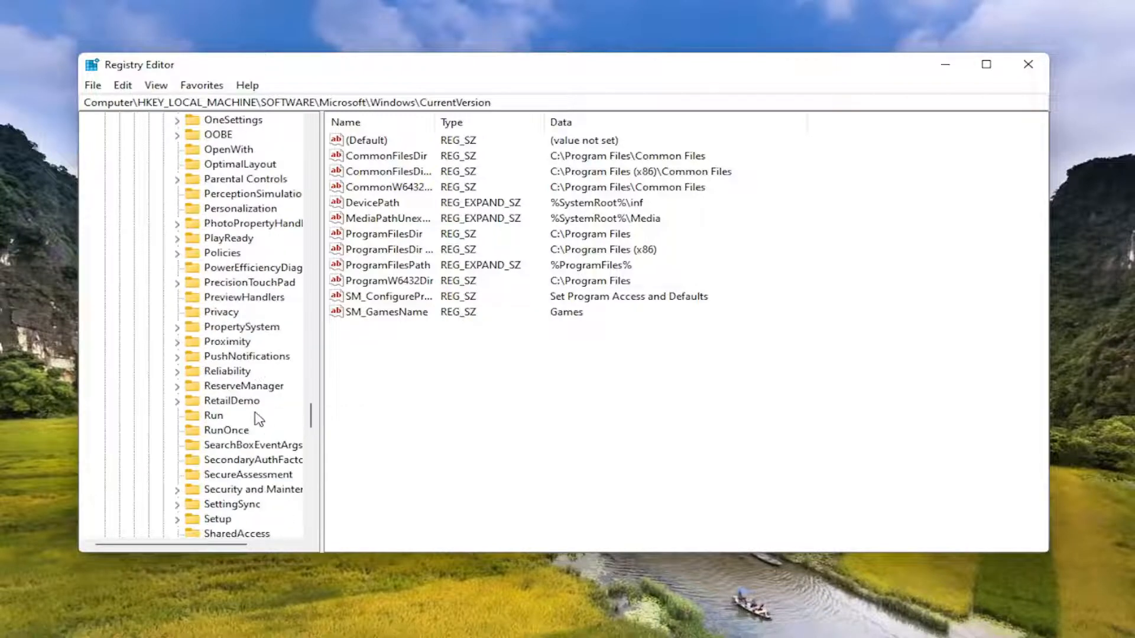
{"action": "scroll", "scroll_direction": "down", "scroll_amount": 3}
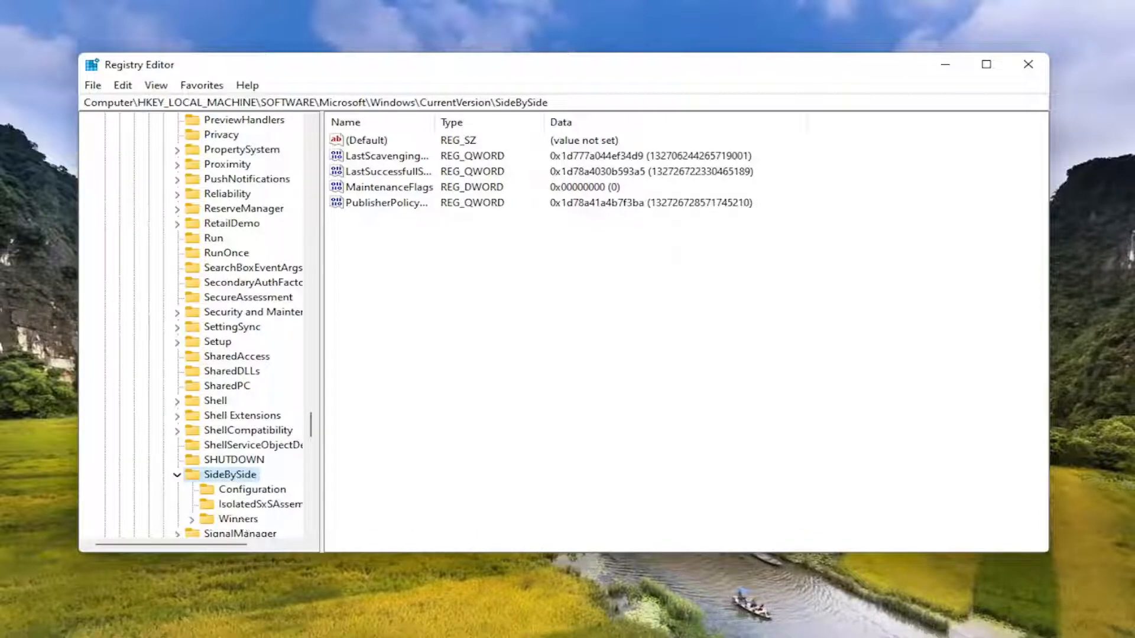
{"action": "mouse_move", "coordinate": [229, 457]}
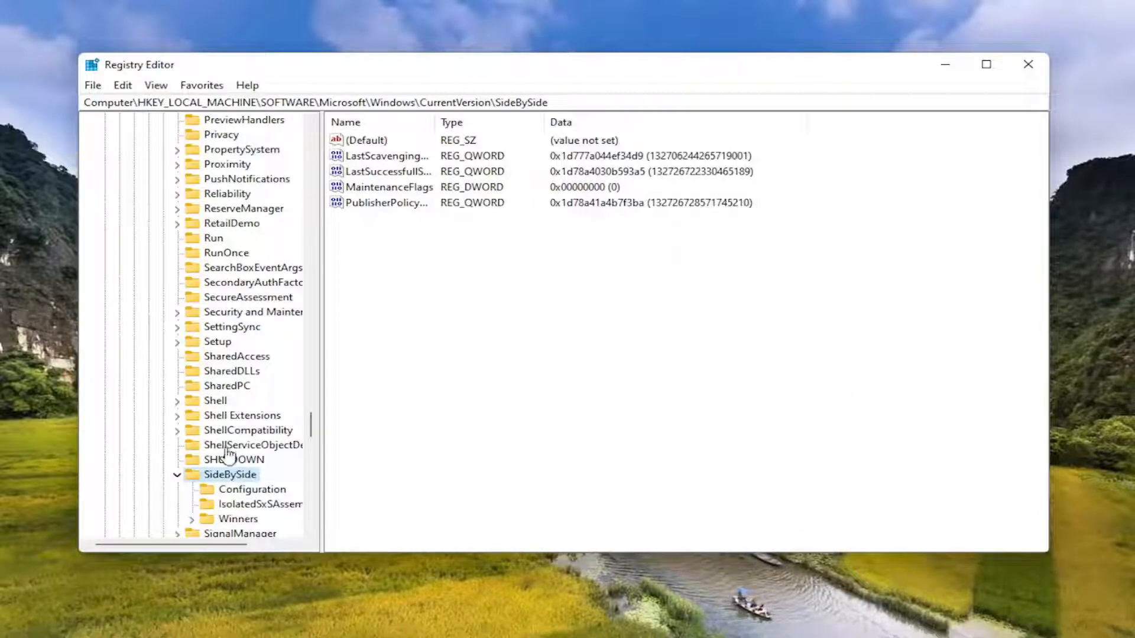
Step: Expand Winners and select the x86_policy.9.0.microsoft.vc90.crt key showing Default 9.0
{"action": "left_click", "coordinate": [237, 519]}
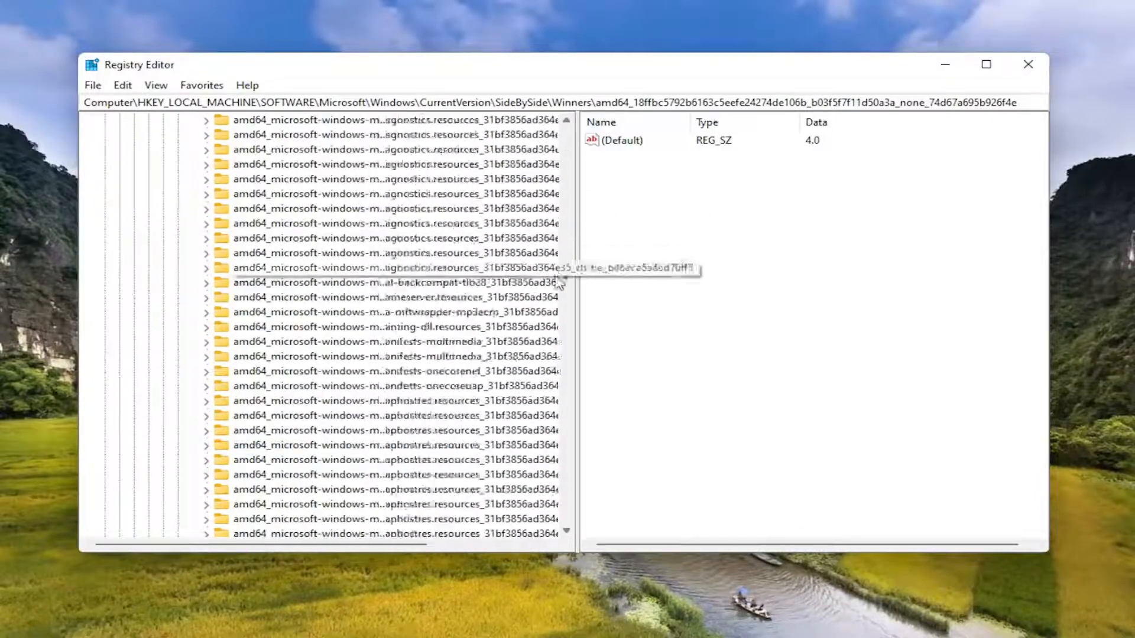
{"action": "scroll", "scroll_direction": "down", "scroll_amount": 3}
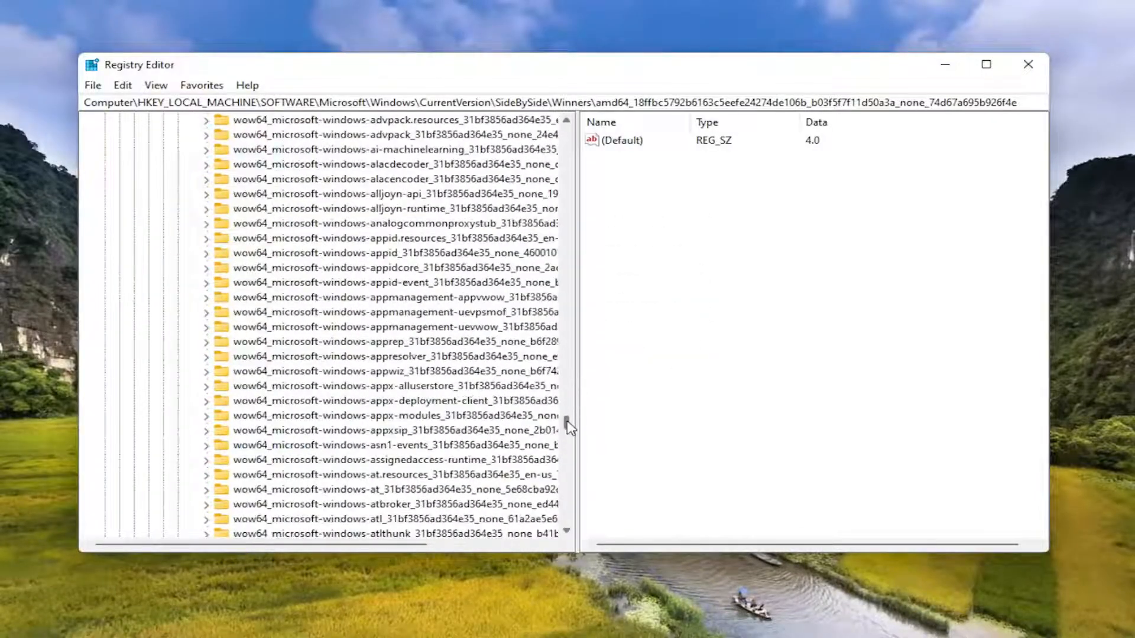
{"action": "scroll", "scroll_direction": "down", "scroll_amount": 3}
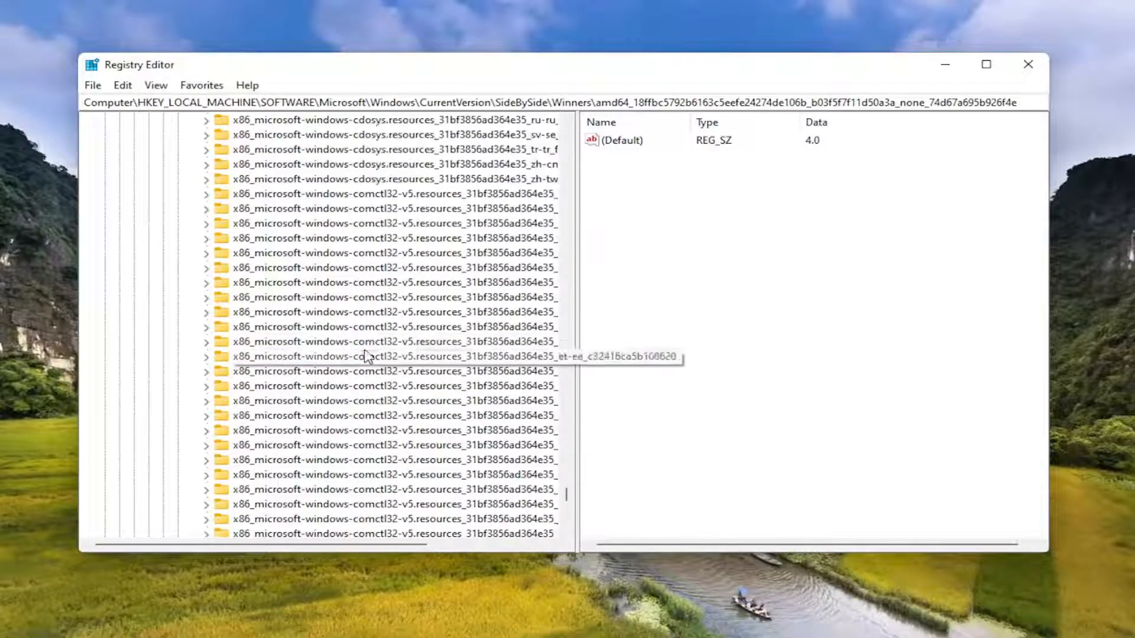
{"action": "scroll", "scroll_direction": "down", "scroll_amount": 3}
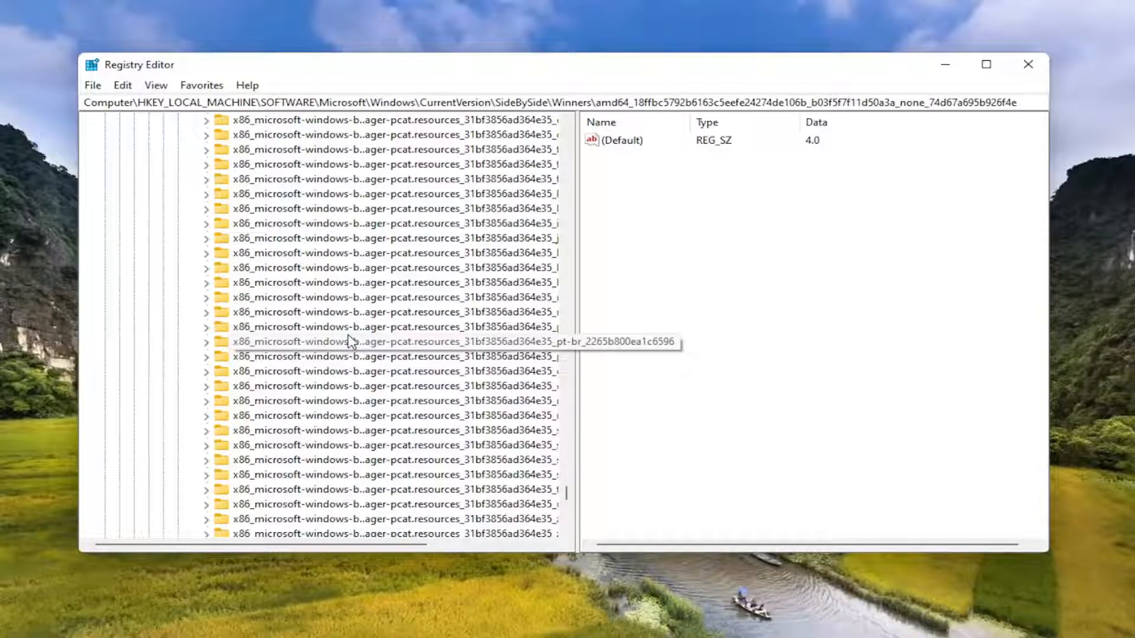
{"action": "scroll", "scroll_direction": "down", "scroll_amount": 3}
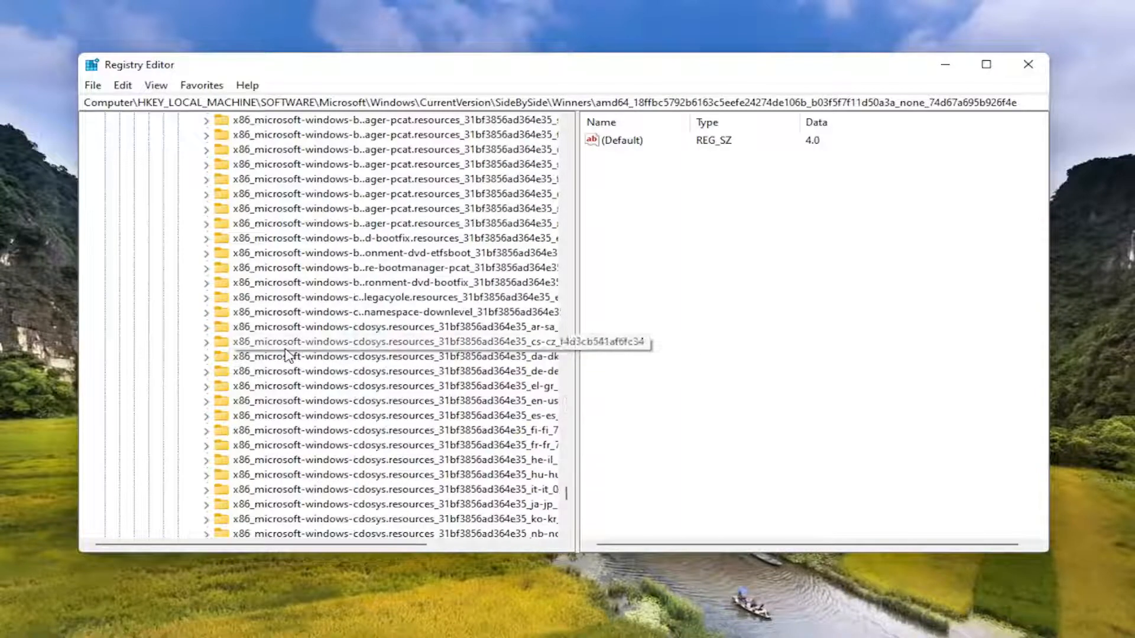
{"action": "scroll", "scroll_direction": "down", "scroll_amount": 3}
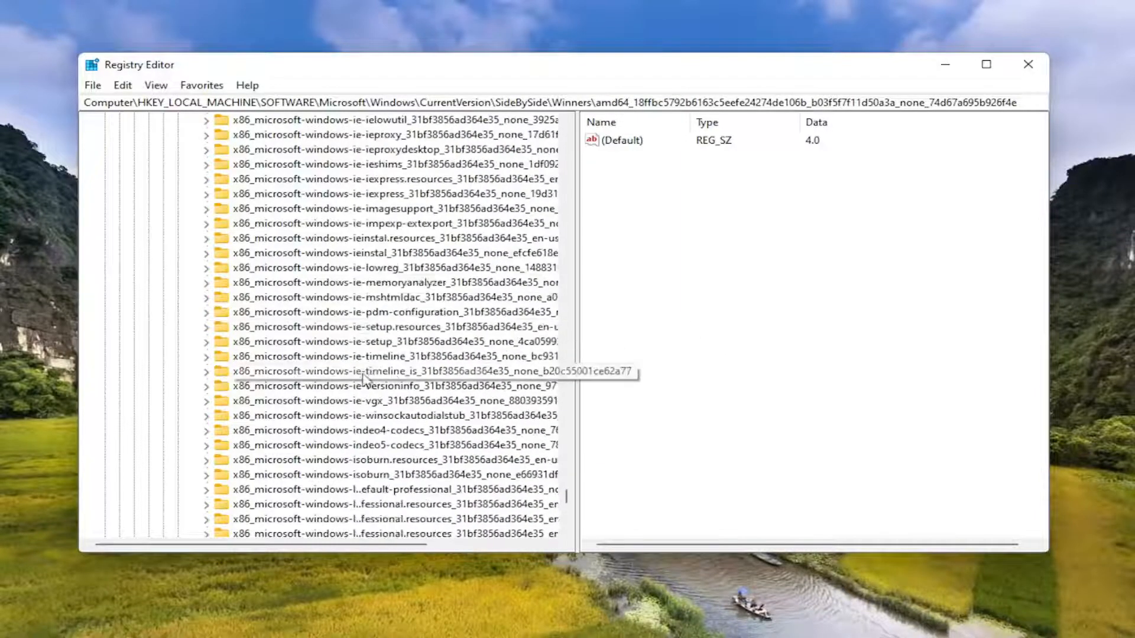
{"action": "scroll", "scroll_direction": "down", "scroll_amount": 3}
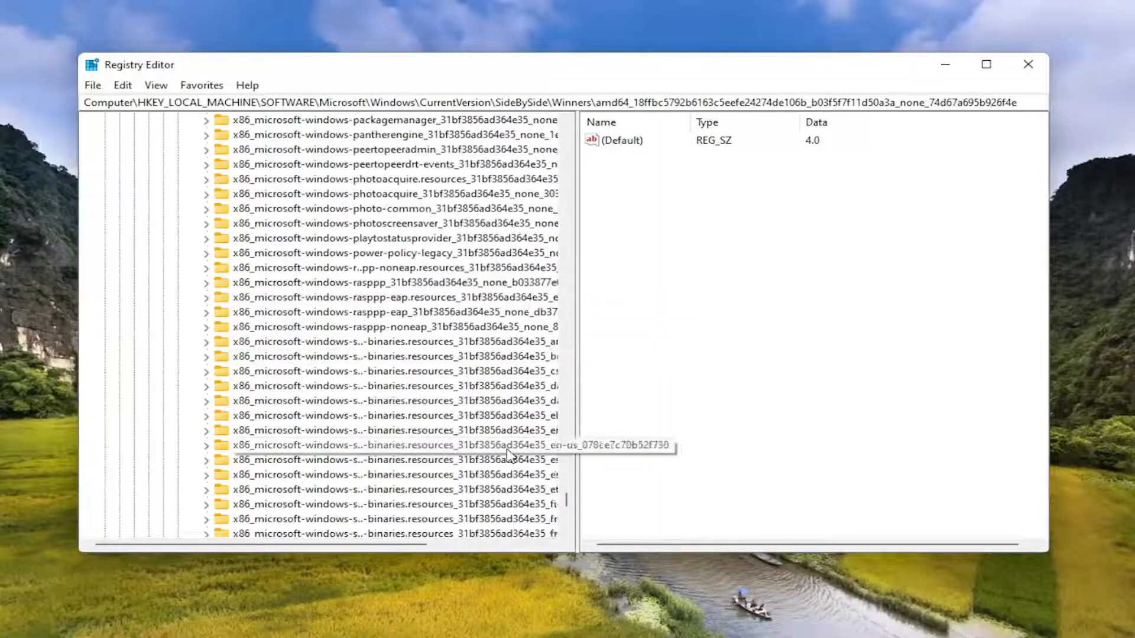
{"action": "scroll", "scroll_direction": "down", "scroll_amount": 3}
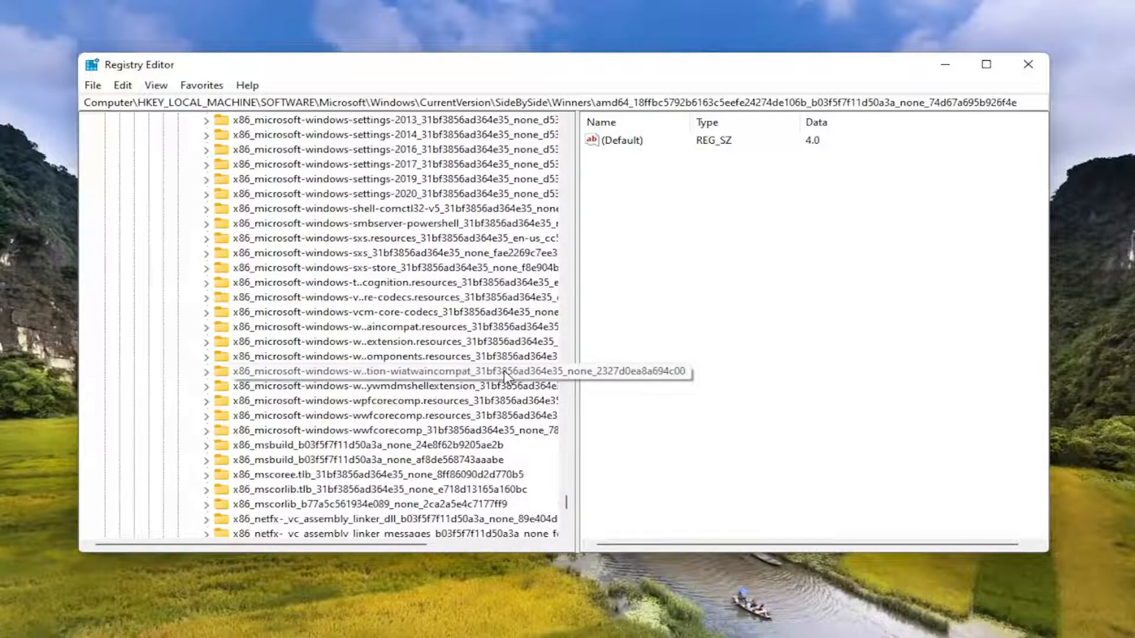
{"action": "mouse_move", "coordinate": [523, 505]}
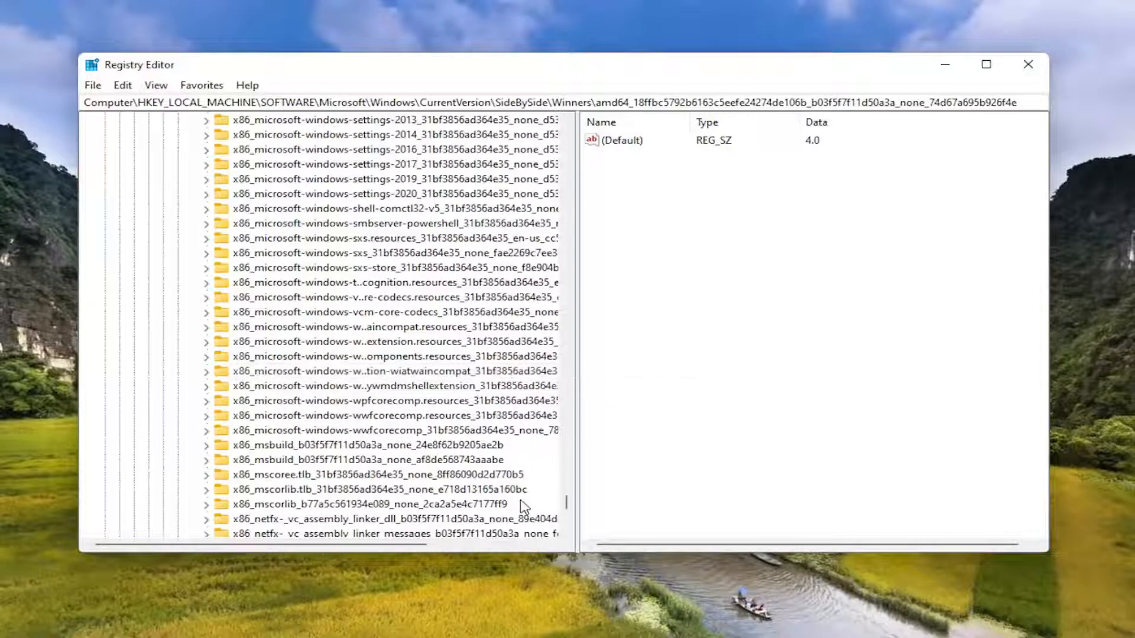
{"action": "scroll", "scroll_direction": "down", "scroll_amount": 3}
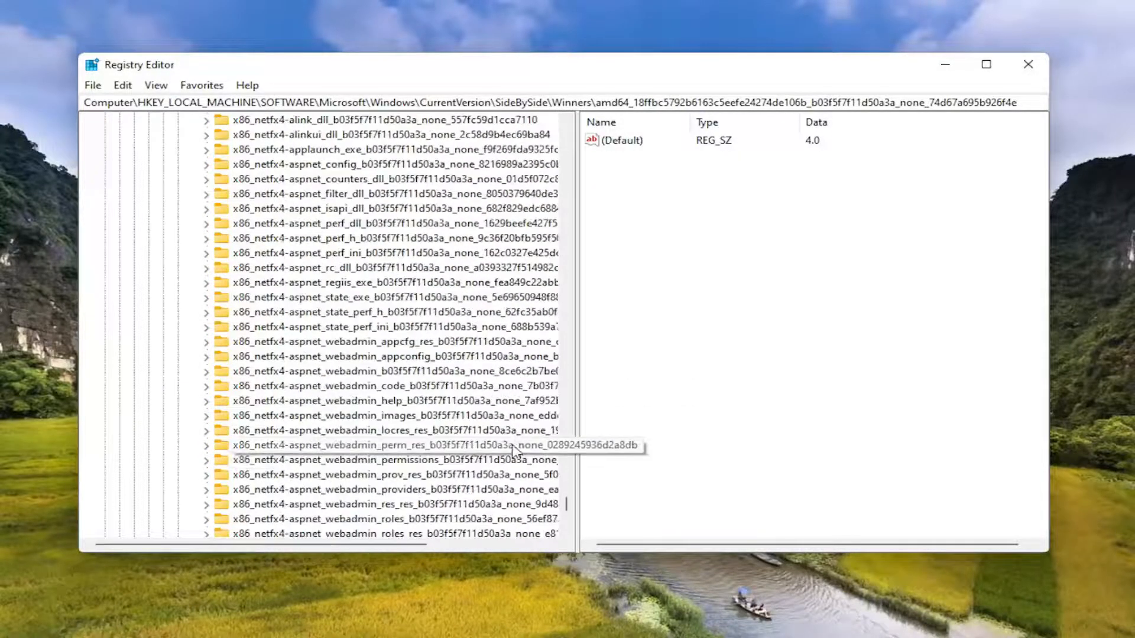
{"action": "scroll", "scroll_direction": "down", "scroll_amount": 3}
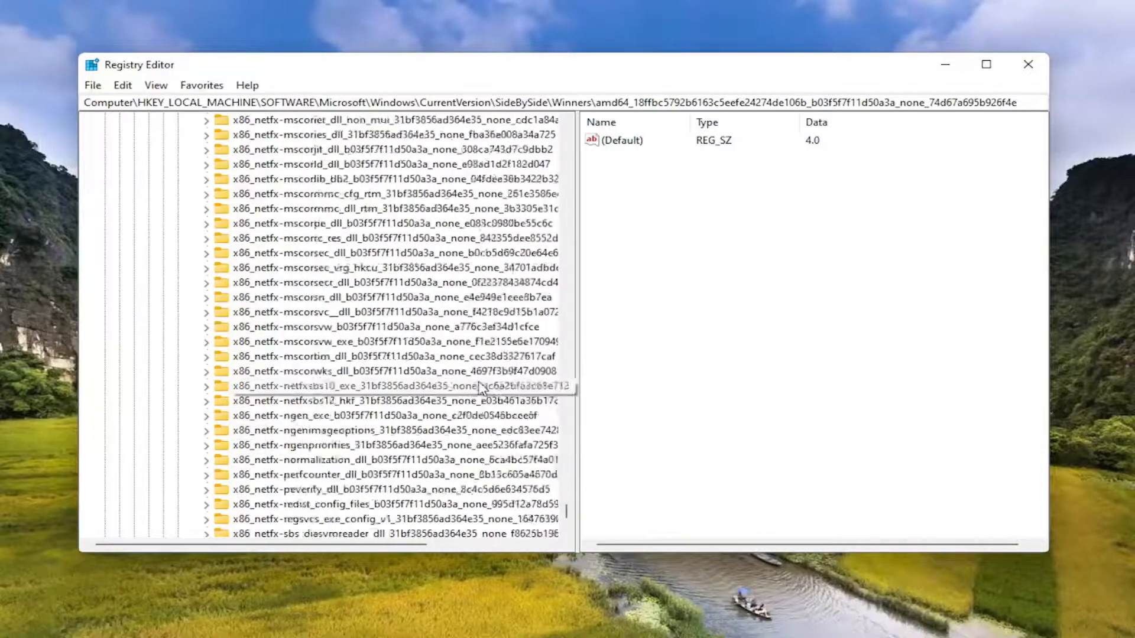
{"action": "scroll", "scroll_direction": "down", "scroll_amount": 3}
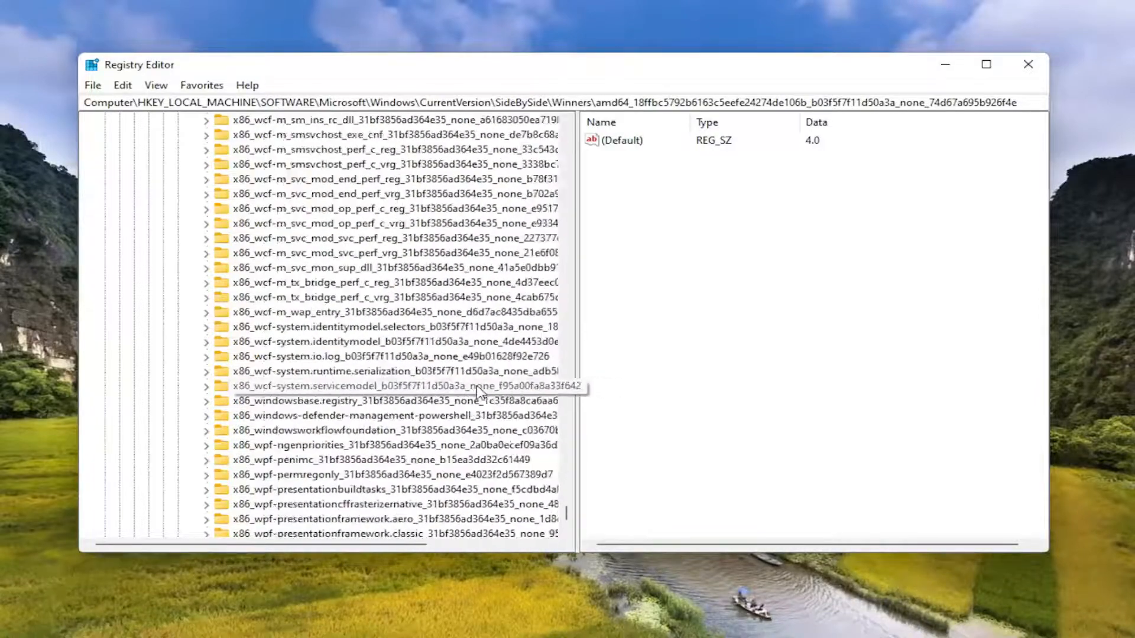
{"action": "scroll", "scroll_direction": "up", "scroll_amount": 3}
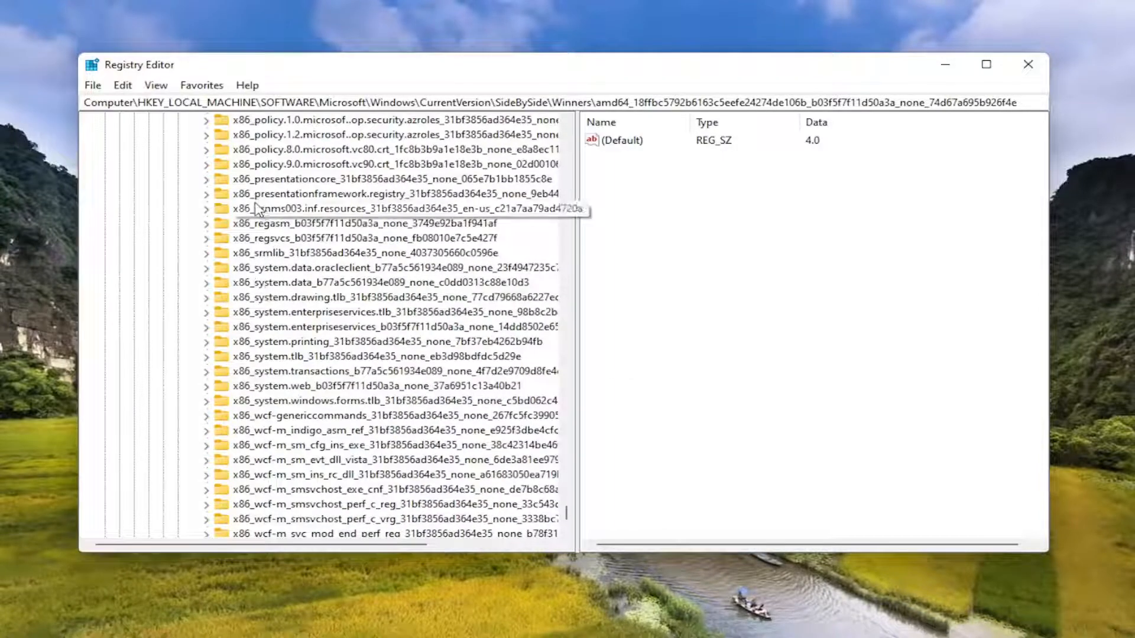
{"action": "left_click", "coordinate": [383, 385]}
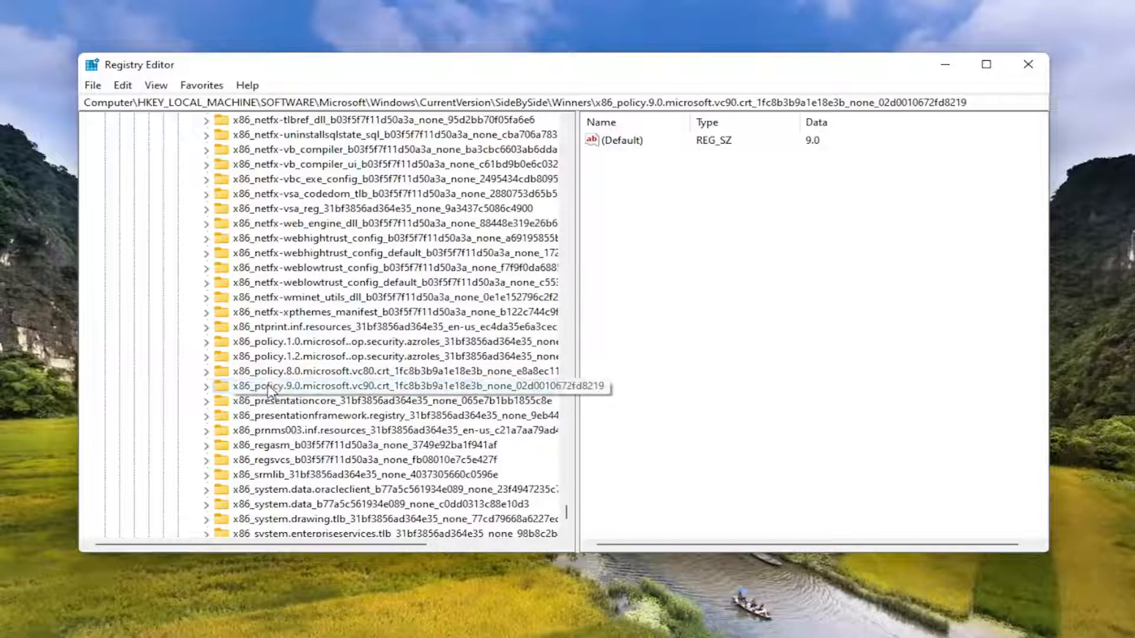
Step: Expand the vc90 CRT policy key and select its 9.0 subkey with Default 9.0.30729.9635
{"action": "left_click", "coordinate": [206, 385]}
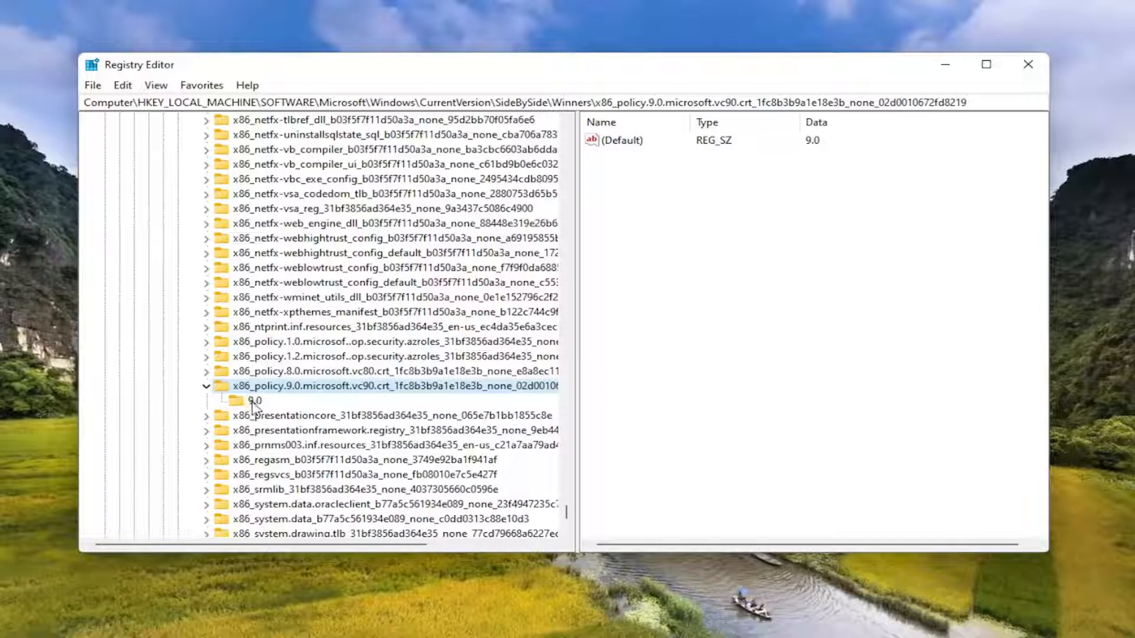
{"action": "left_click", "coordinate": [254, 400]}
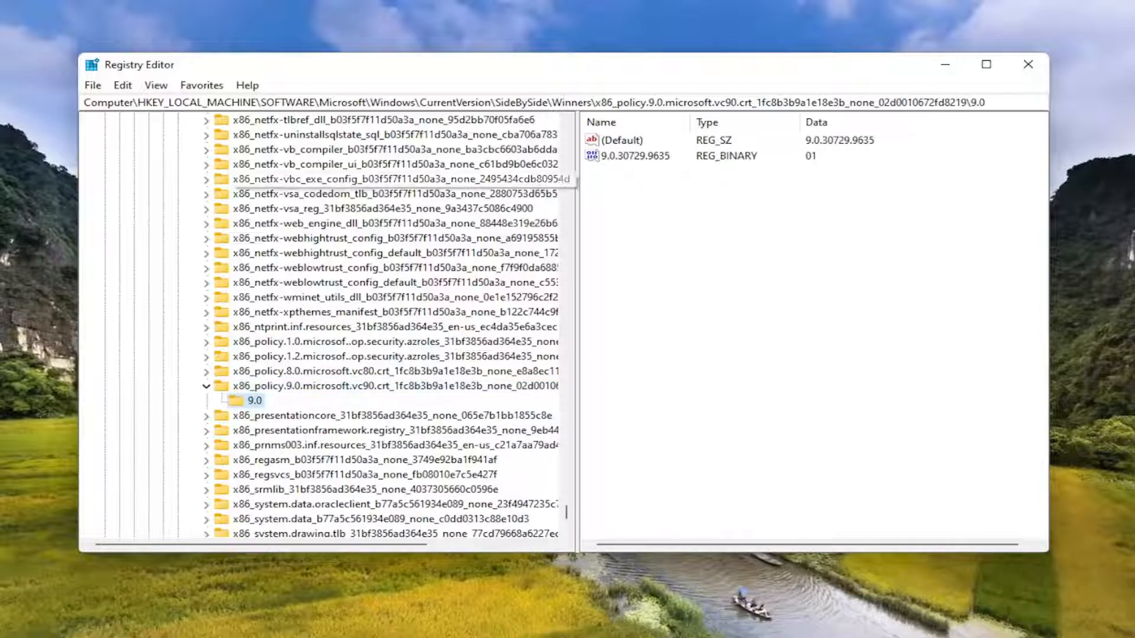
{"action": "mouse_move", "coordinate": [163, 154]}
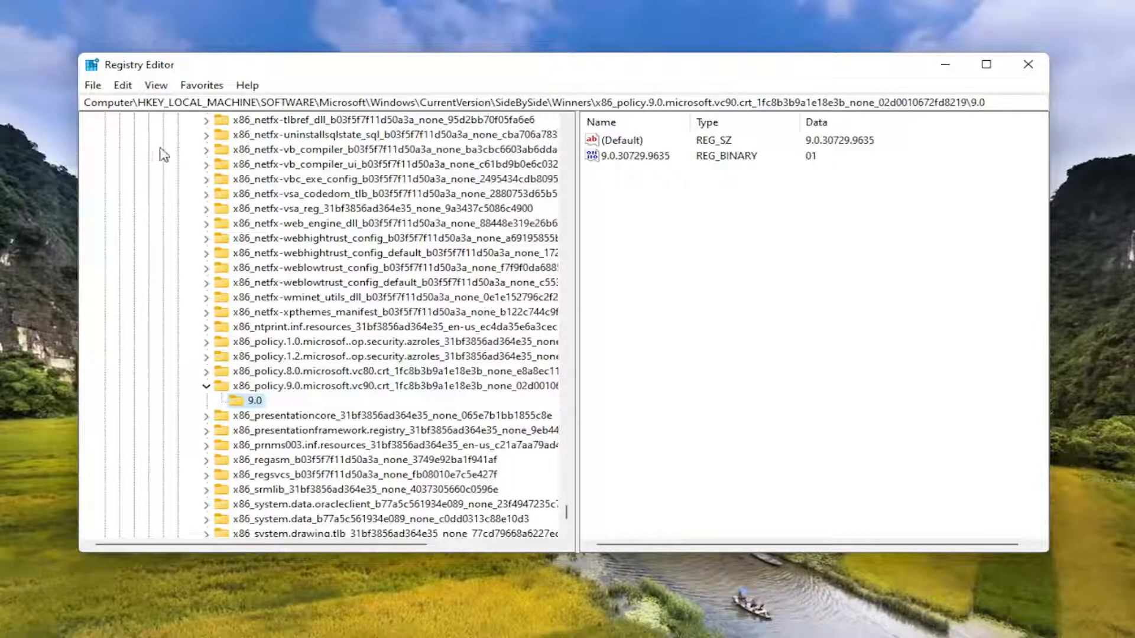
{"action": "mouse_move", "coordinate": [567, 119]}
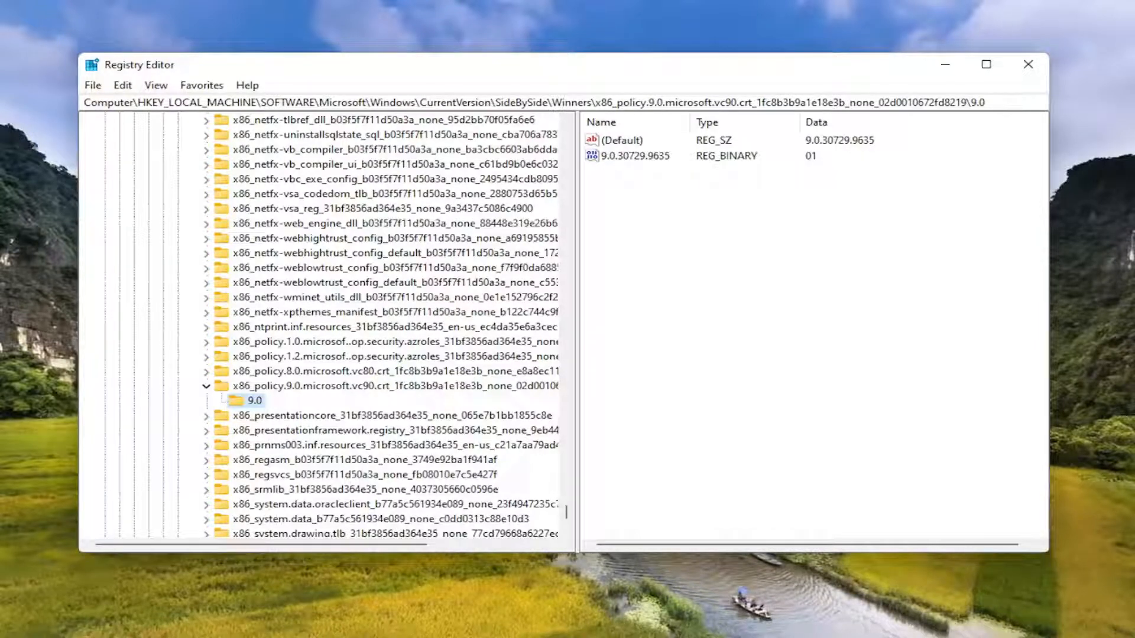
{"action": "mouse_move", "coordinate": [842, 248]}
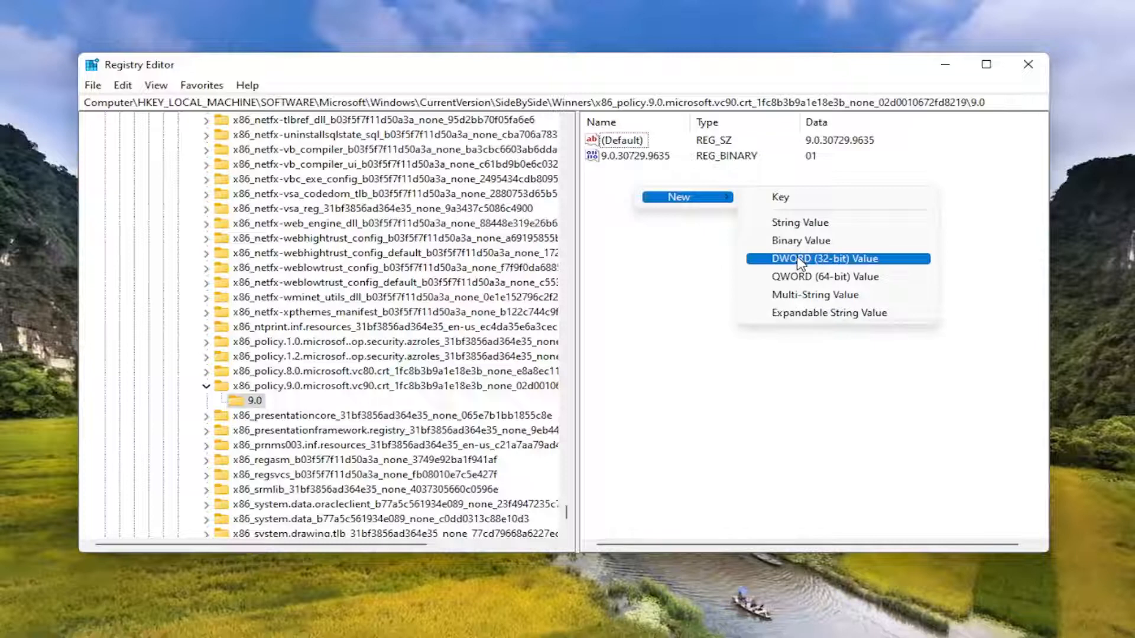
{"action": "left_click", "coordinate": [819, 259]}
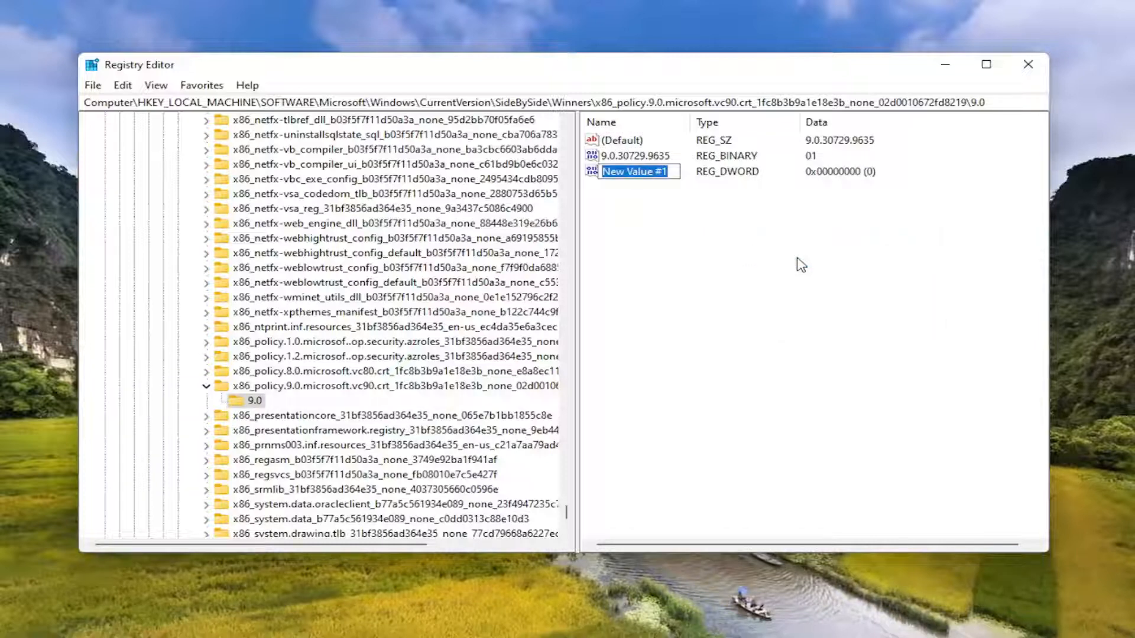
{"action": "type", "text": "9."}
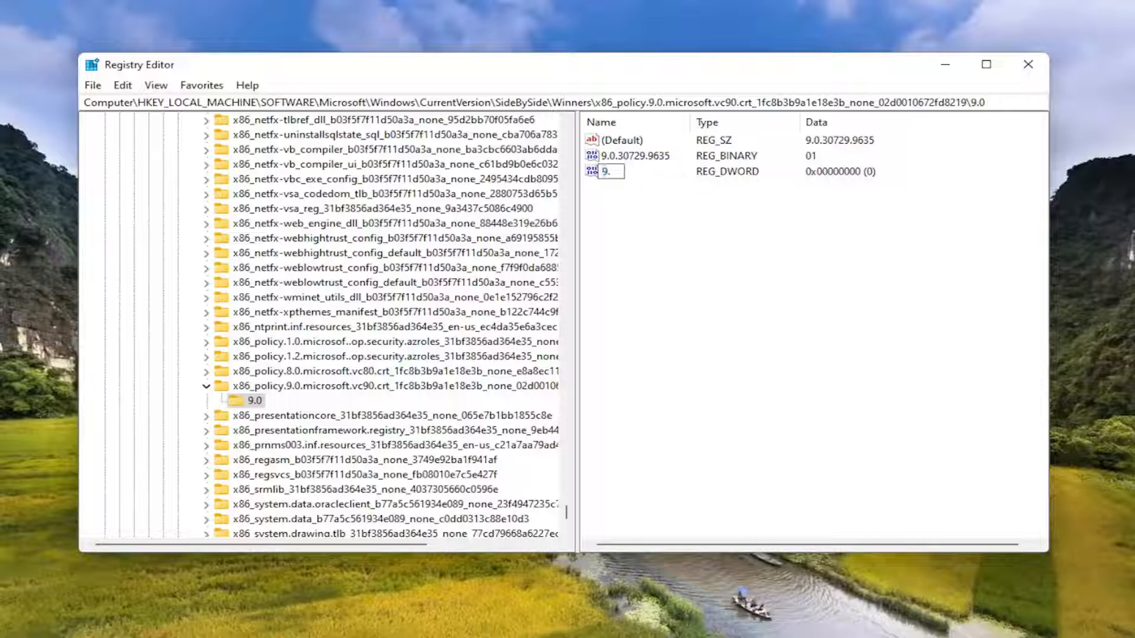
{"action": "type", "text": "0.3"}
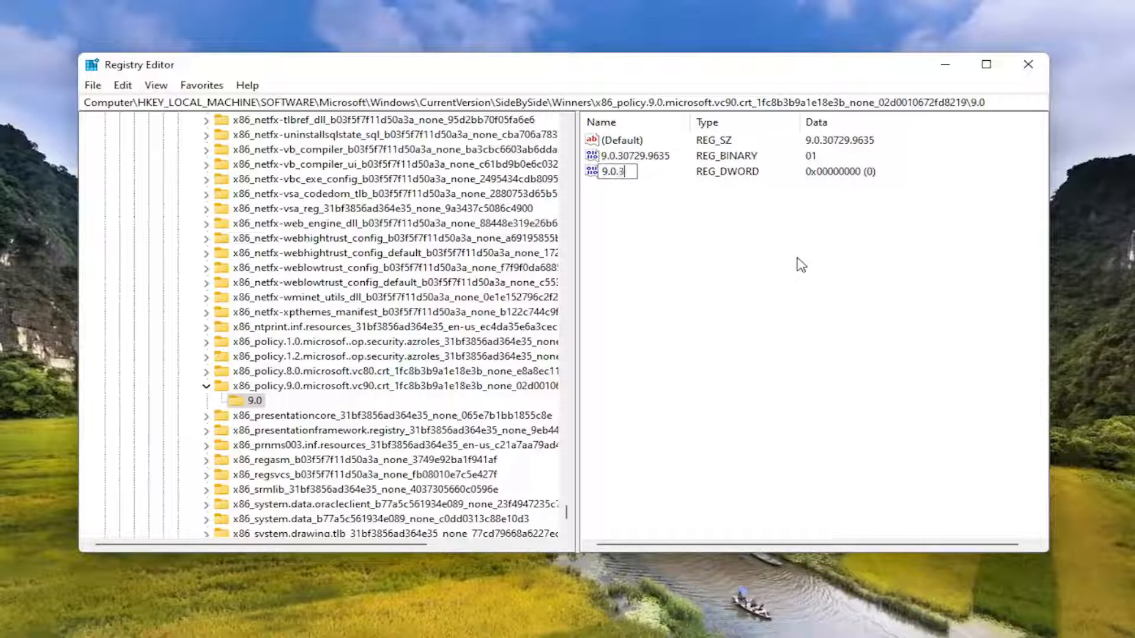
{"action": "type", "text": "0729"}
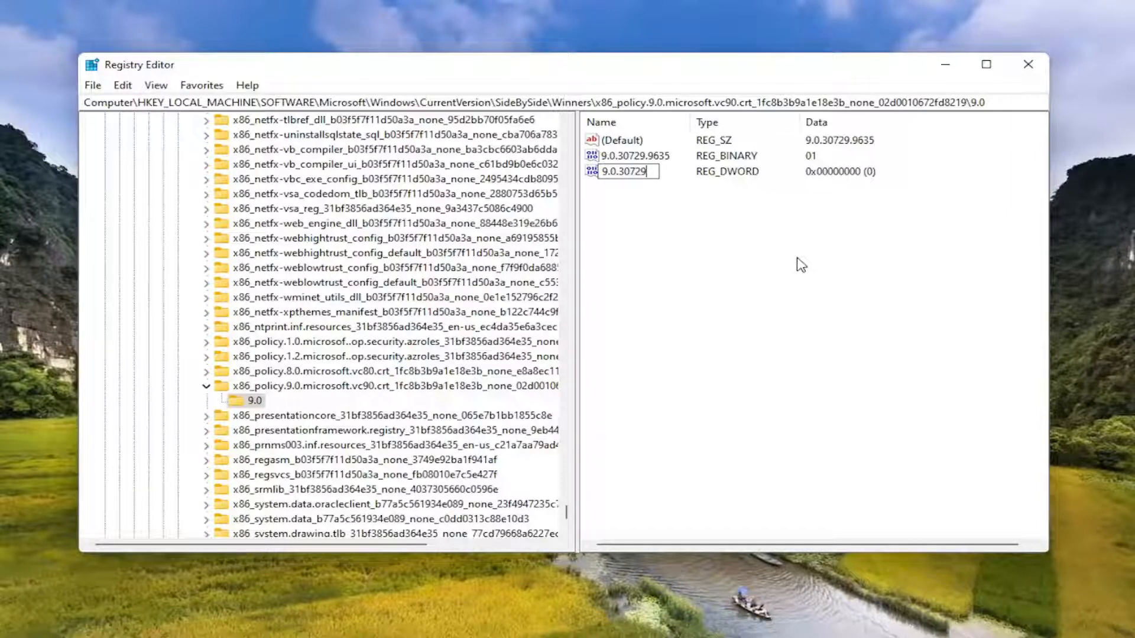
{"action": "type", "text": ".9415"}
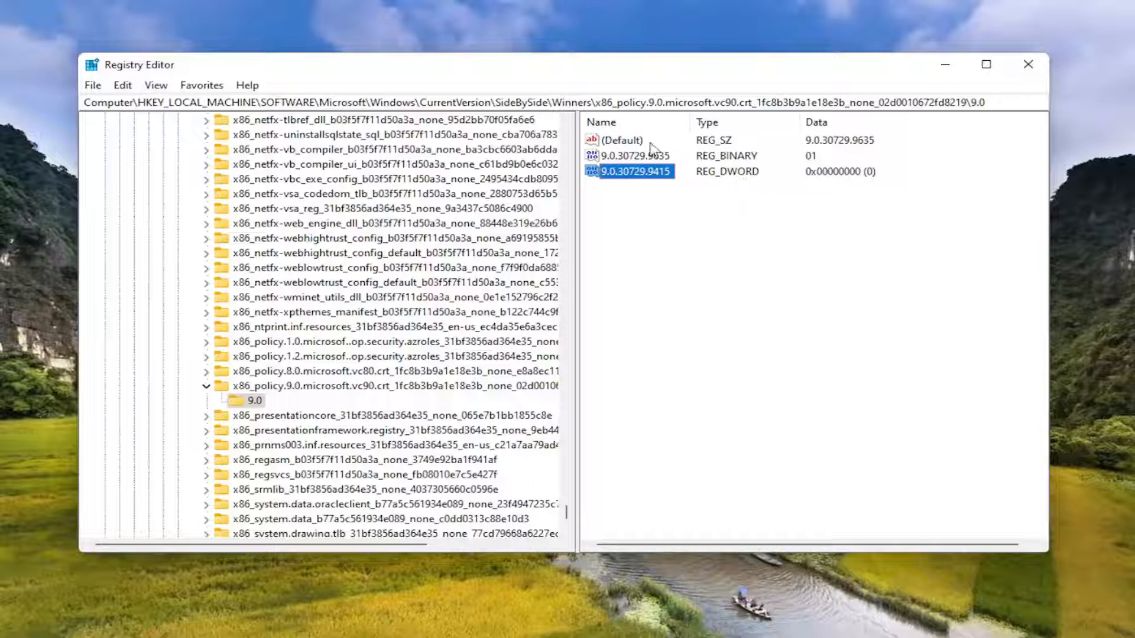
{"action": "left_click", "coordinate": [636, 156]}
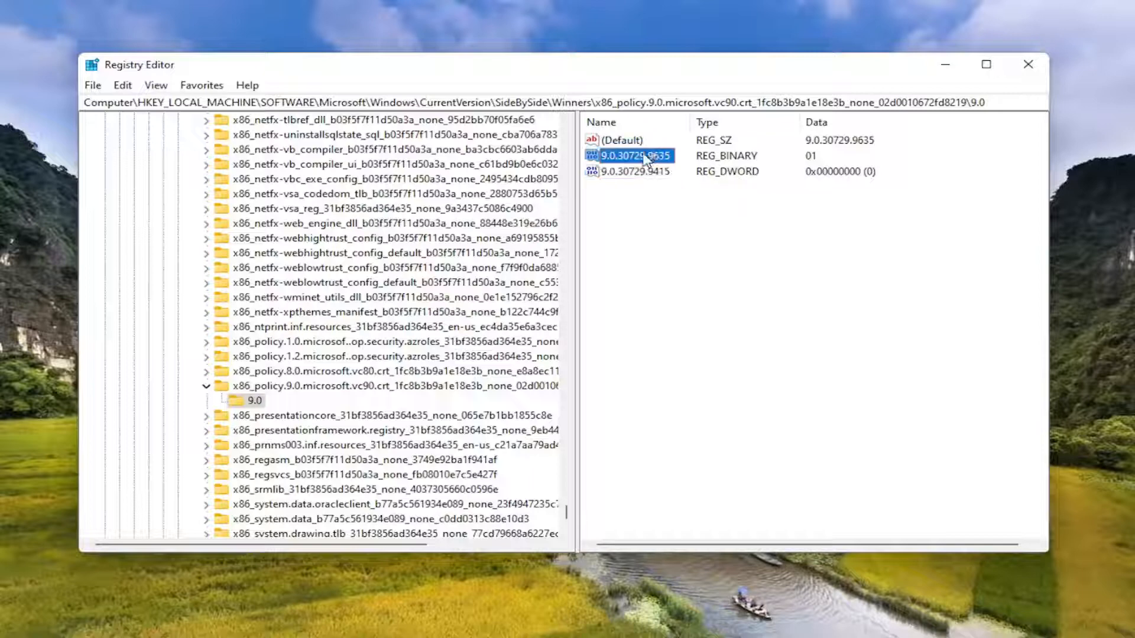
{"action": "right_click", "coordinate": [634, 156]}
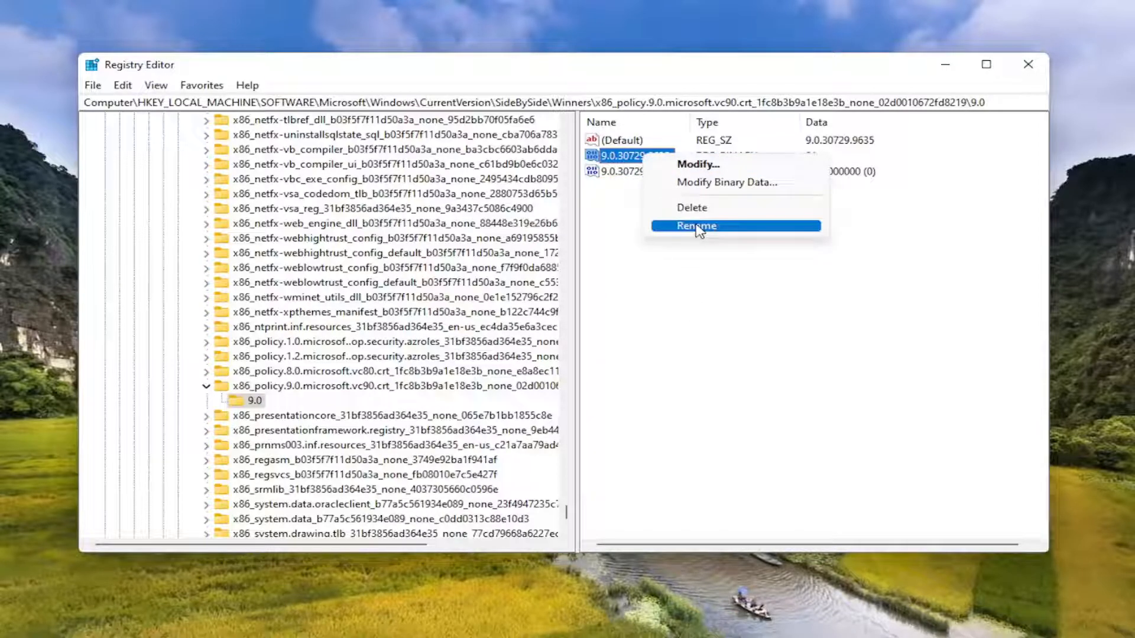
{"action": "left_click", "coordinate": [696, 225]}
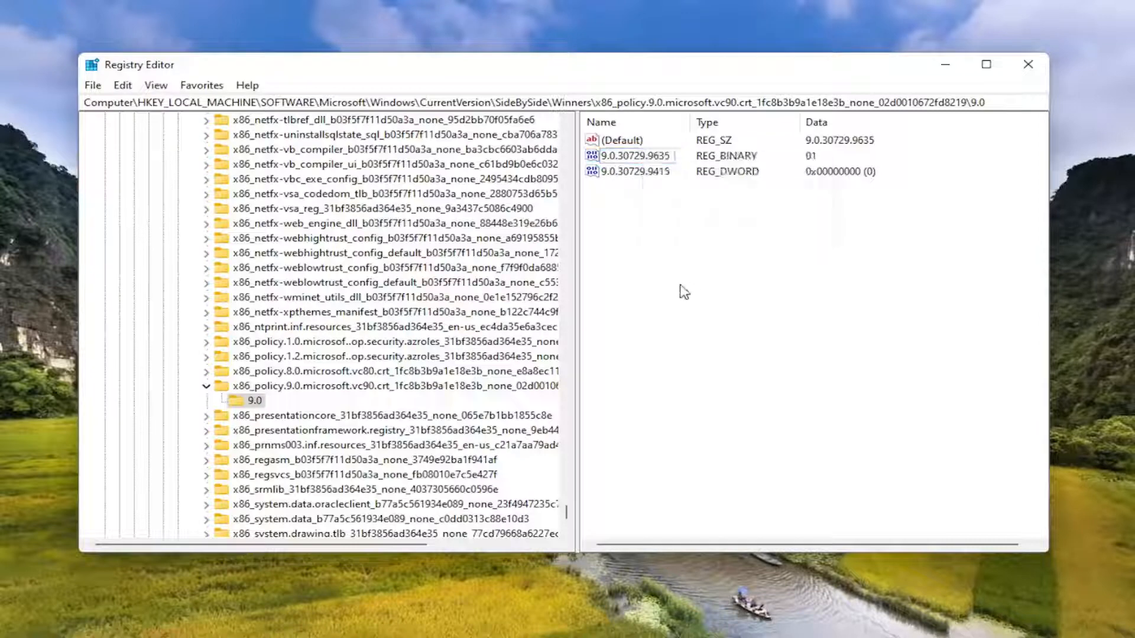
{"action": "right_click", "coordinate": [634, 172]}
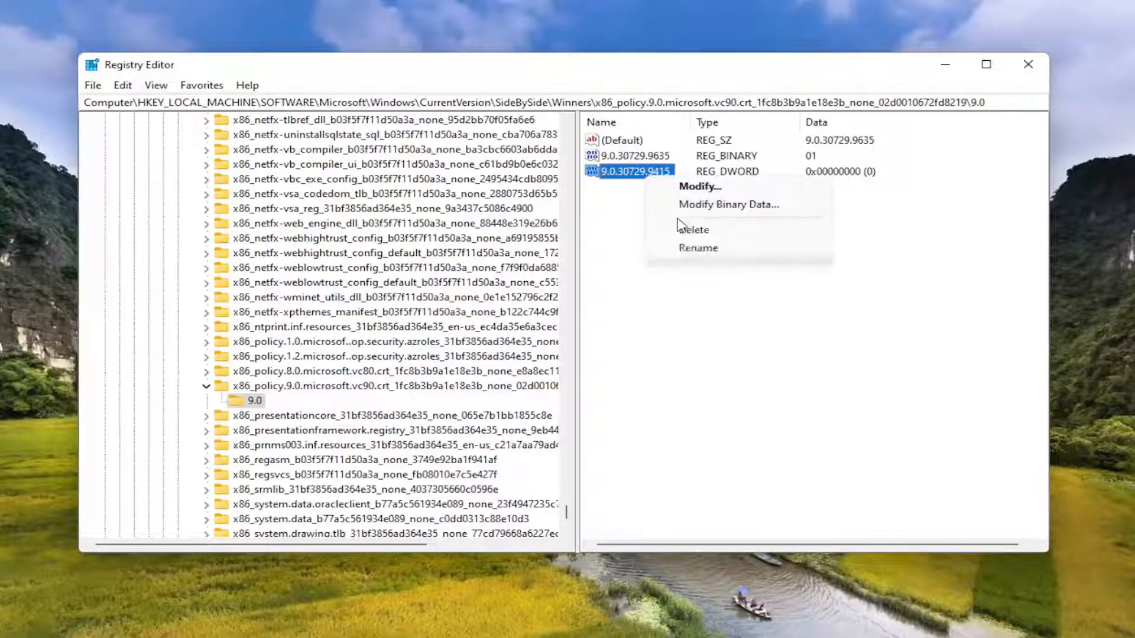
{"action": "left_click", "coordinate": [699, 187]}
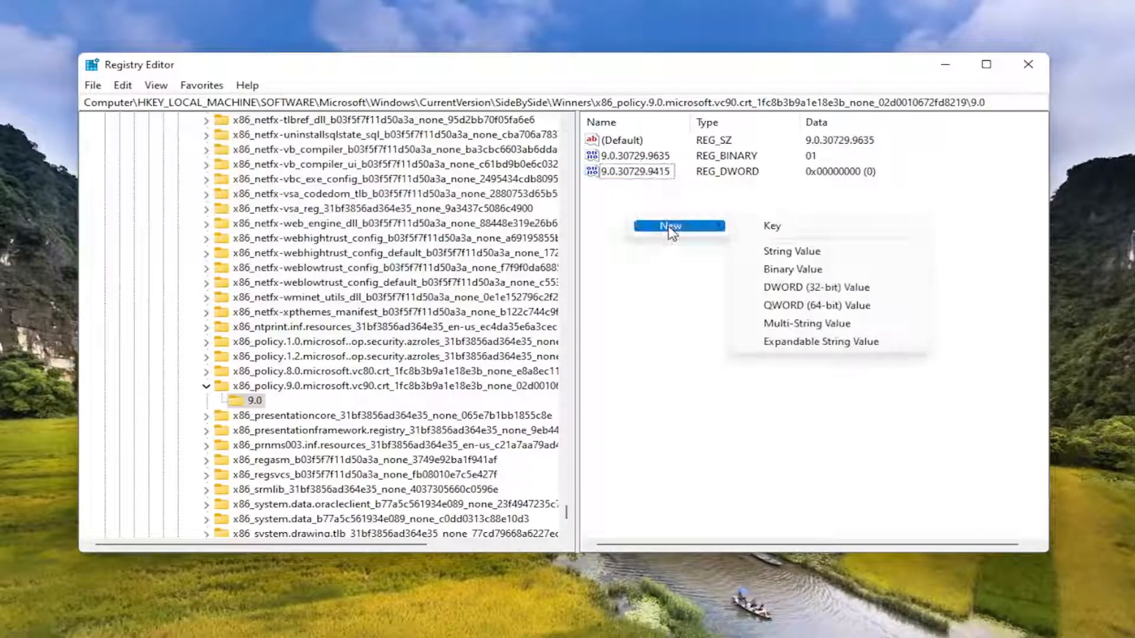
{"action": "mouse_move", "coordinate": [791, 250]}
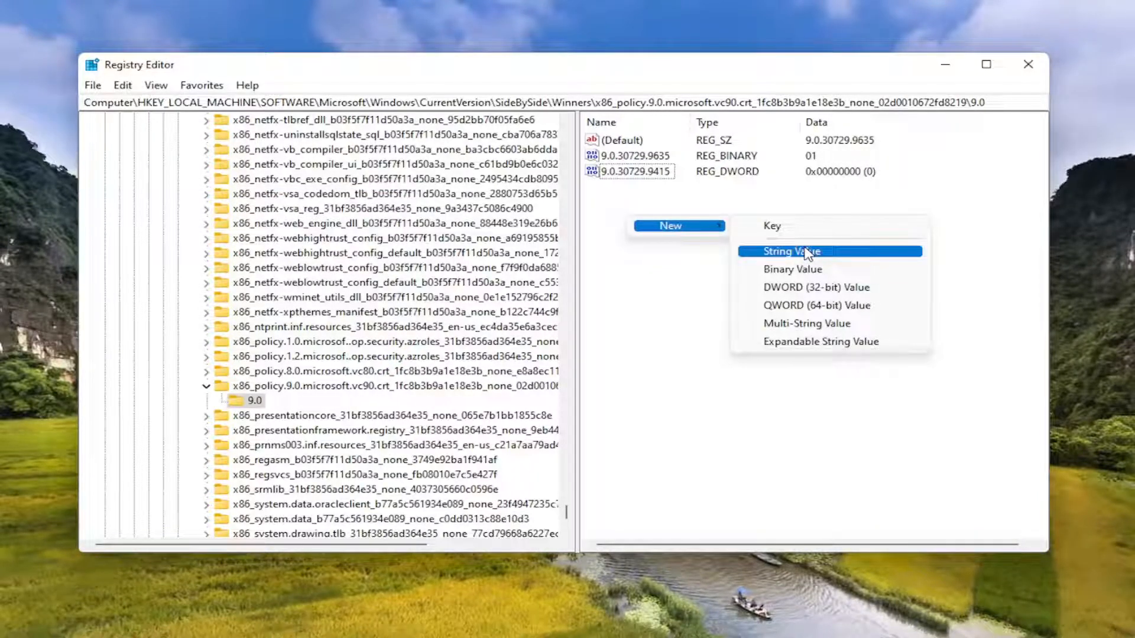
Step: Add New Value #1 to the 9.0 key, dismiss the name-exists error and begin renaming 9.0.30729.9415
{"action": "left_click", "coordinate": [792, 269]}
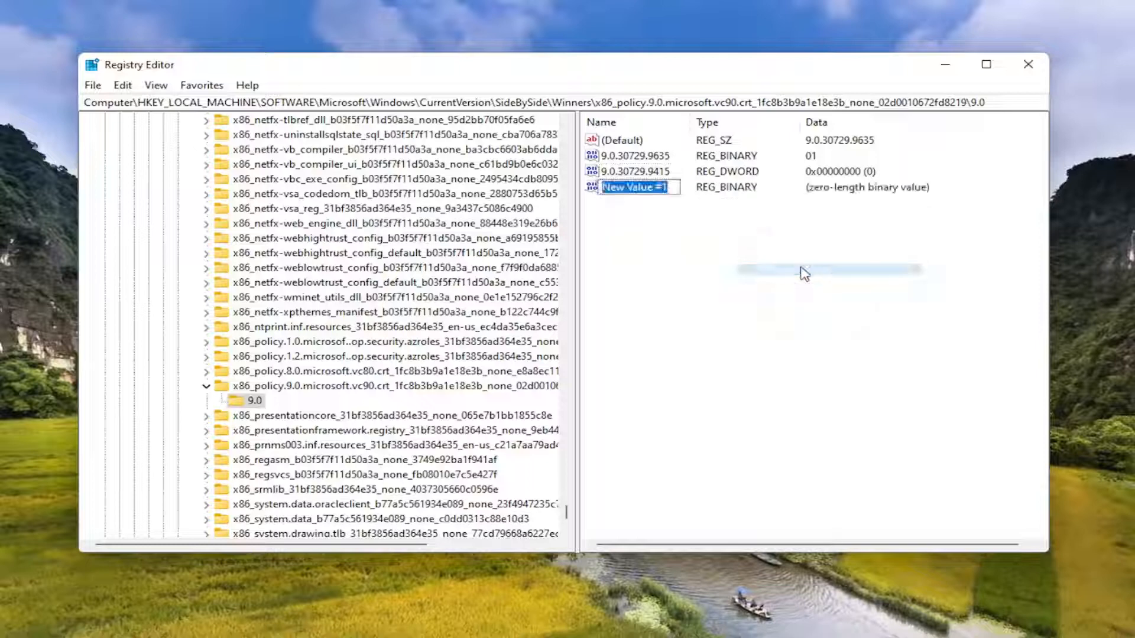
{"action": "key", "text": "Return"}
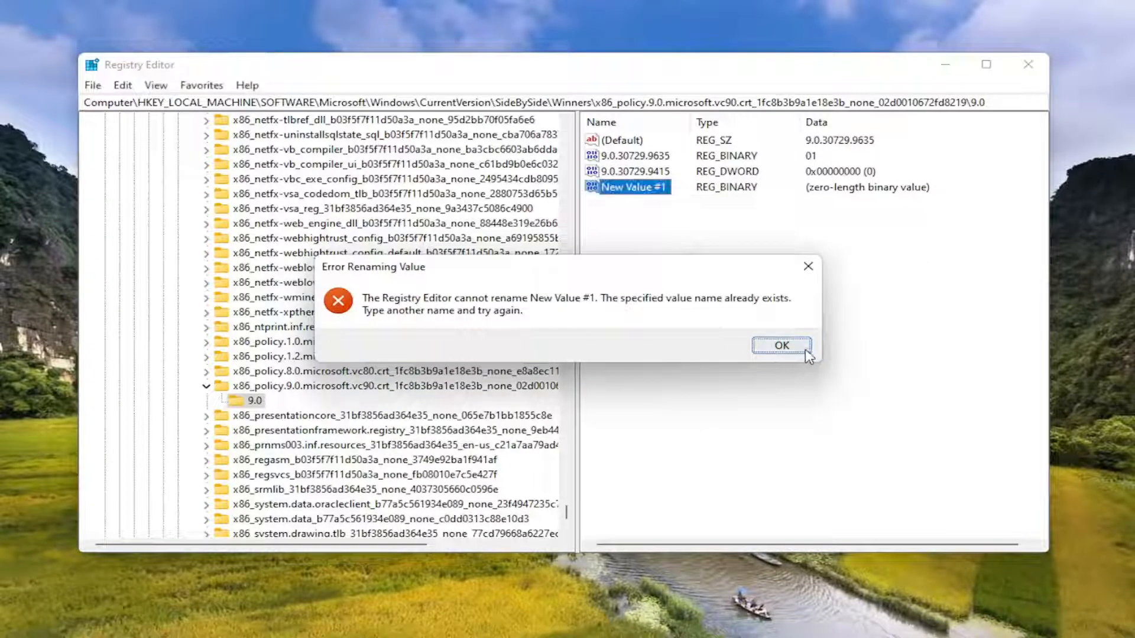
{"action": "left_click", "coordinate": [781, 345]}
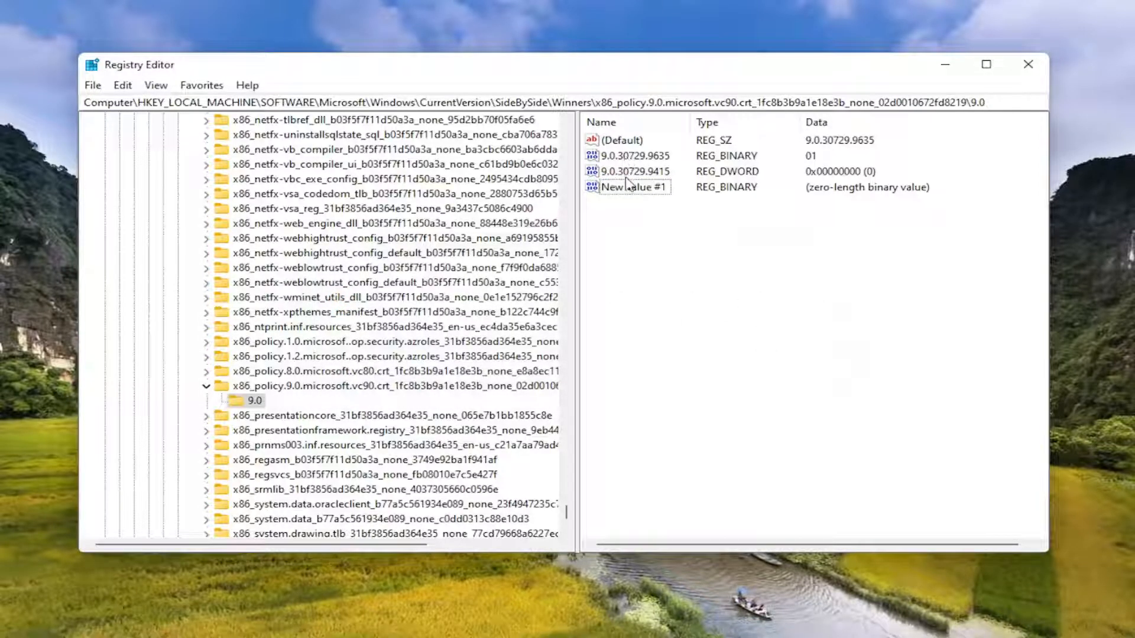
{"action": "left_click", "coordinate": [636, 172]}
{"action": "type", "text": "9."}
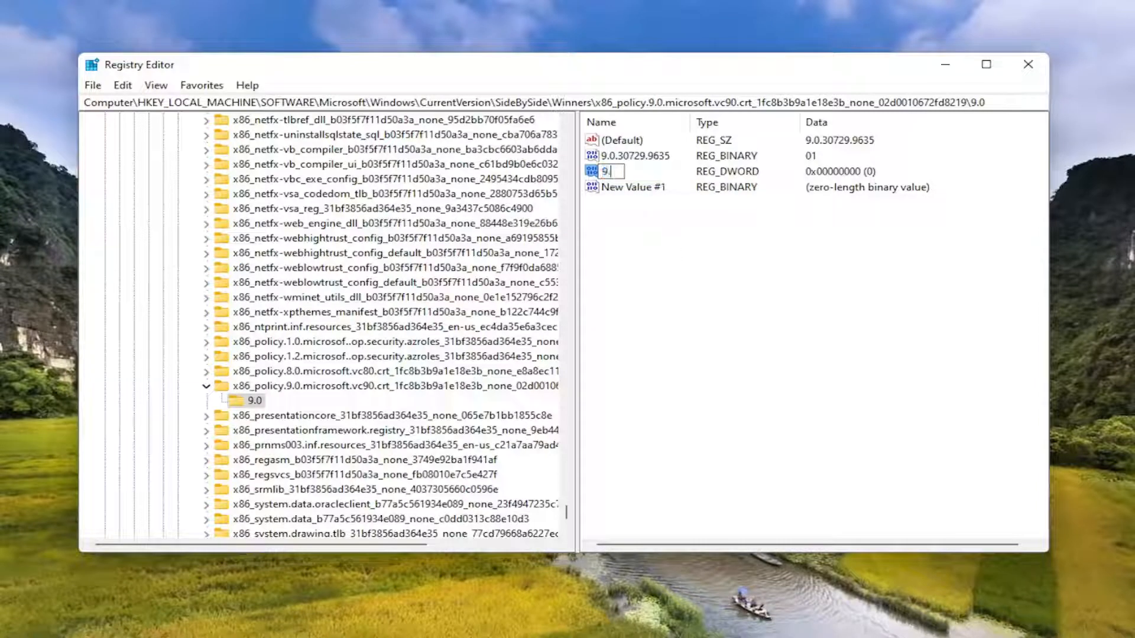
Step: Rename the DWORD to 9.0.30729.6161 and delete New Value #1, confirming the removal
{"action": "type", "text": "0.30729."}
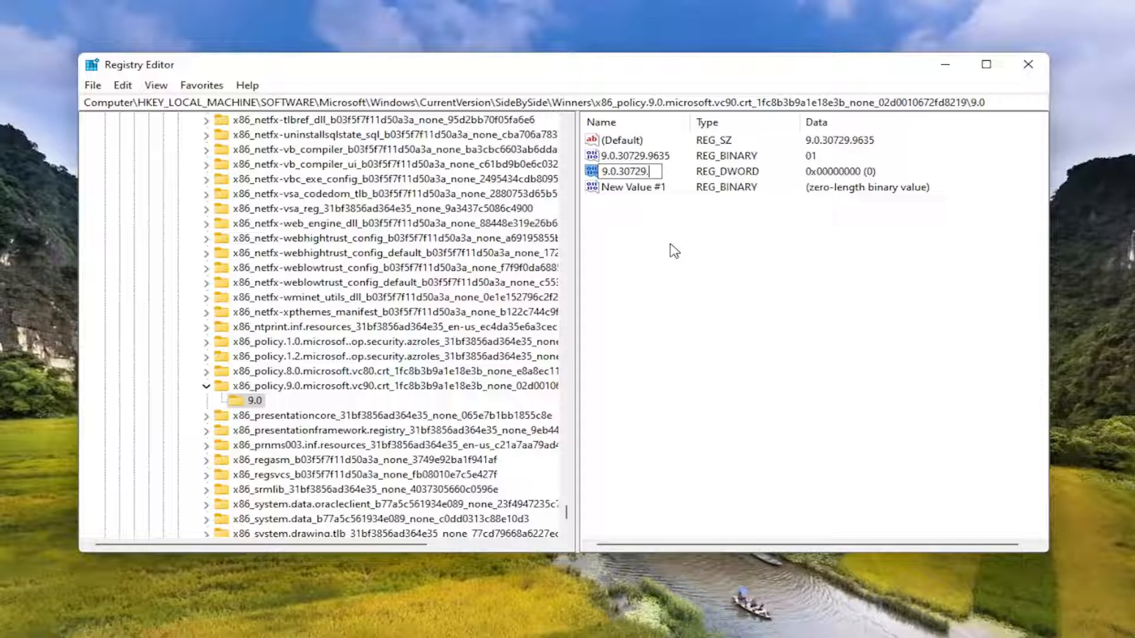
{"action": "type", "text": "6161"}
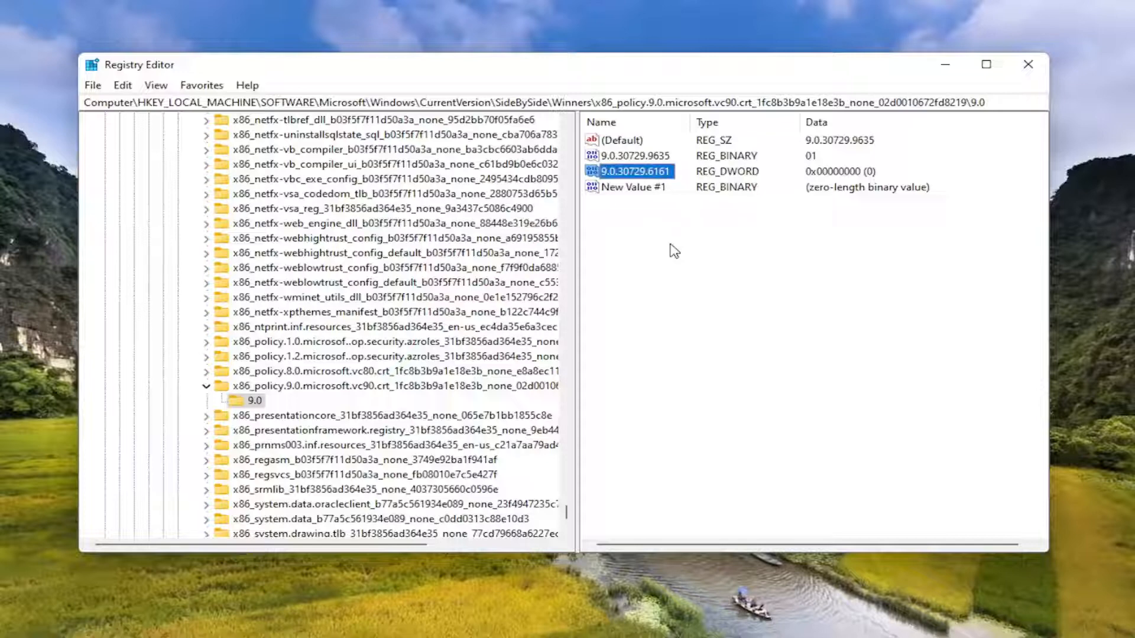
{"action": "mouse_move", "coordinate": [665, 211]}
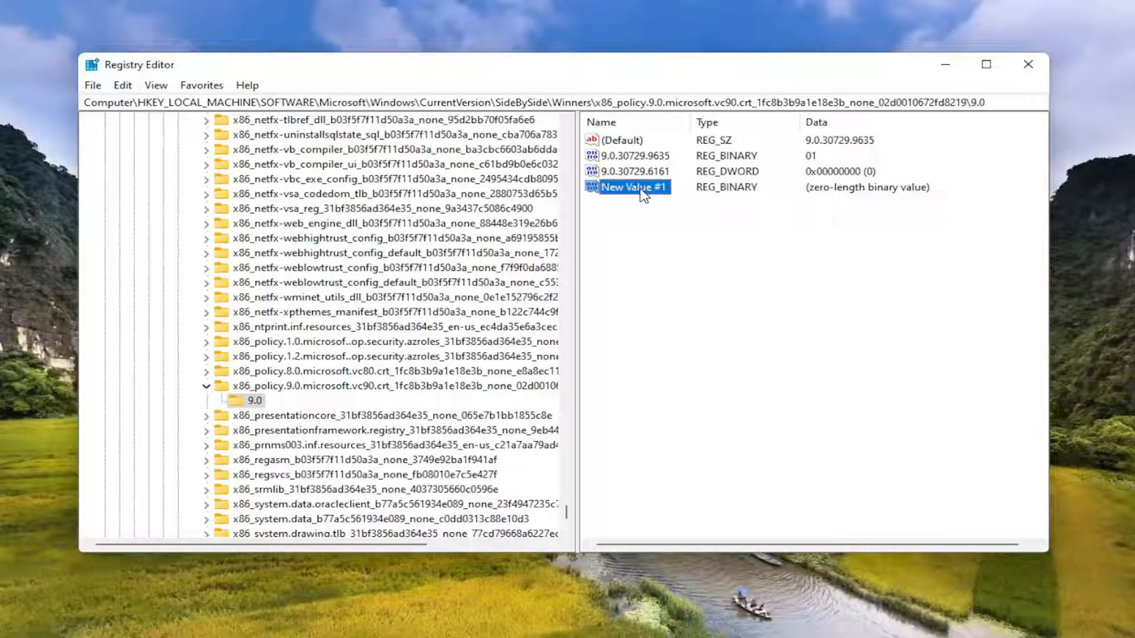
{"action": "key", "text": "Delete"}
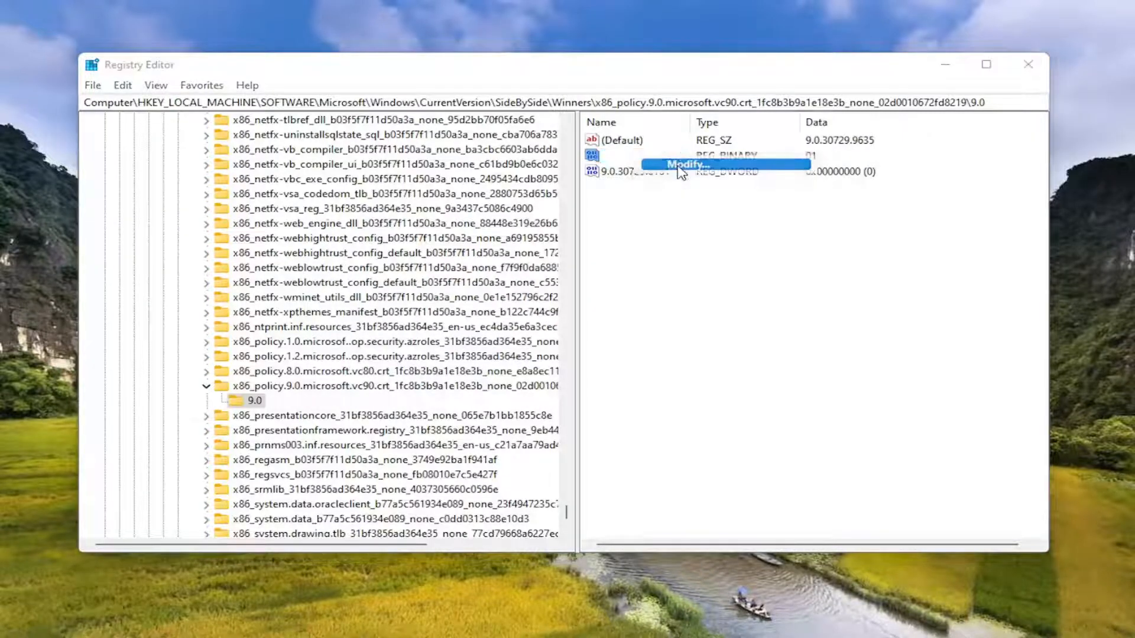
{"action": "left_click", "coordinate": [686, 165]}
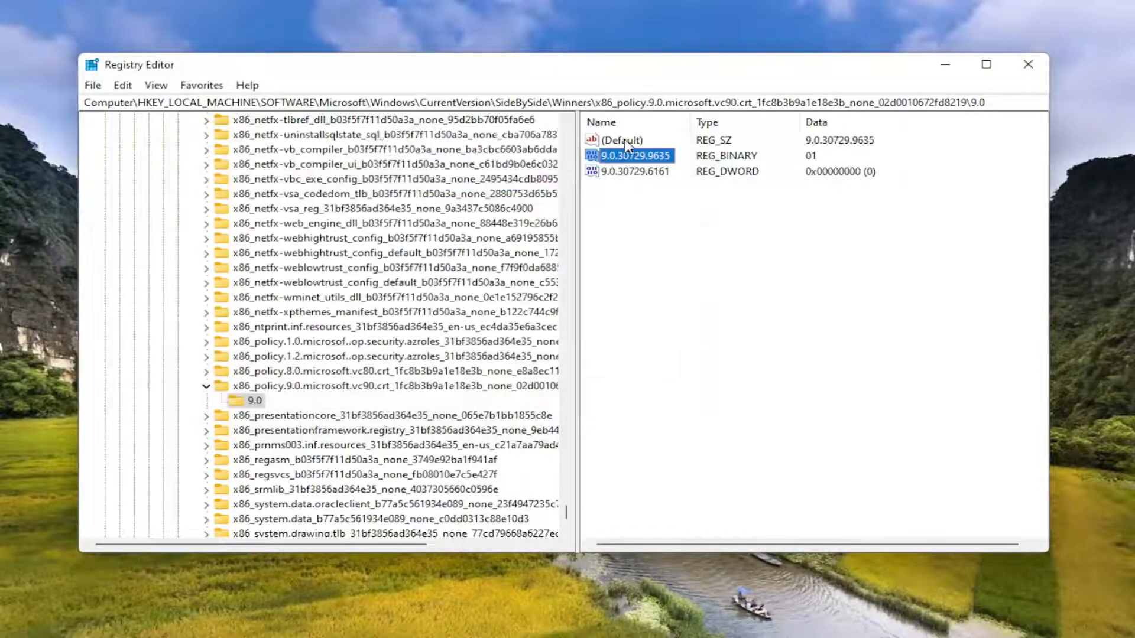
Step: Accept Default data 9.0.30729.9635, then collapse and re-expand the policy key to refresh the 9.0 values
{"action": "double_click", "coordinate": [621, 139]}
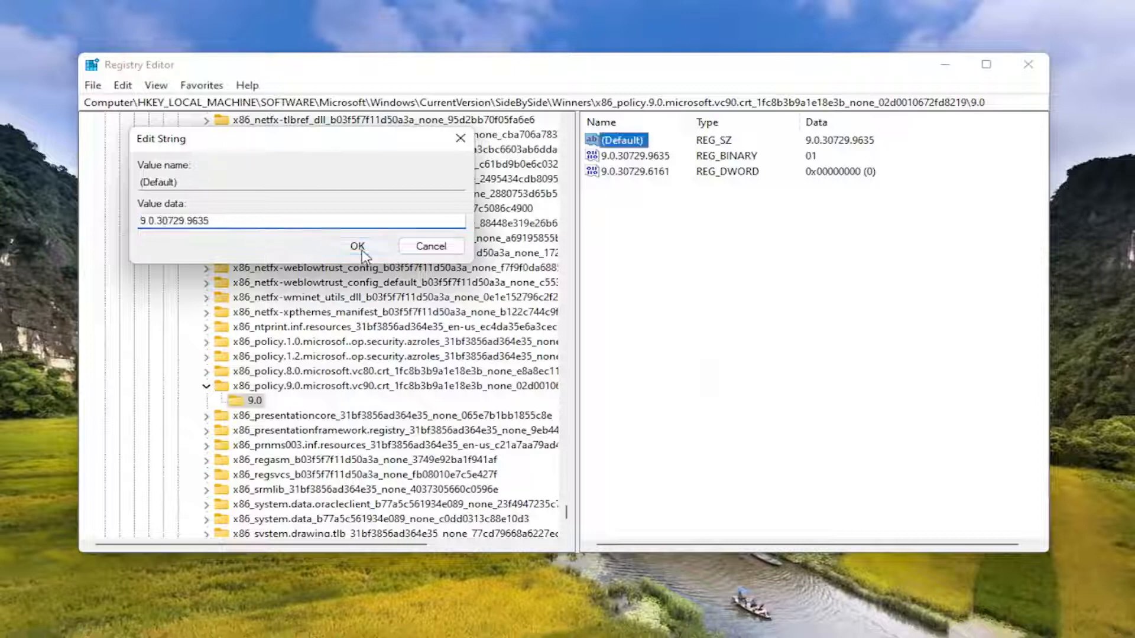
{"action": "left_click", "coordinate": [357, 246]}
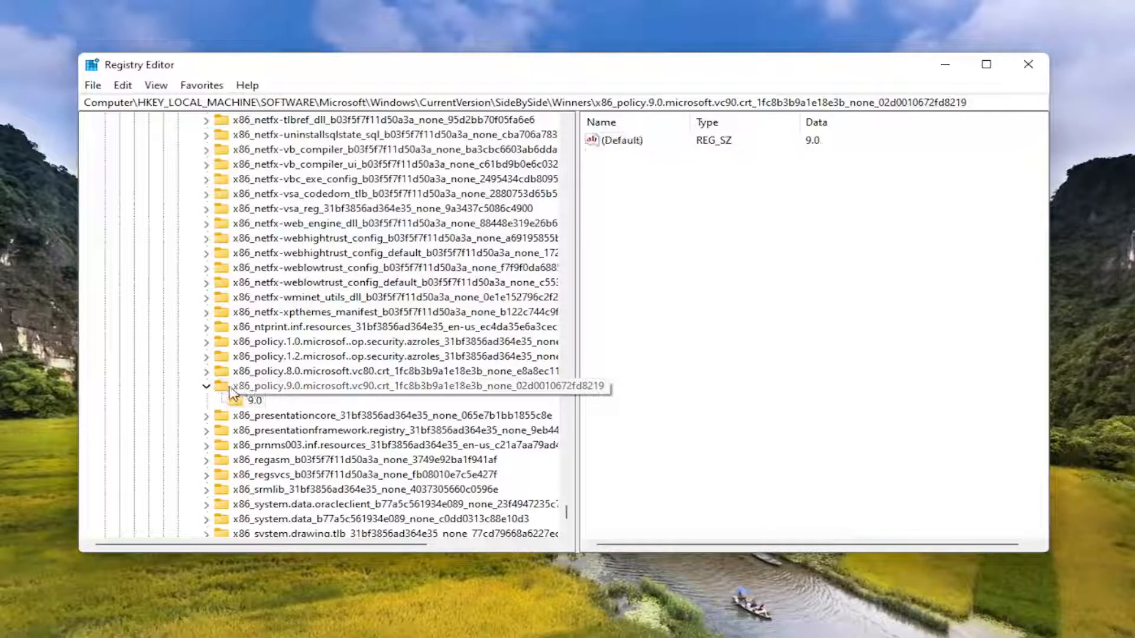
{"action": "left_click", "coordinate": [205, 386]}
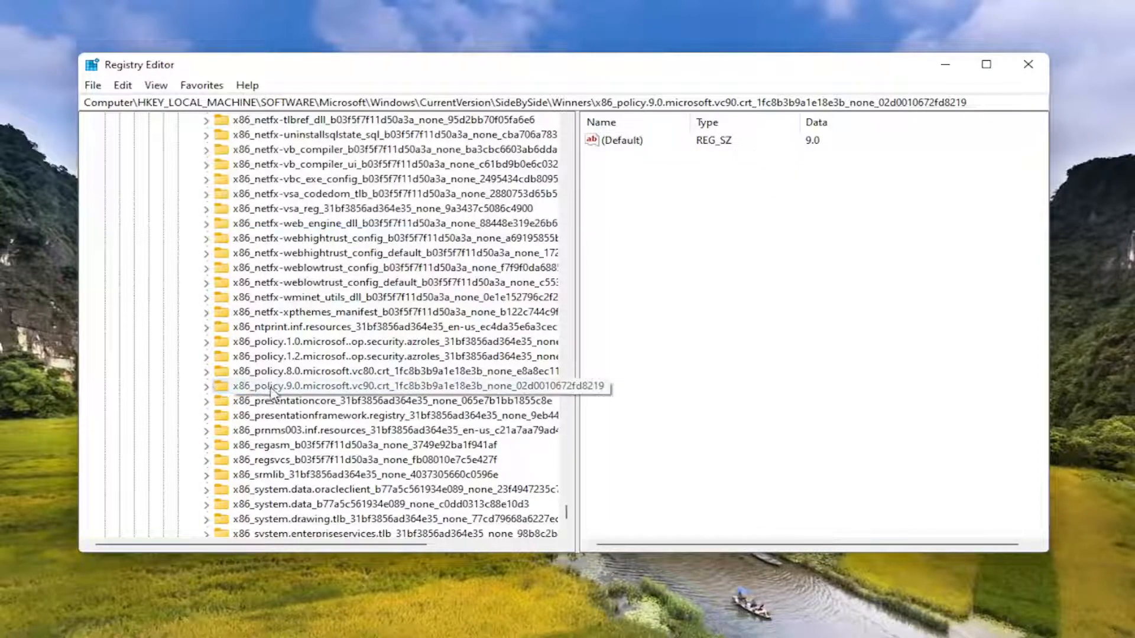
{"action": "left_click", "coordinate": [206, 386]}
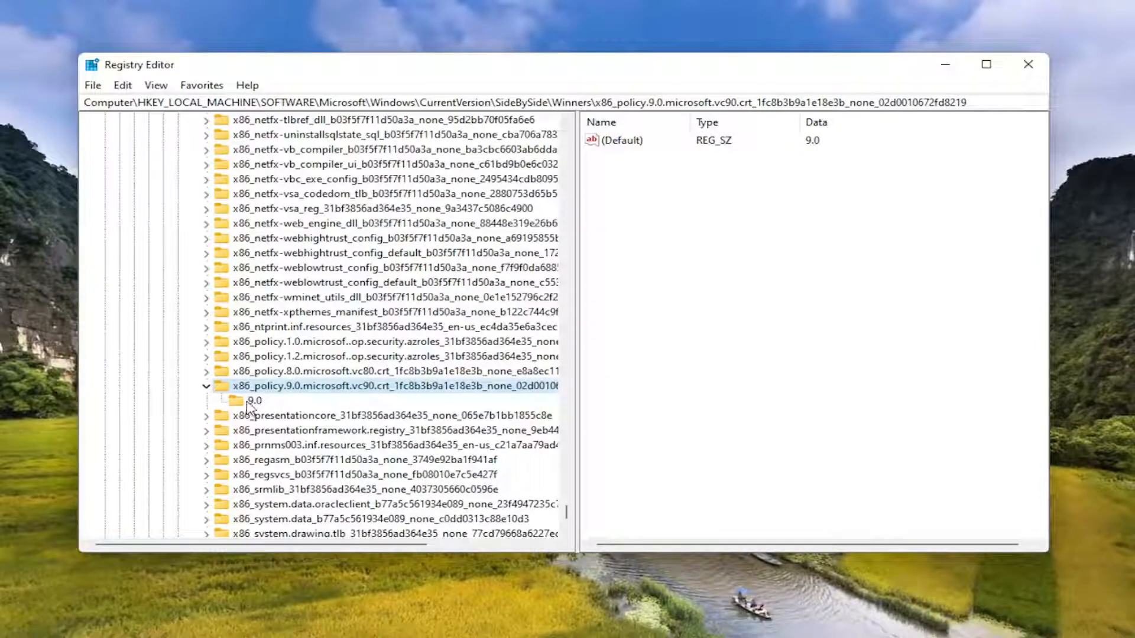
{"action": "left_click", "coordinate": [256, 401]}
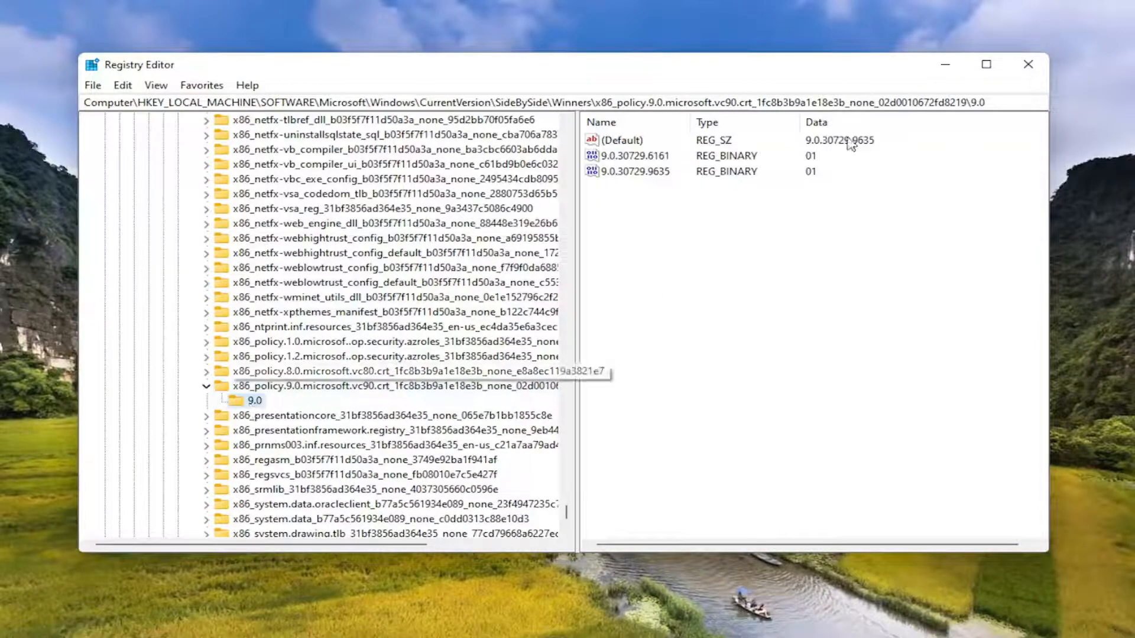
{"action": "mouse_move", "coordinate": [249, 74]}
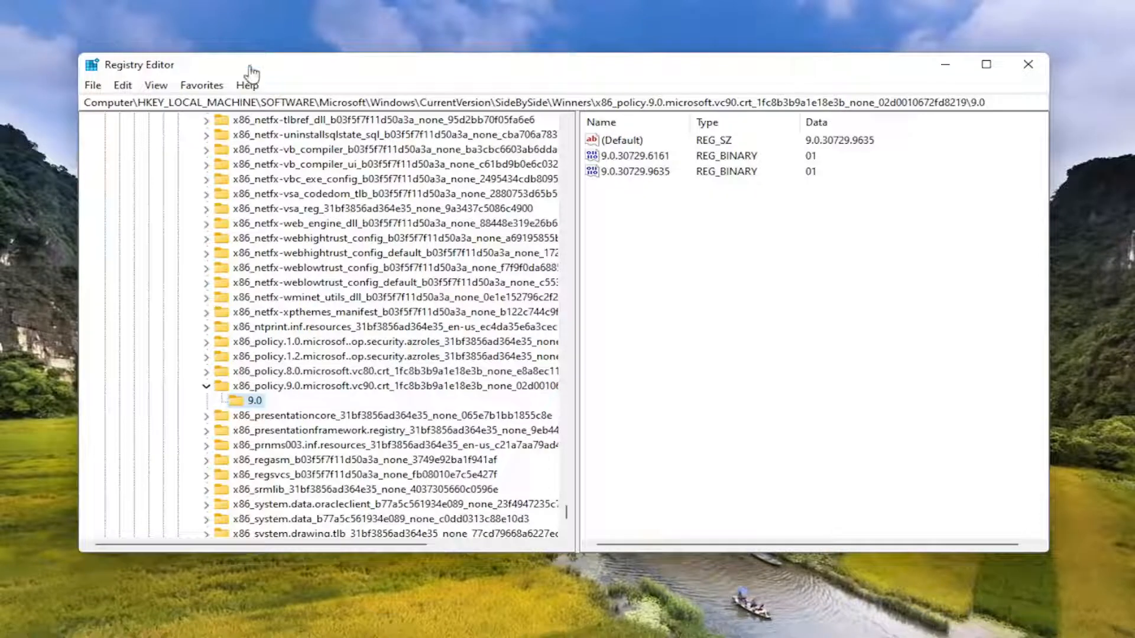
{"action": "mouse_move", "coordinate": [177, 92]}
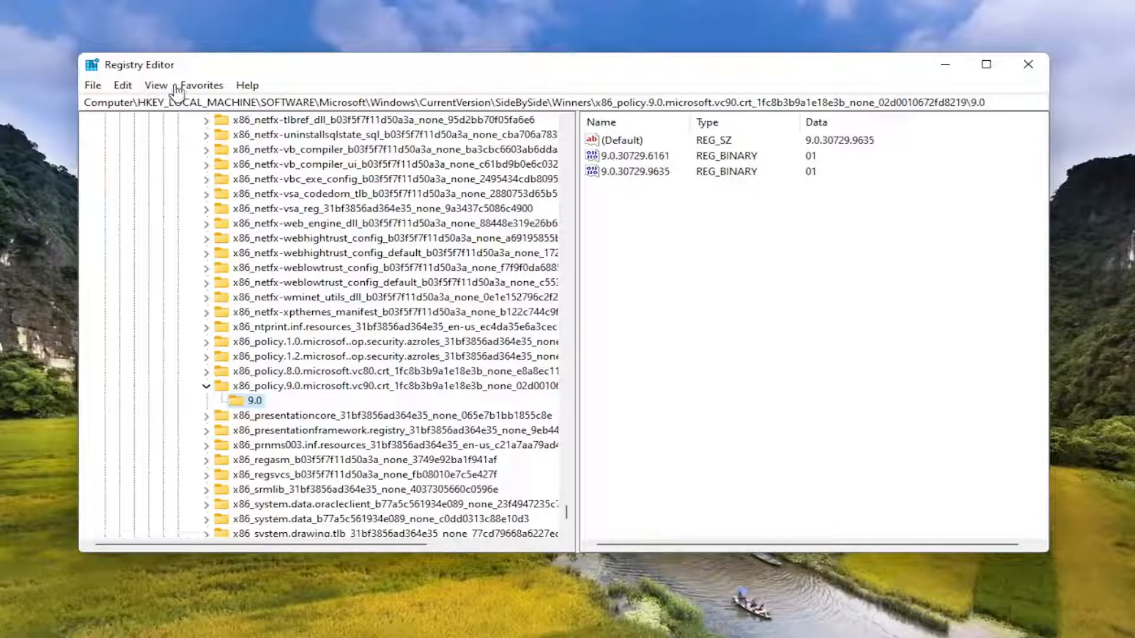
{"action": "mouse_move", "coordinate": [748, 98]}
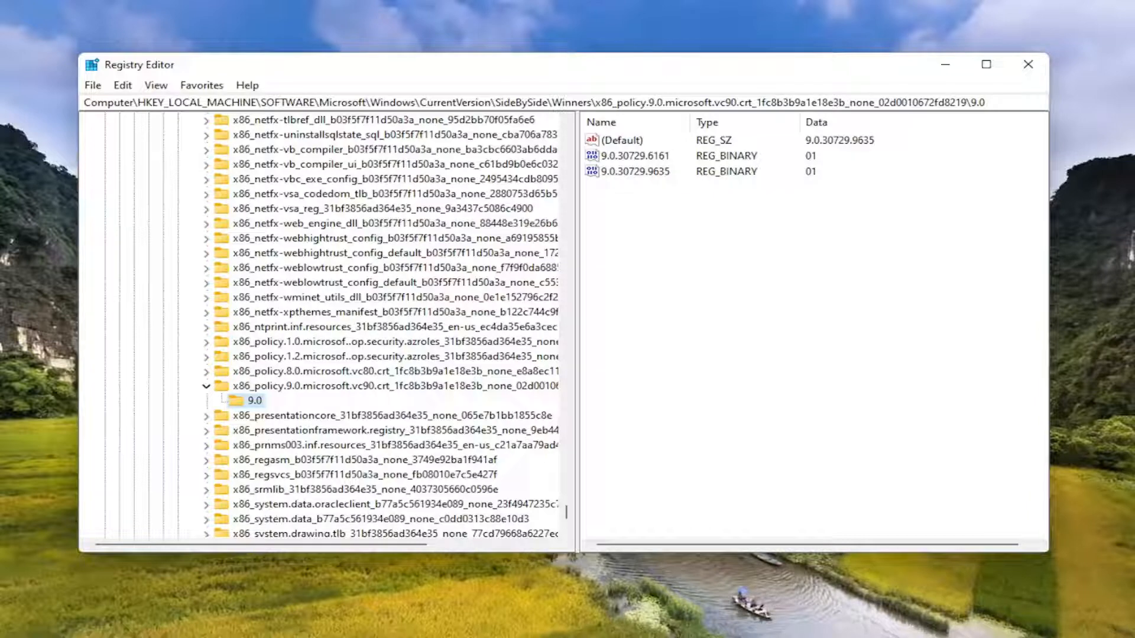
{"action": "mouse_move", "coordinate": [777, 272]}
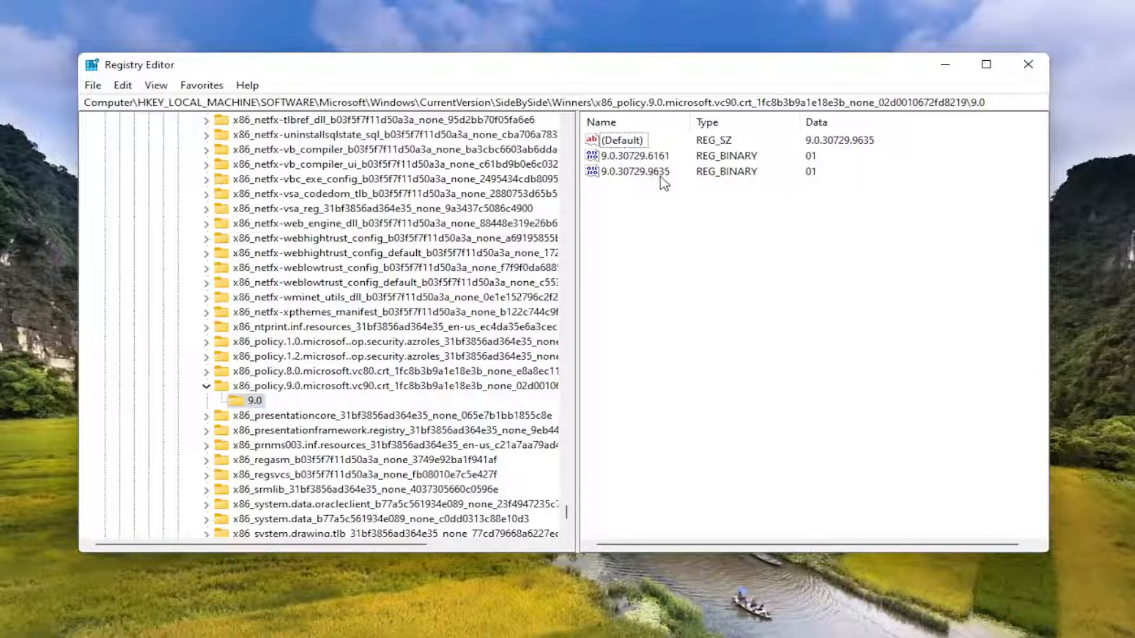
{"action": "mouse_move", "coordinate": [856, 149]}
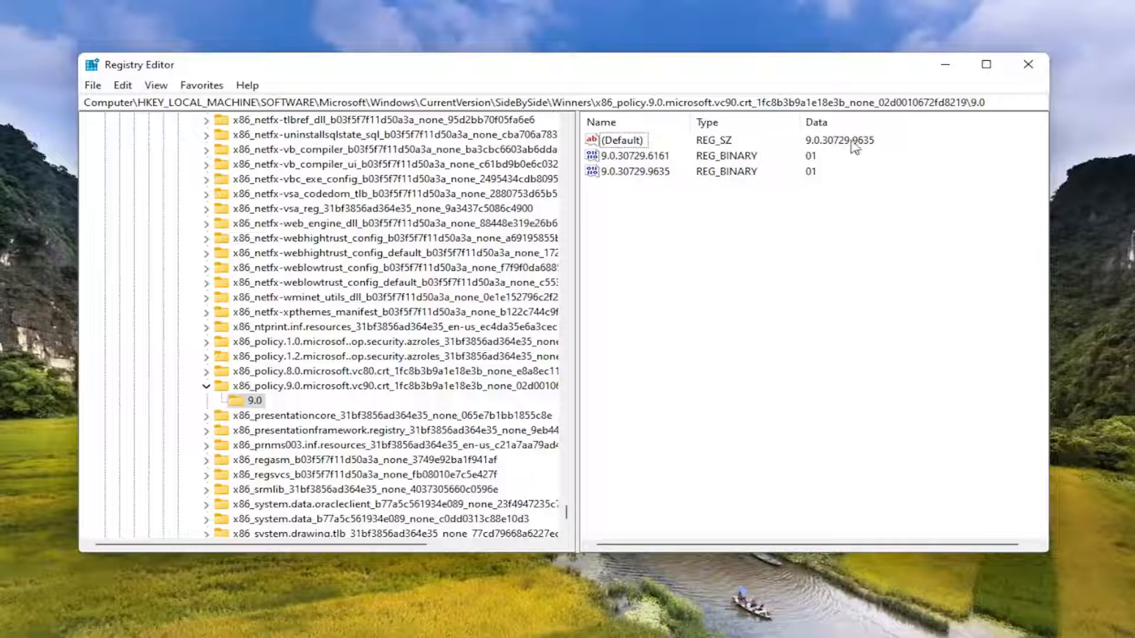
{"action": "mouse_move", "coordinate": [692, 172]}
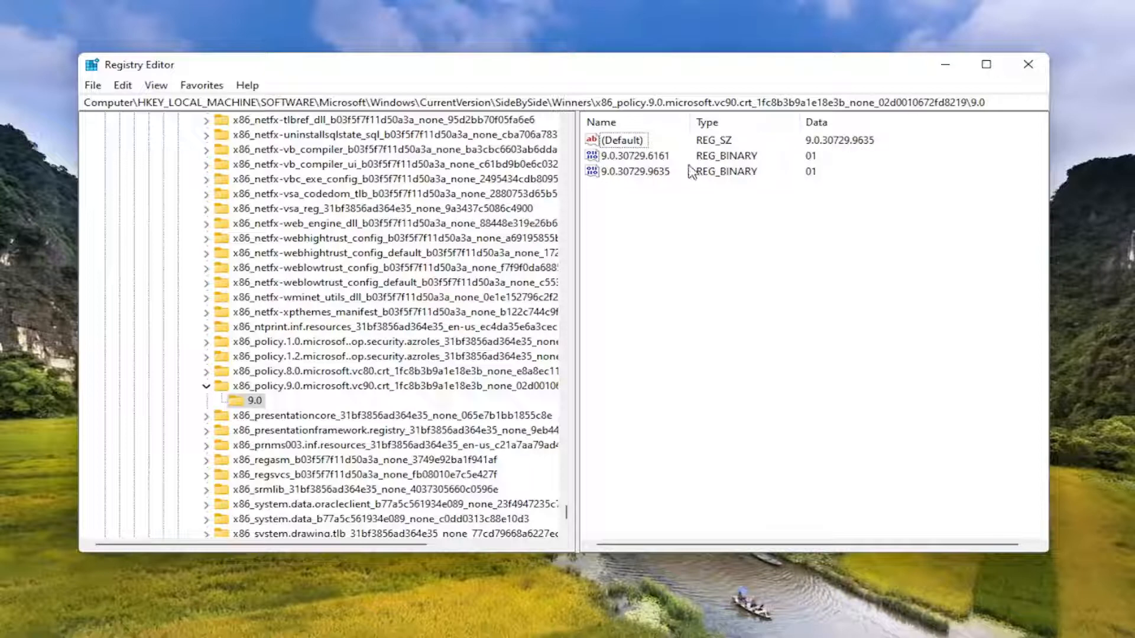
{"action": "mouse_move", "coordinate": [862, 147]}
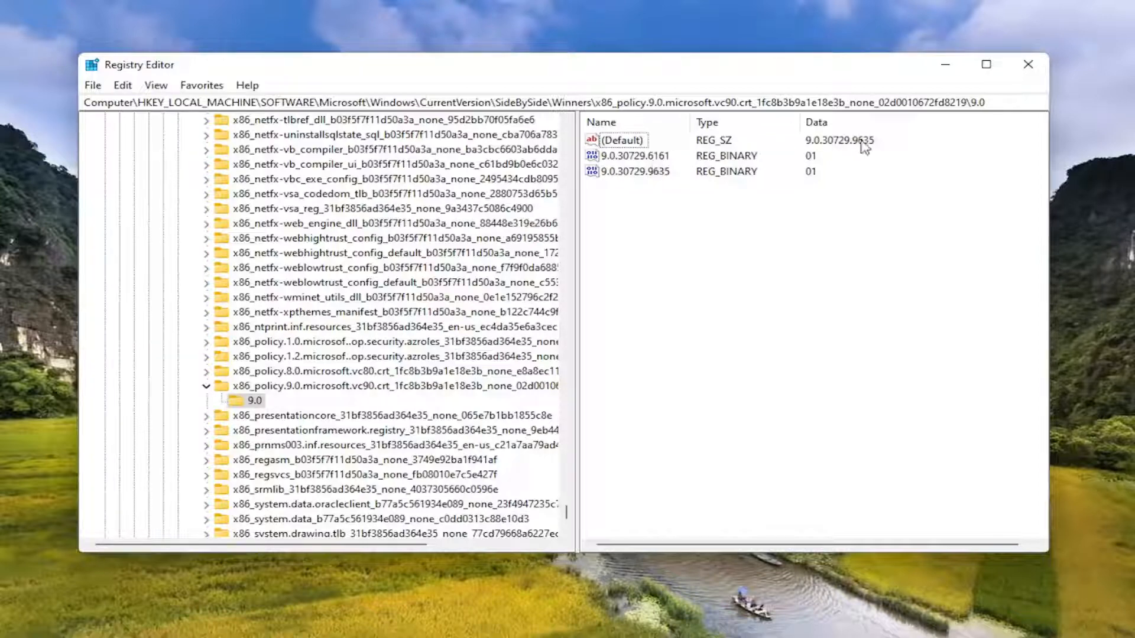
Step: Edit the 9.0 key's Default string to 9.0.30729.9635, the highest listed version, and confirm
{"action": "double_click", "coordinate": [621, 140]}
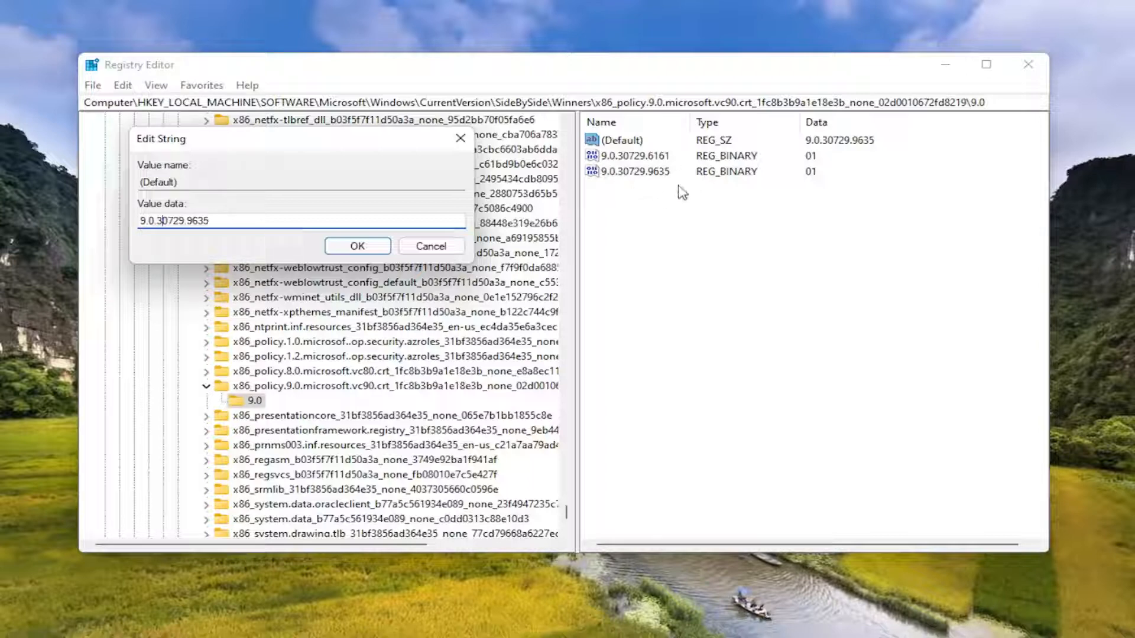
{"action": "mouse_move", "coordinate": [623, 167]}
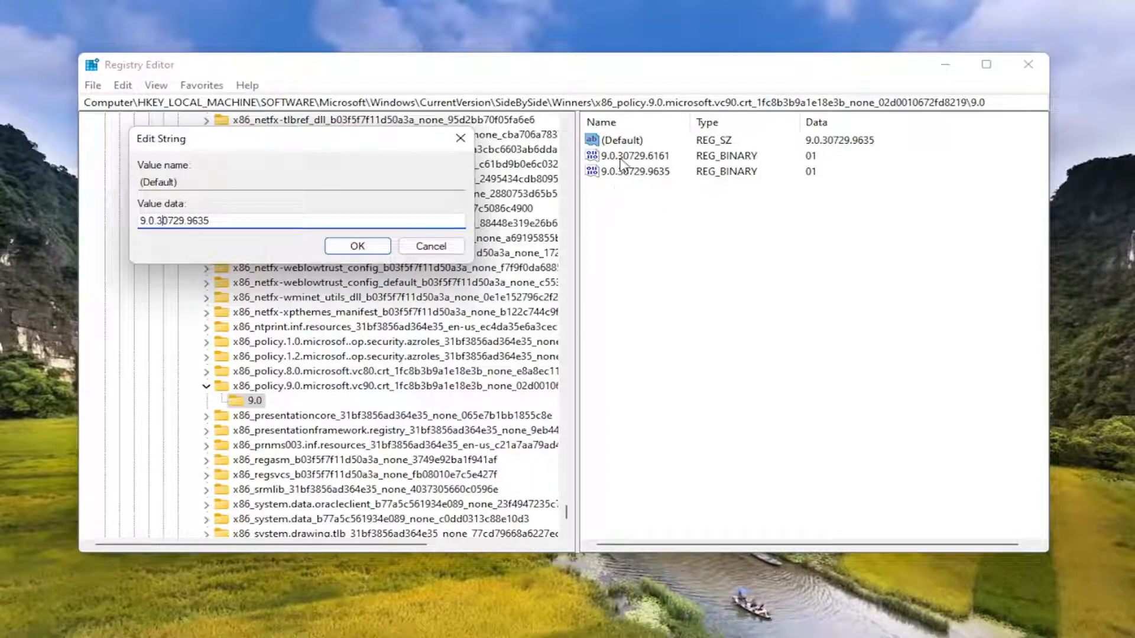
{"action": "mouse_move", "coordinate": [679, 180]}
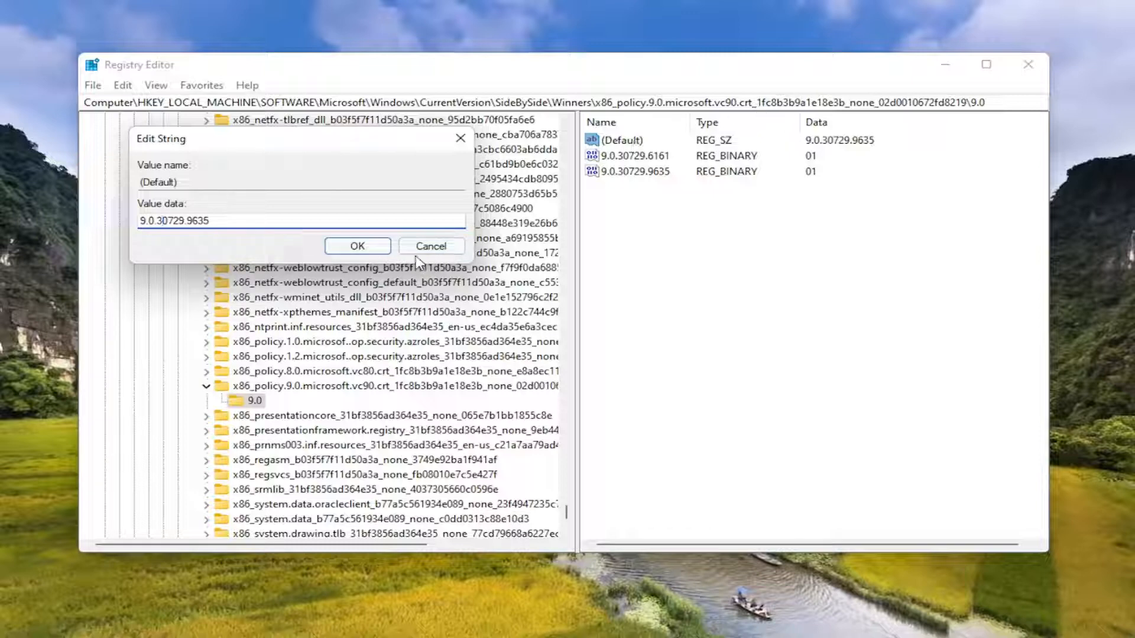
{"action": "left_click", "coordinate": [430, 246]}
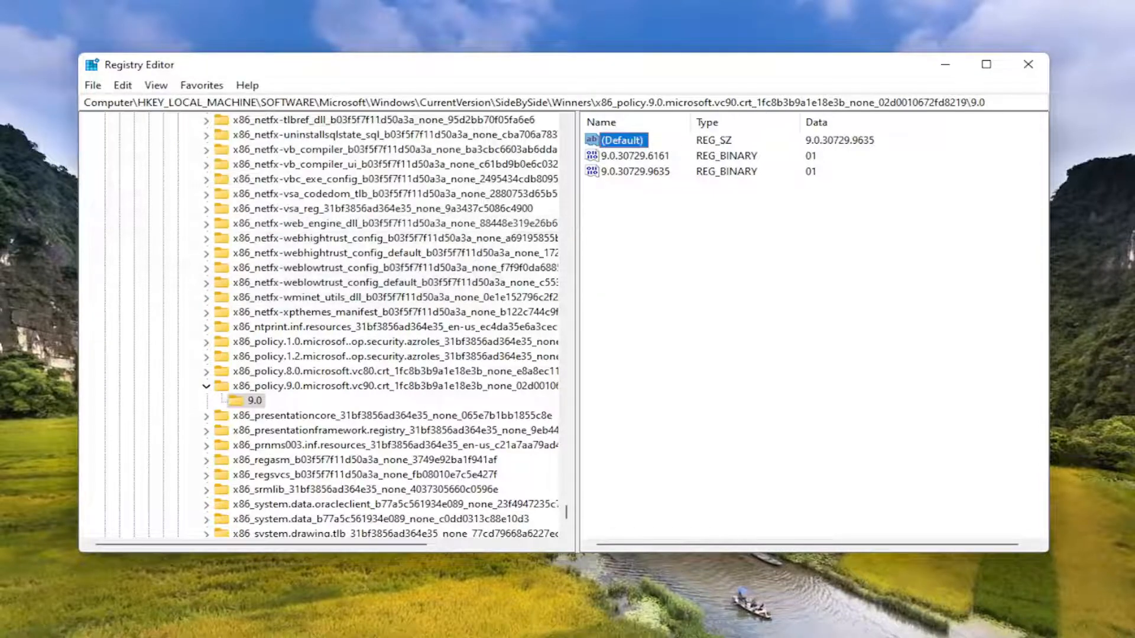
Step: Collapse the tree back up to HKEY_LOCAL_MACHINE and close Registry Editor
{"action": "left_click", "coordinate": [205, 386]}
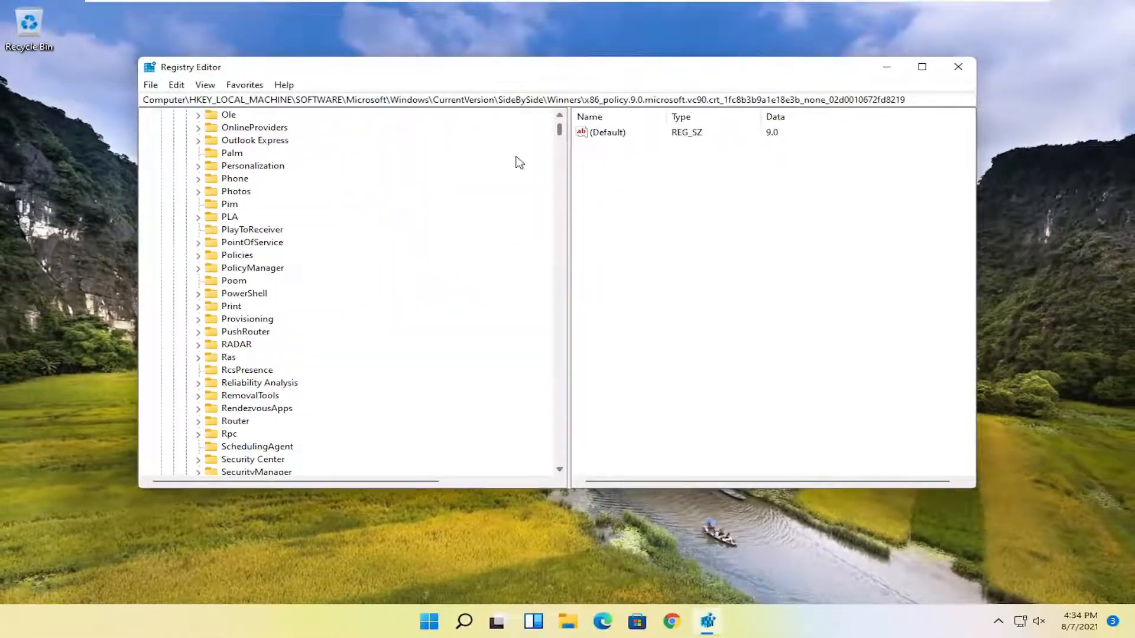
{"action": "left_click", "coordinate": [211, 370]}
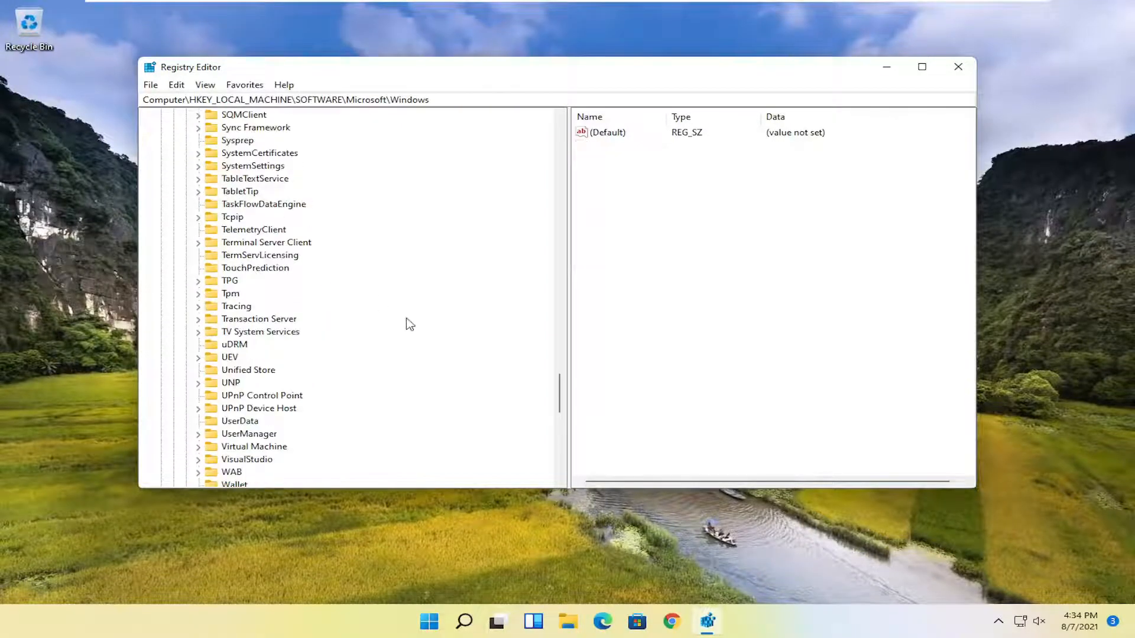
{"action": "scroll", "scroll_direction": "up", "scroll_amount": 3}
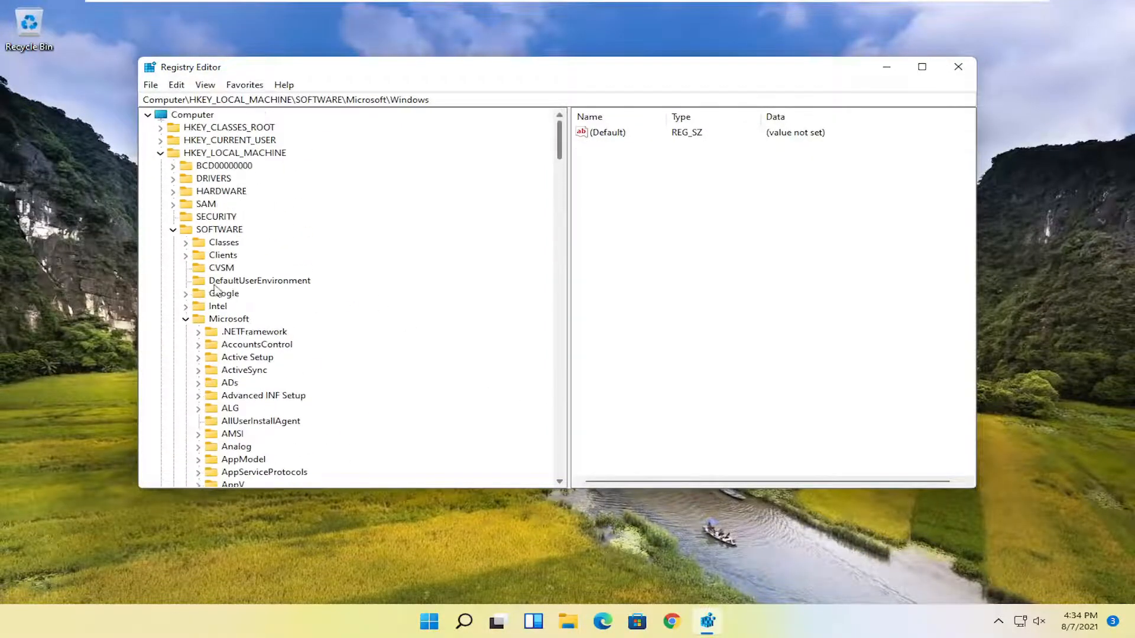
{"action": "left_click", "coordinate": [174, 230]}
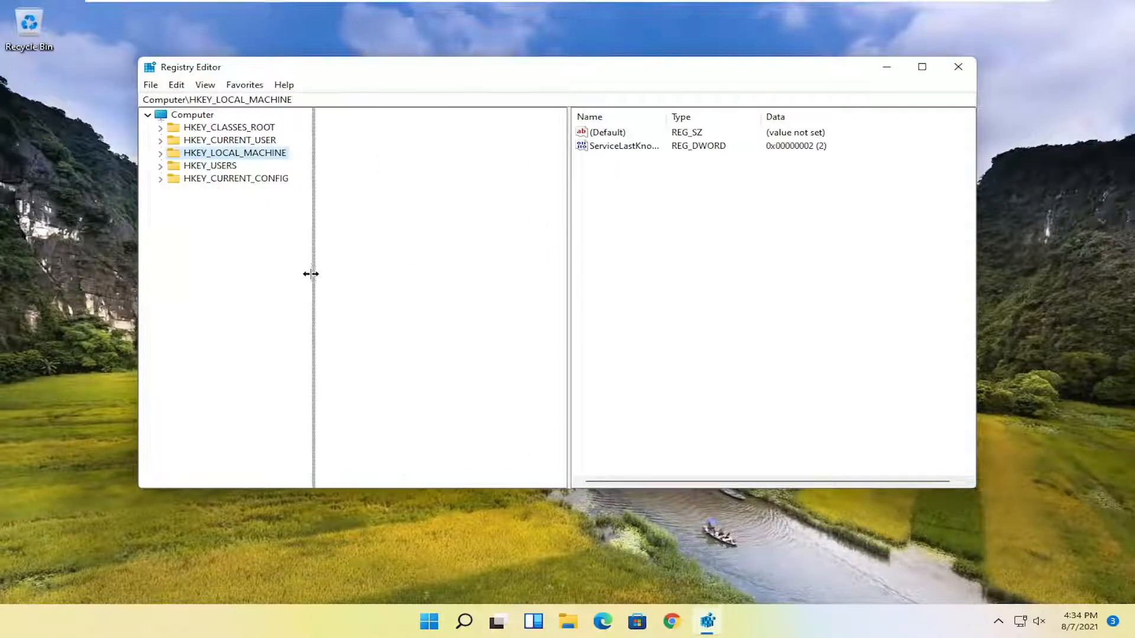
{"action": "left_click", "coordinate": [959, 66]}
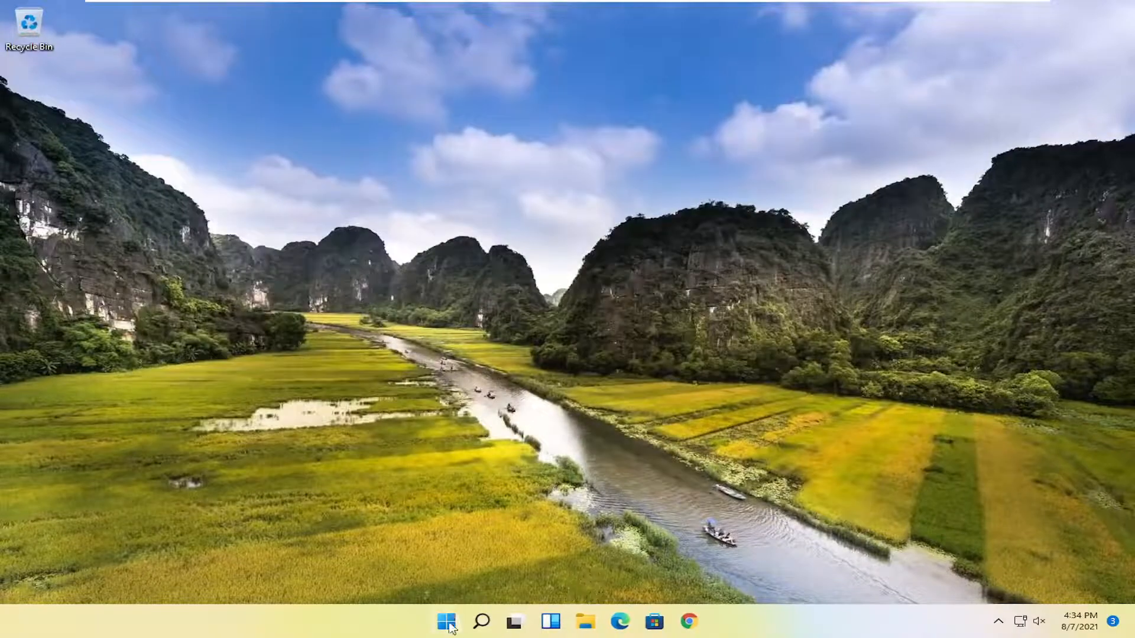
{"action": "right_click", "coordinate": [446, 621]}
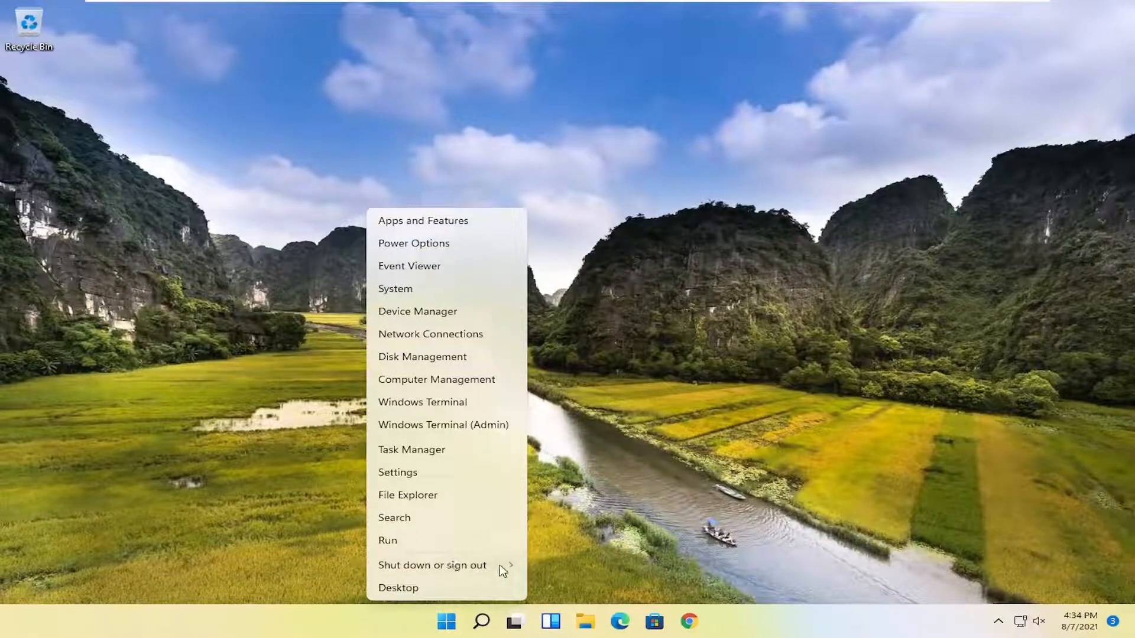
{"action": "left_click", "coordinate": [433, 565]}
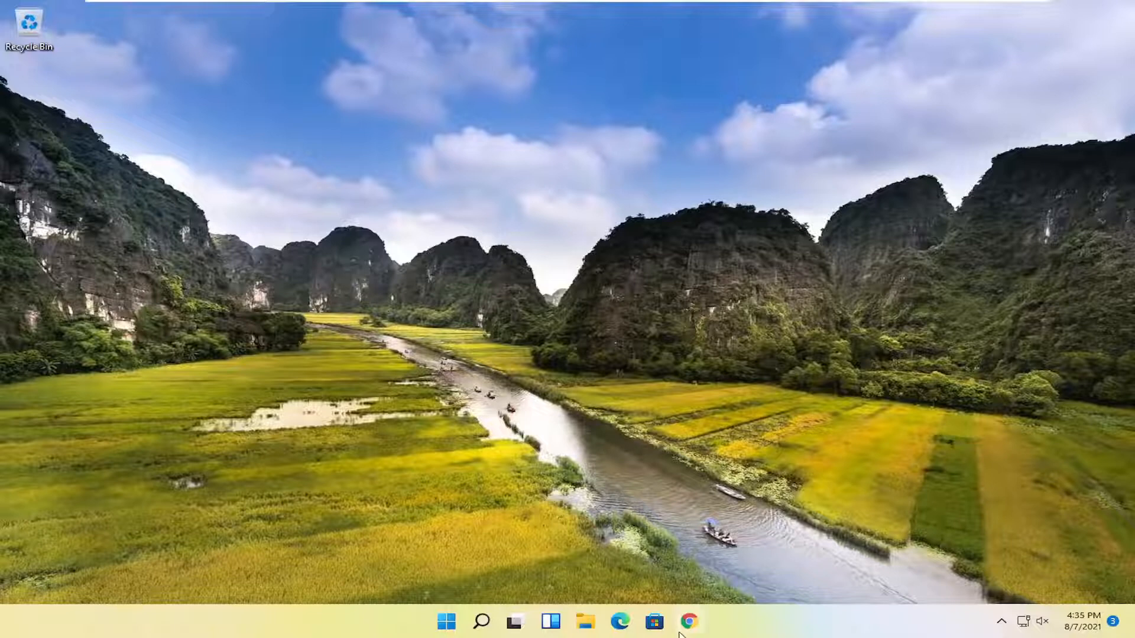
Step: Search Google in Chrome for "visual c++ redistributable" and show the results
{"action": "left_click", "coordinate": [688, 621]}
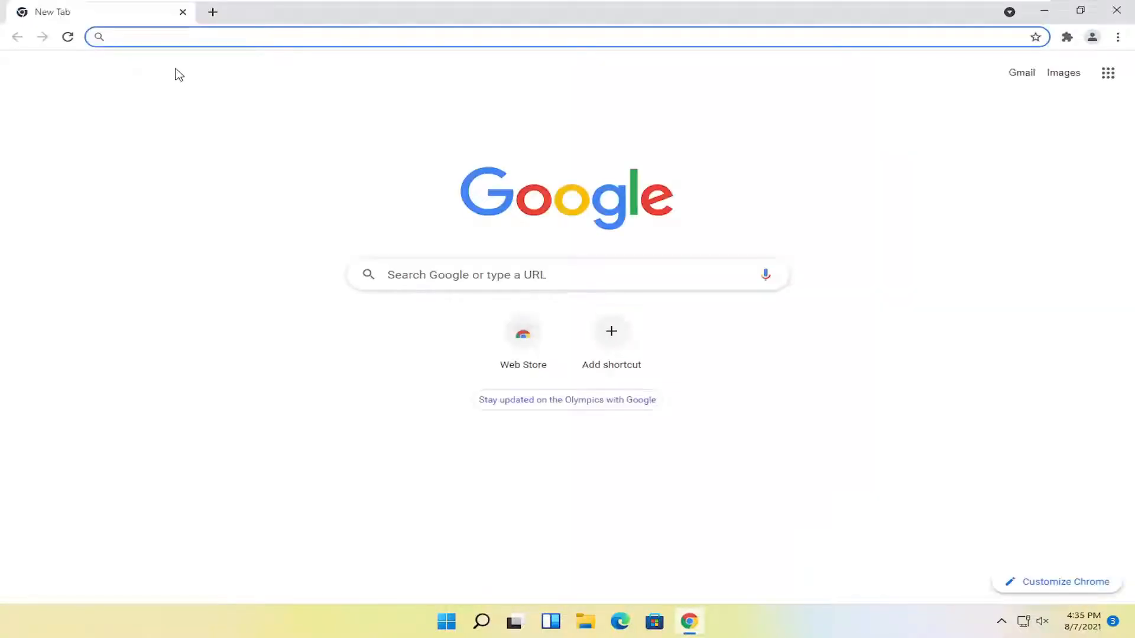
{"action": "type", "text": "visual"}
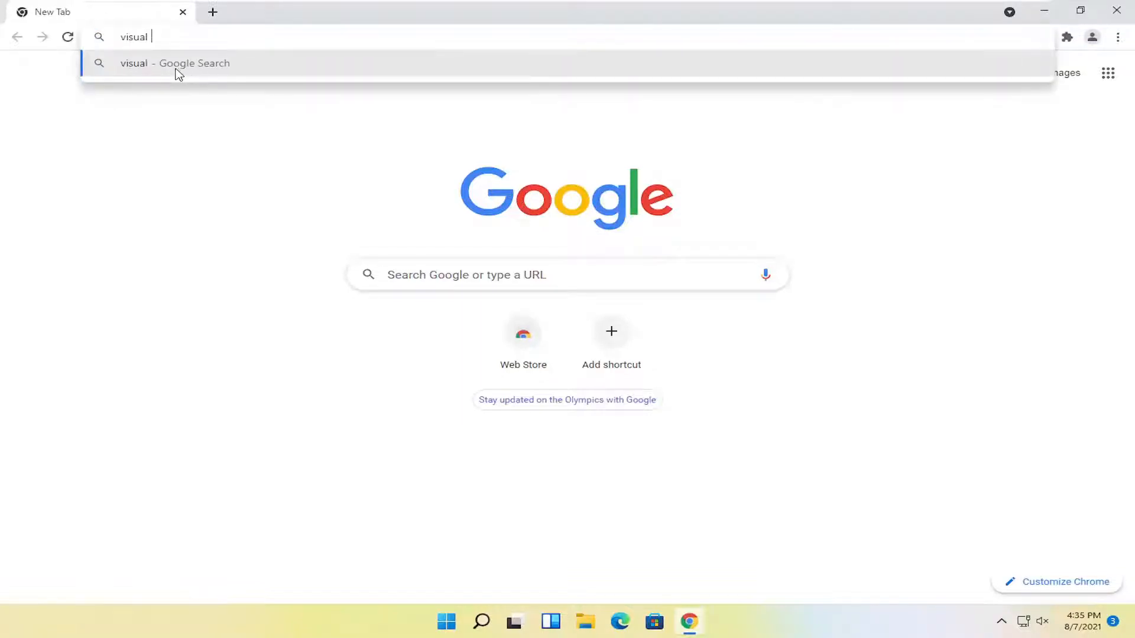
{"action": "type", "text": "c++ redis"}
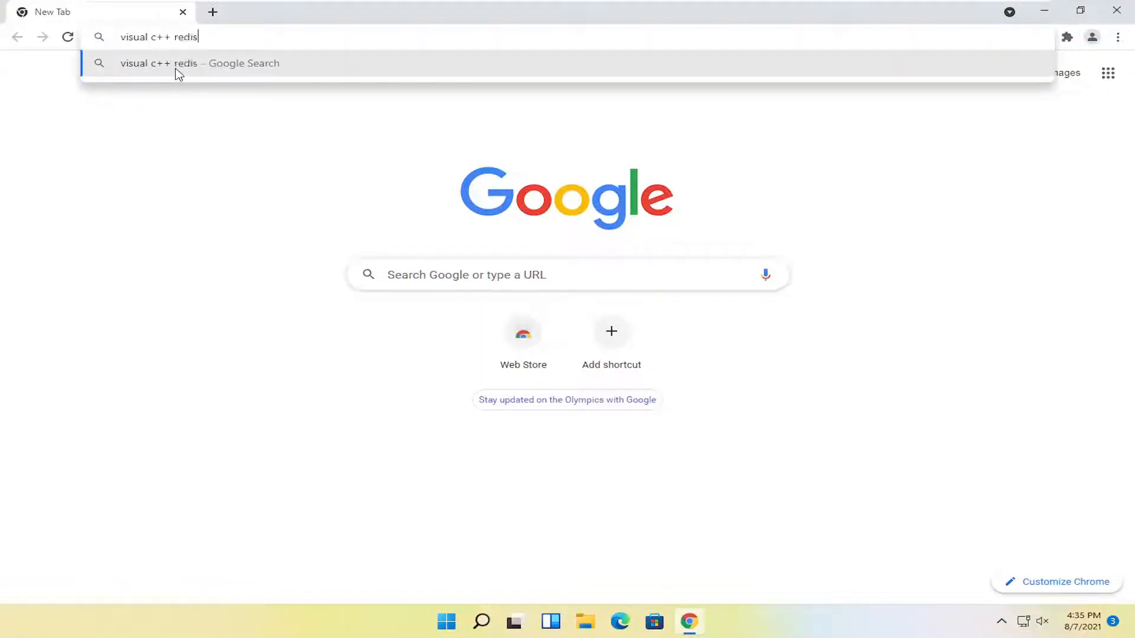
{"action": "type", "text": "trib"}
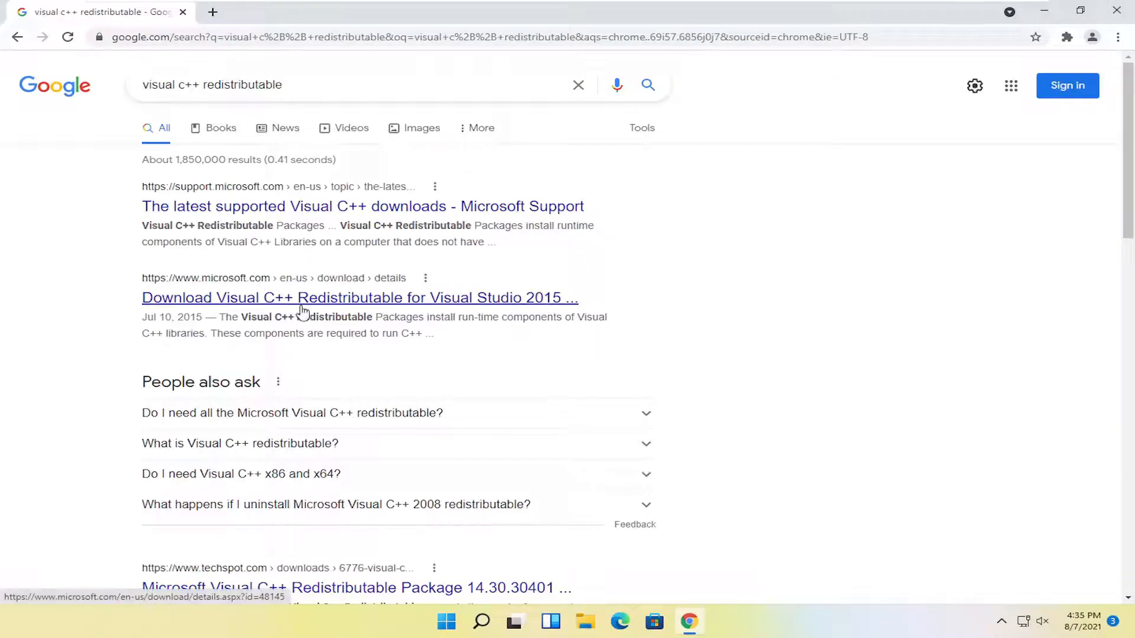
{"action": "mouse_move", "coordinate": [471, 307]}
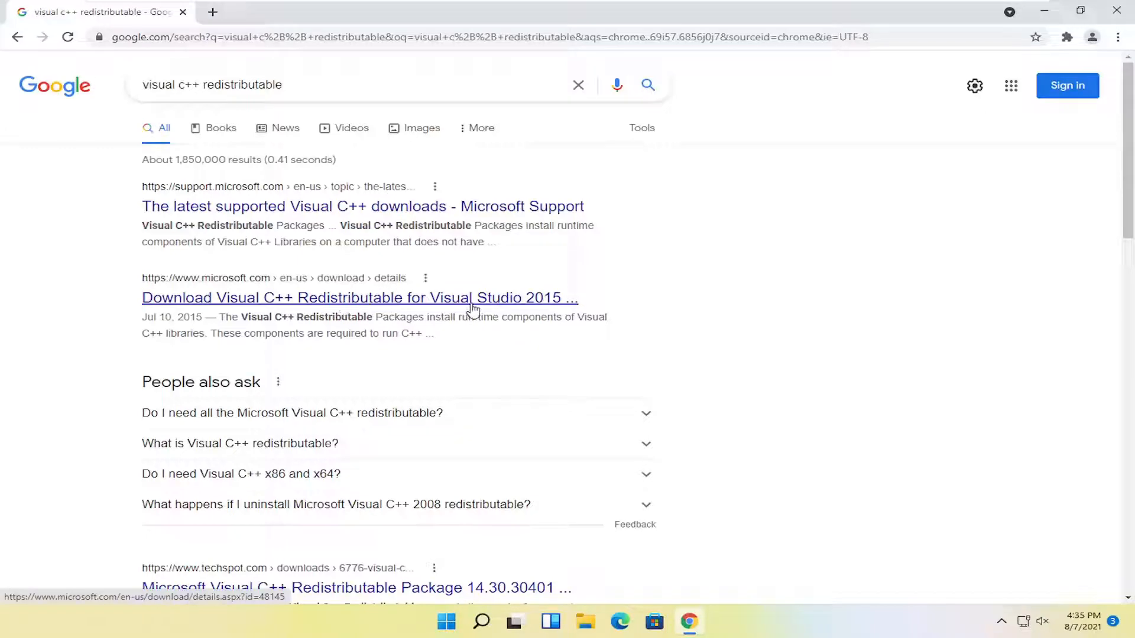
Step: From the Visual Studio 2015 download page, choose vc_redist.x64.exe and download it
{"action": "left_click", "coordinate": [359, 298]}
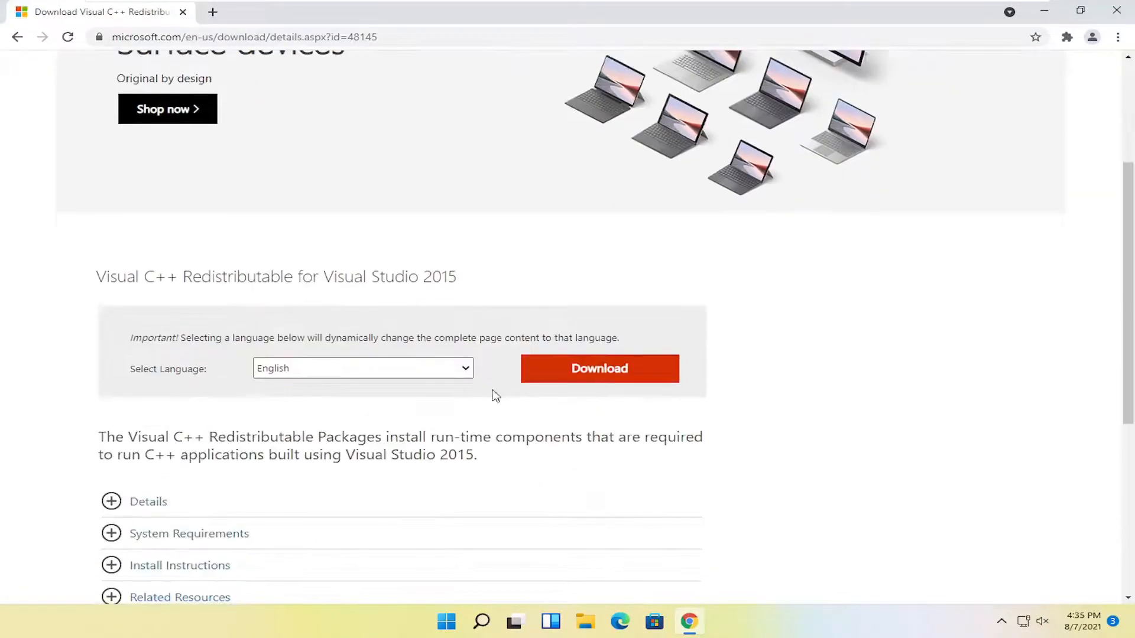
{"action": "left_click", "coordinate": [599, 369]}
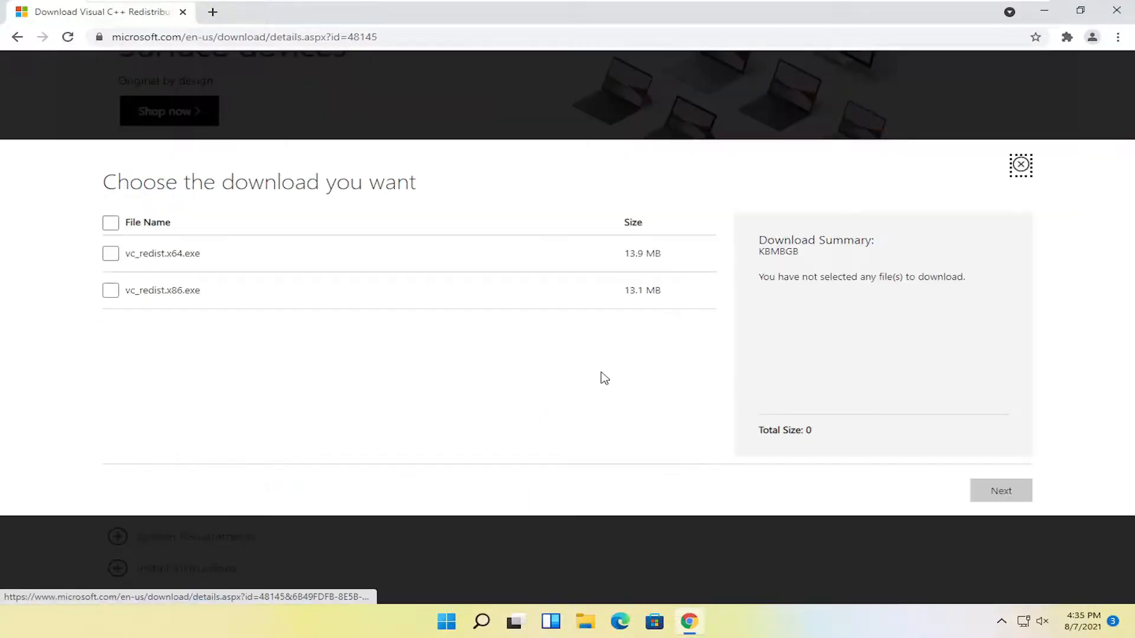
{"action": "left_click", "coordinate": [110, 253]}
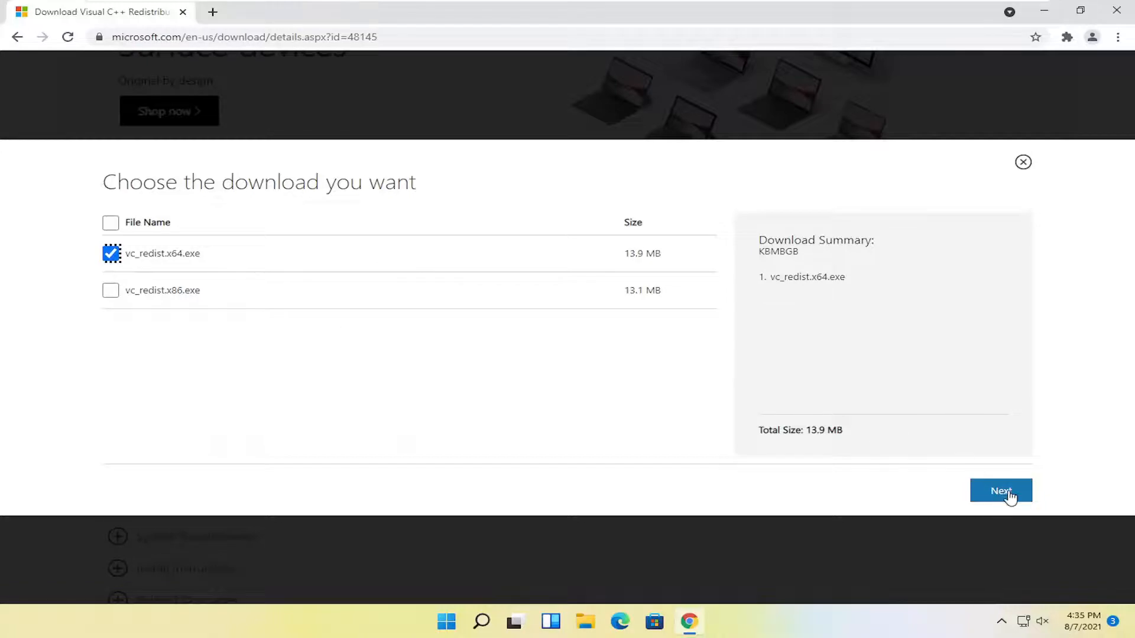
{"action": "left_click", "coordinate": [1002, 490]}
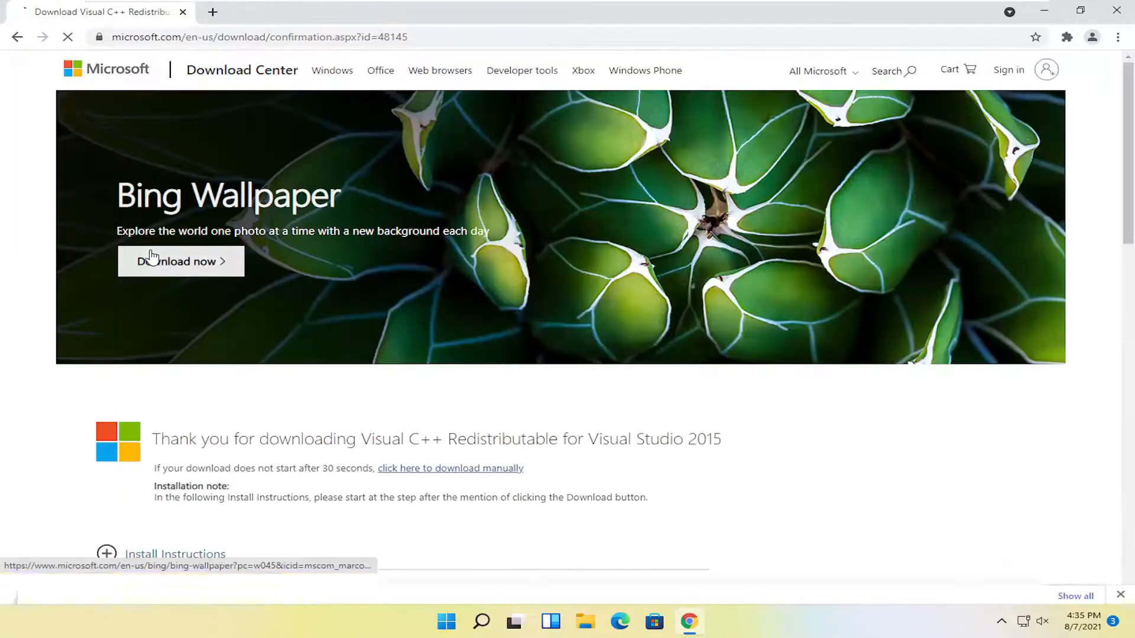
{"action": "scroll", "scroll_direction": "down", "scroll_amount": 3}
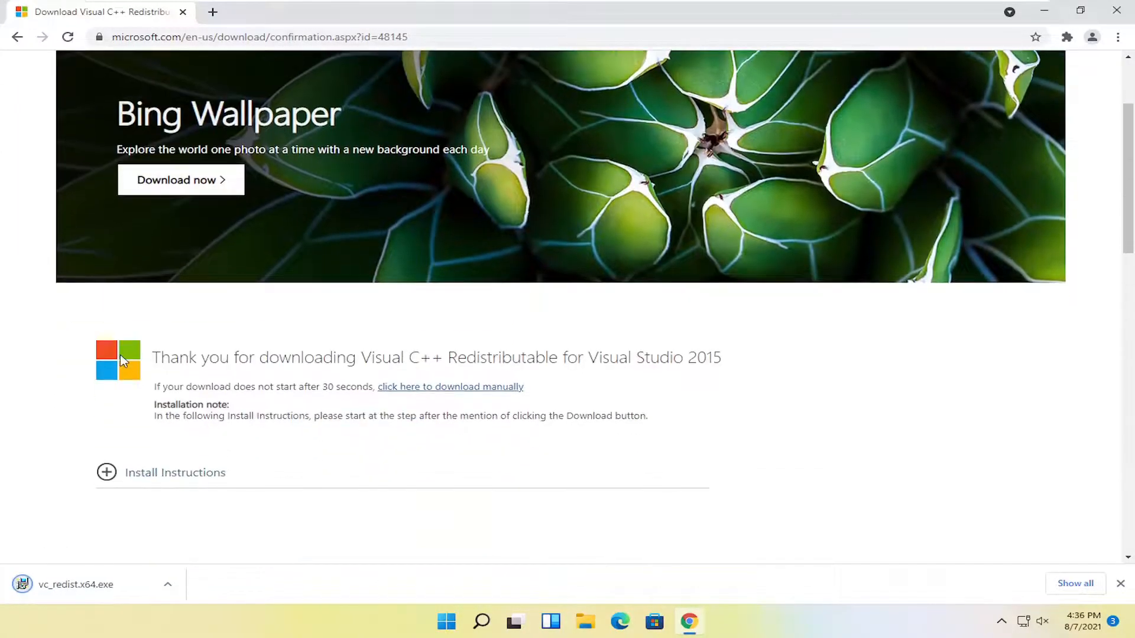
{"action": "scroll", "scroll_direction": "down", "scroll_amount": 3}
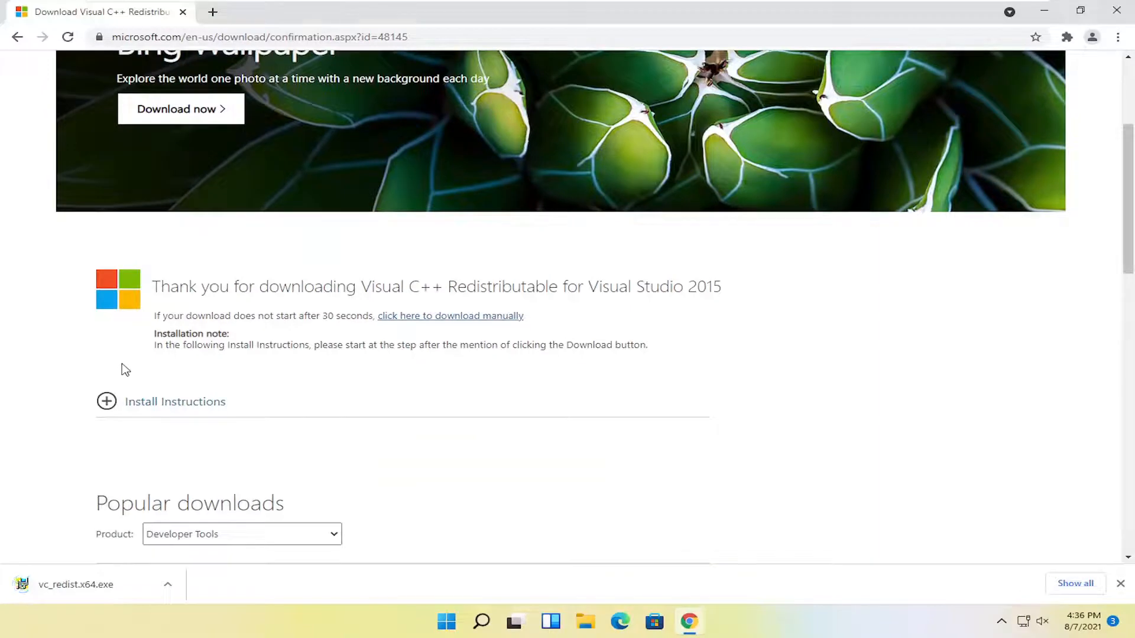
{"action": "mouse_move", "coordinate": [18, 338]}
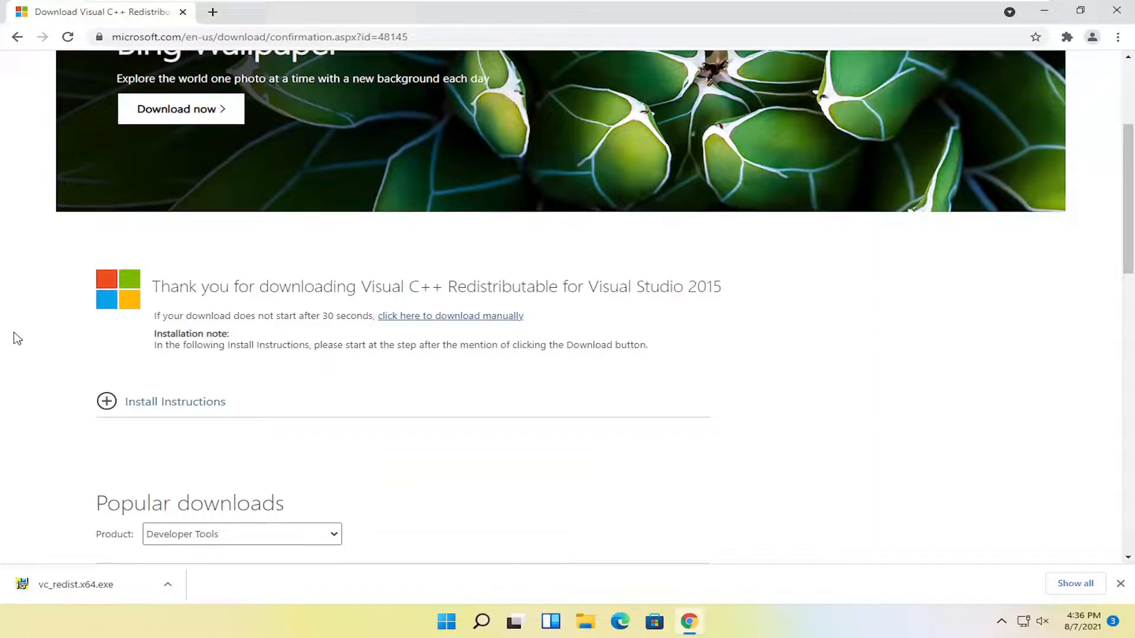
{"action": "mouse_move", "coordinate": [41, 331]}
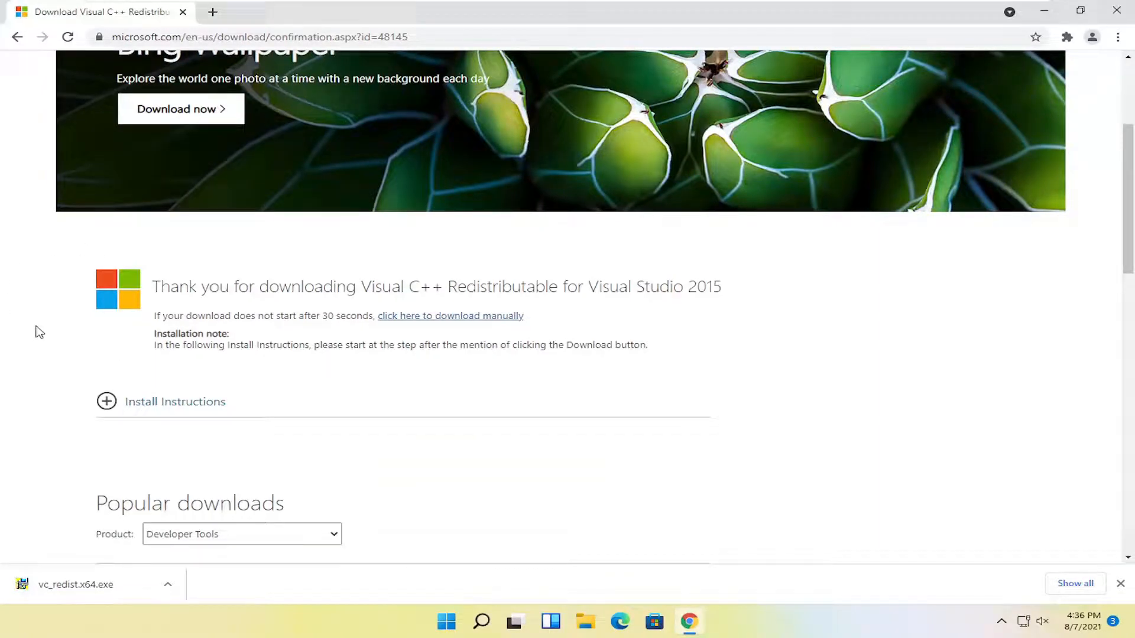
{"action": "scroll", "scroll_direction": "down", "scroll_amount": 3}
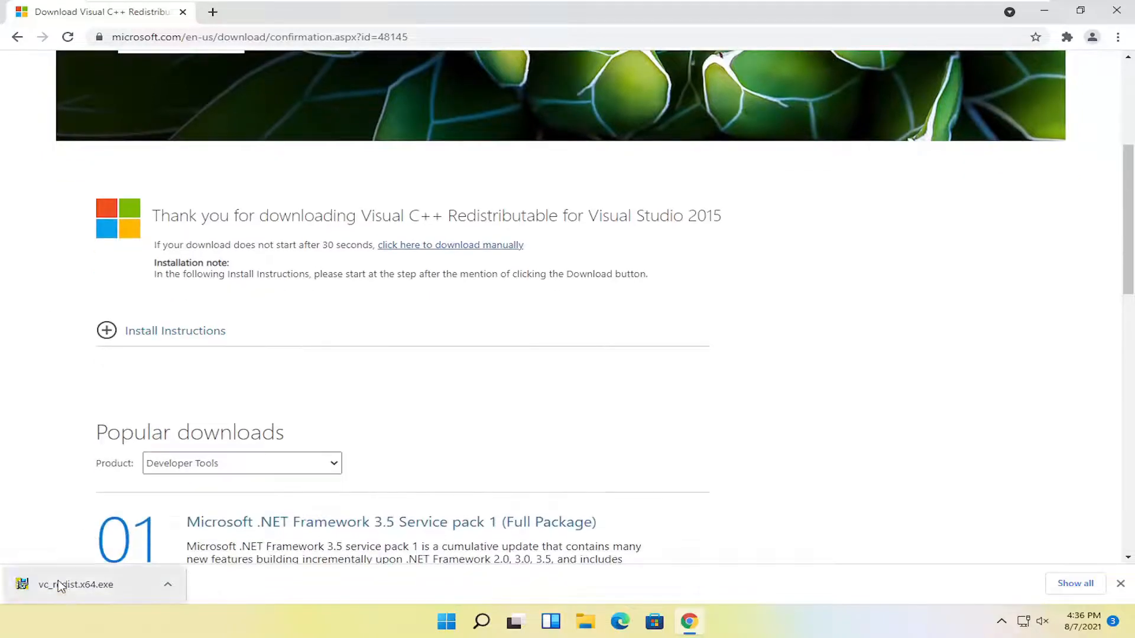
Step: Run vc_redist.x64.exe, accept the license, attempt the install and close the Setup Failed window
{"action": "left_click", "coordinate": [76, 584]}
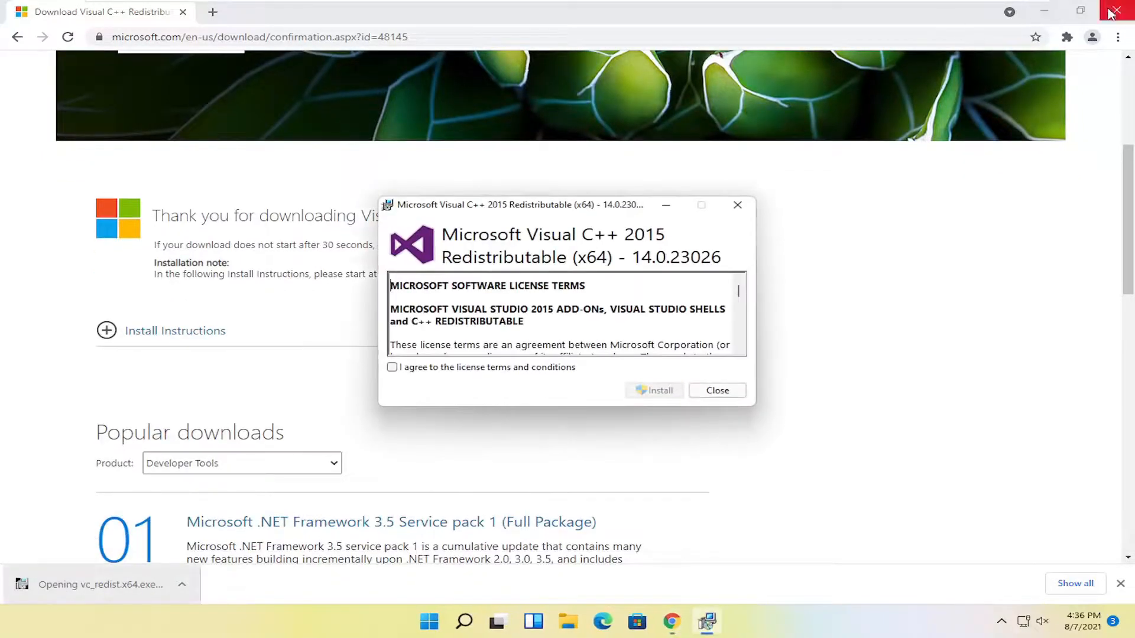
{"action": "left_click", "coordinate": [392, 366]}
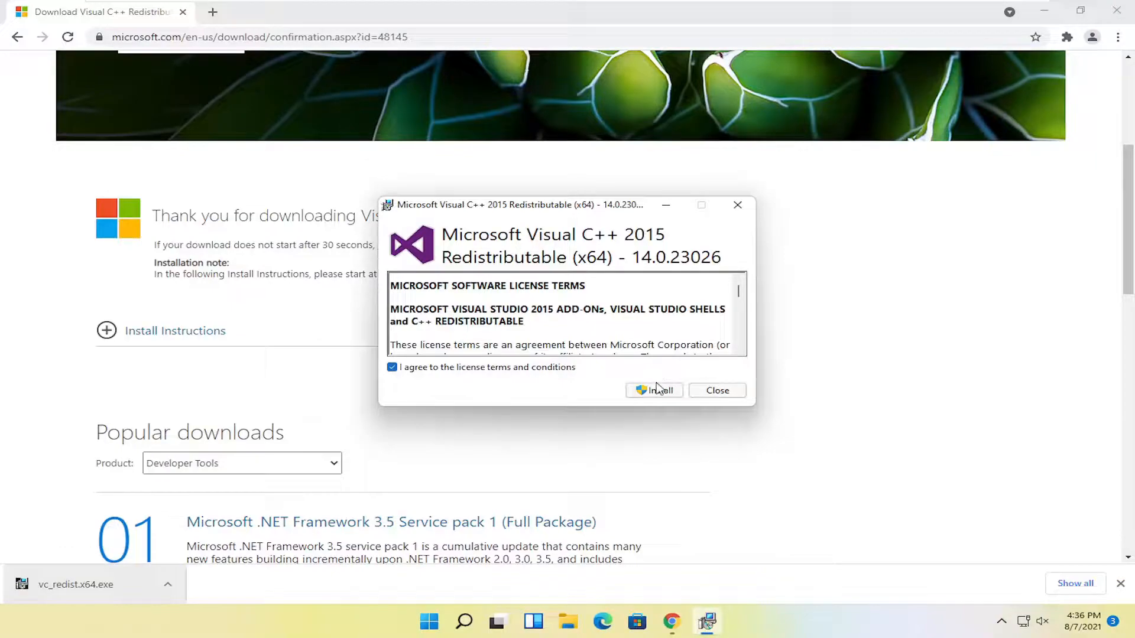
{"action": "left_click", "coordinate": [717, 390]}
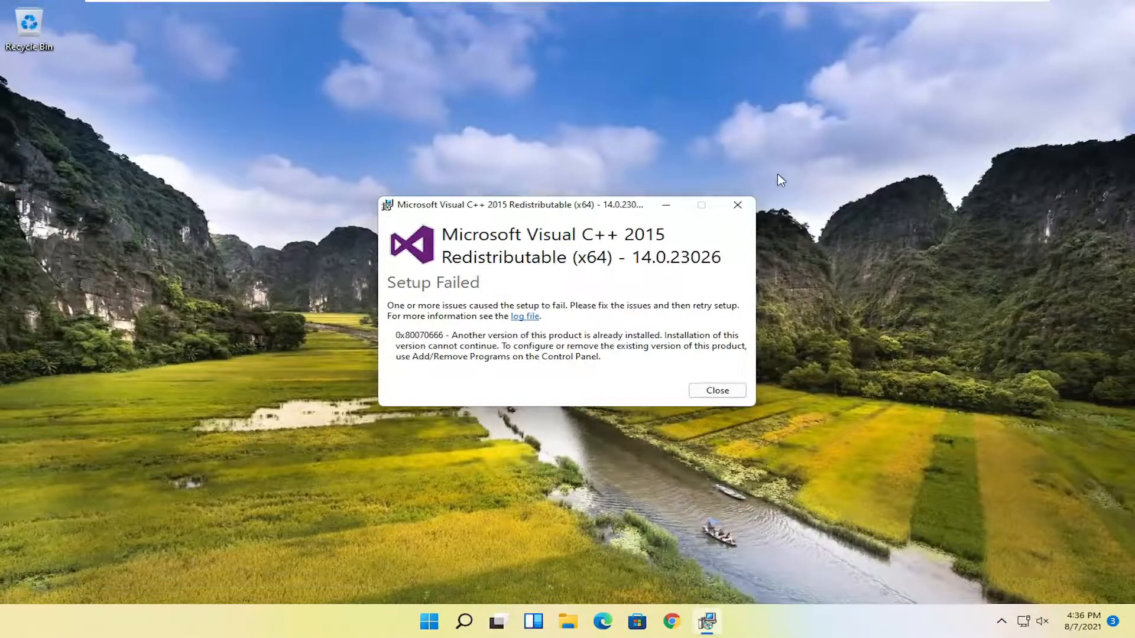
{"action": "mouse_move", "coordinate": [737, 204]}
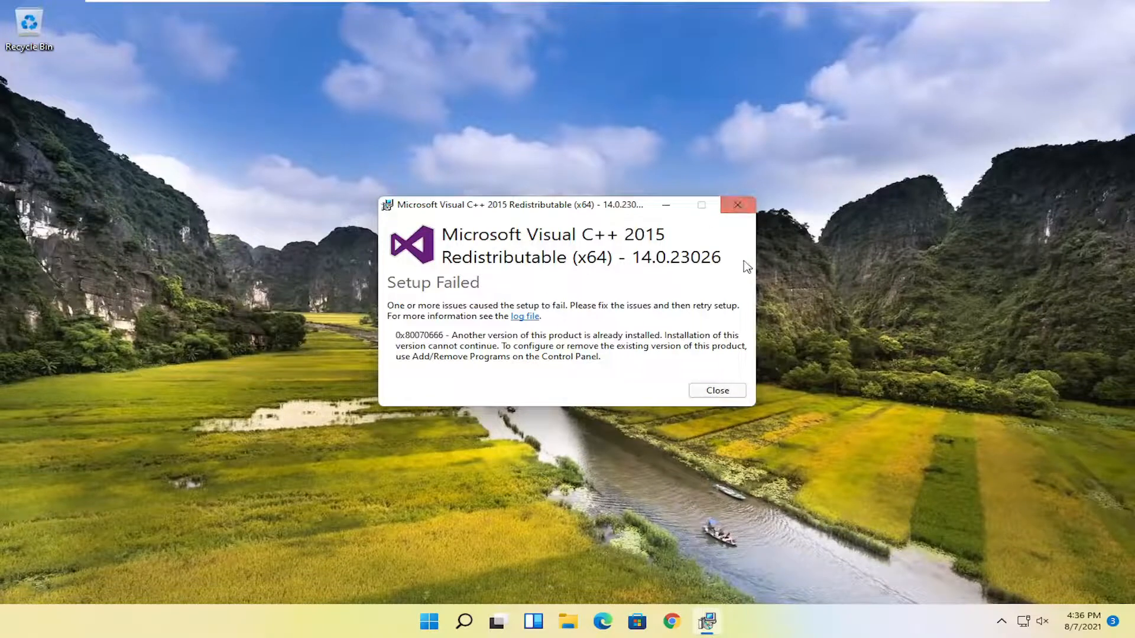
{"action": "left_click", "coordinate": [717, 390]}
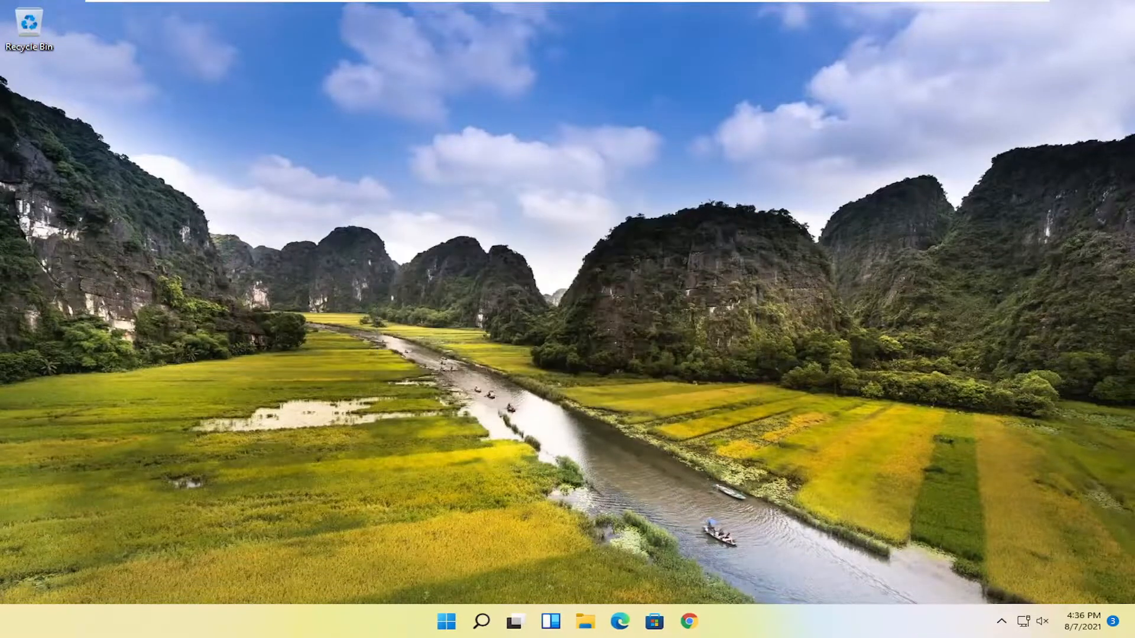